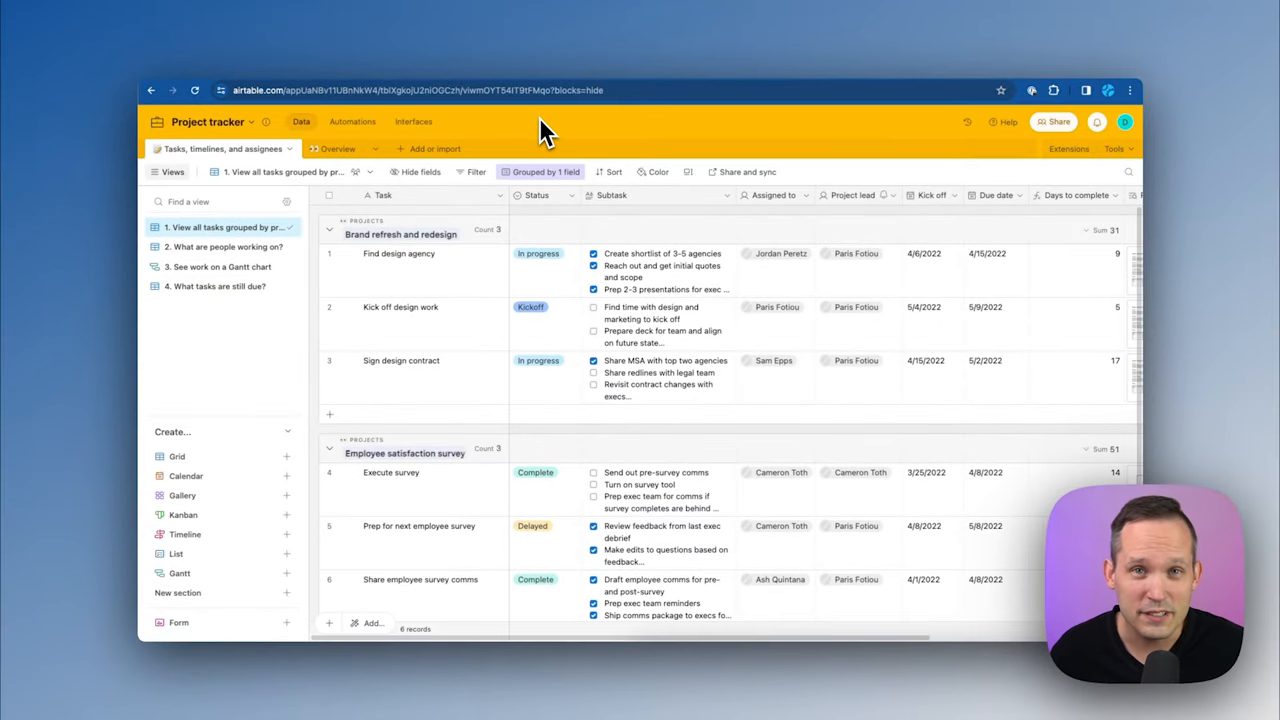
{"action": "mouse_move", "coordinate": [360, 148]}
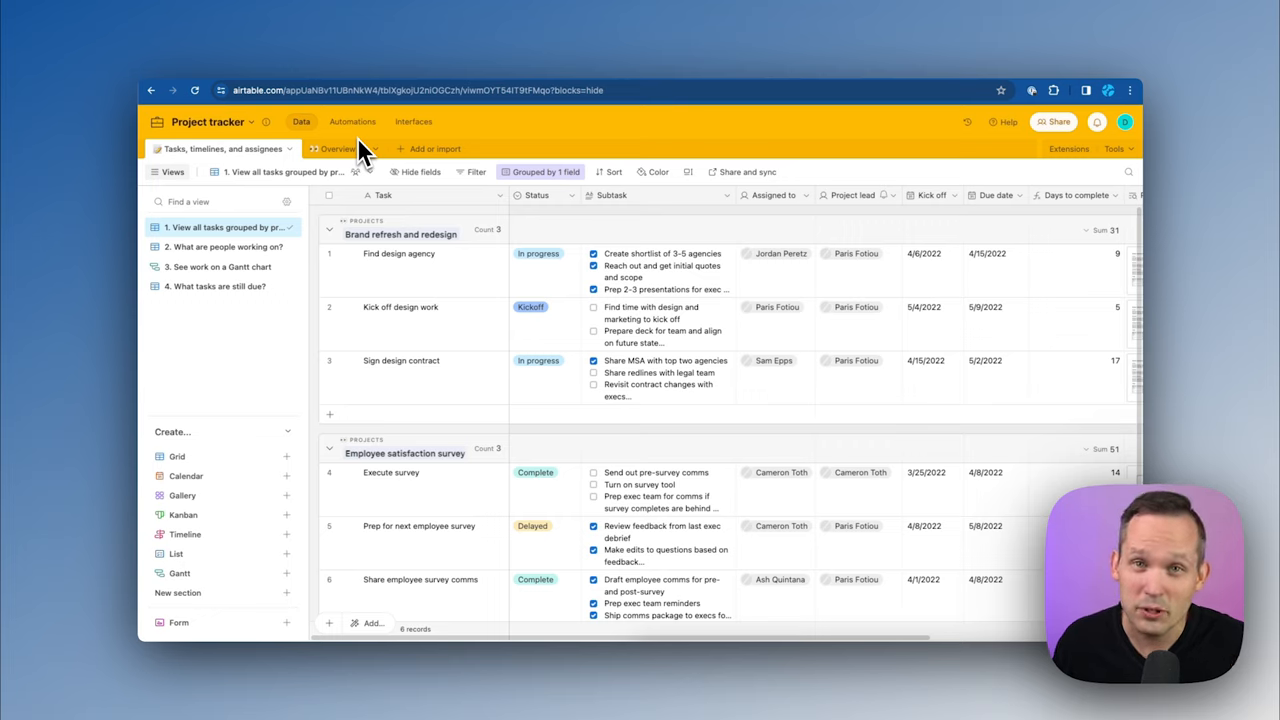
{"action": "mouse_move", "coordinate": [505, 148]}
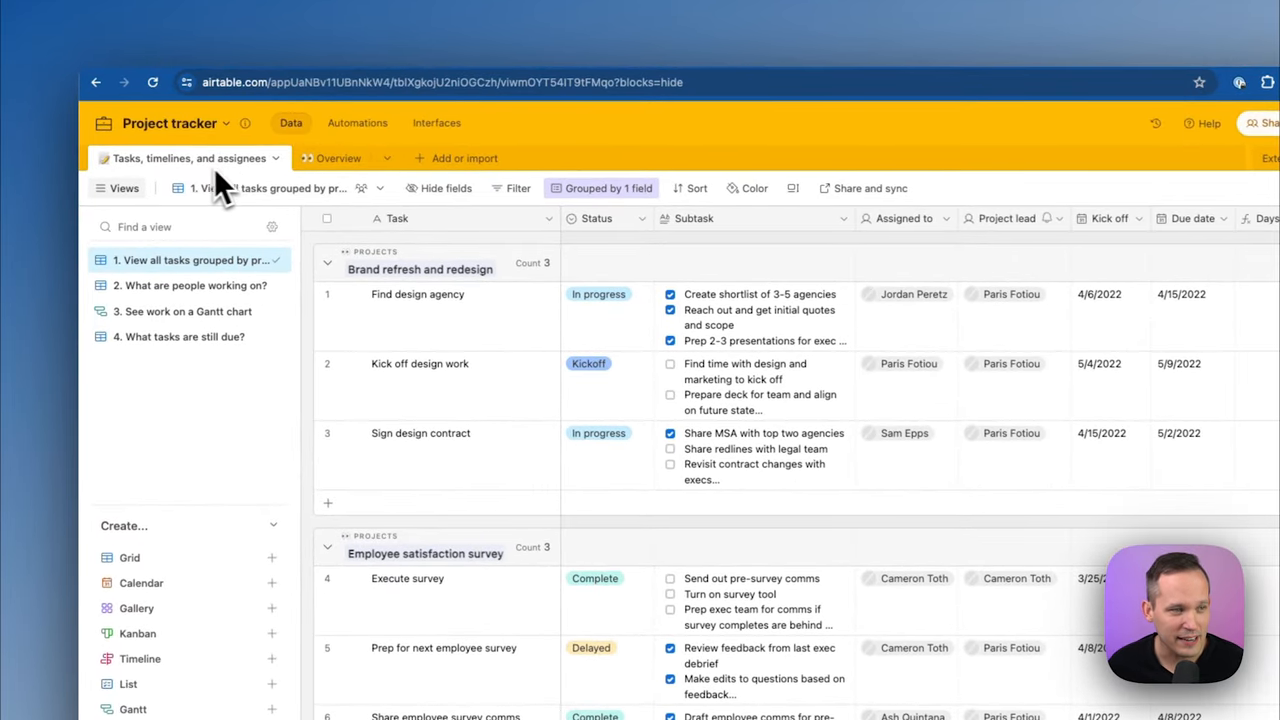
Switch from the Tasks table to the Overview table of projects
{"action": "left_click", "coordinate": [319, 158]}
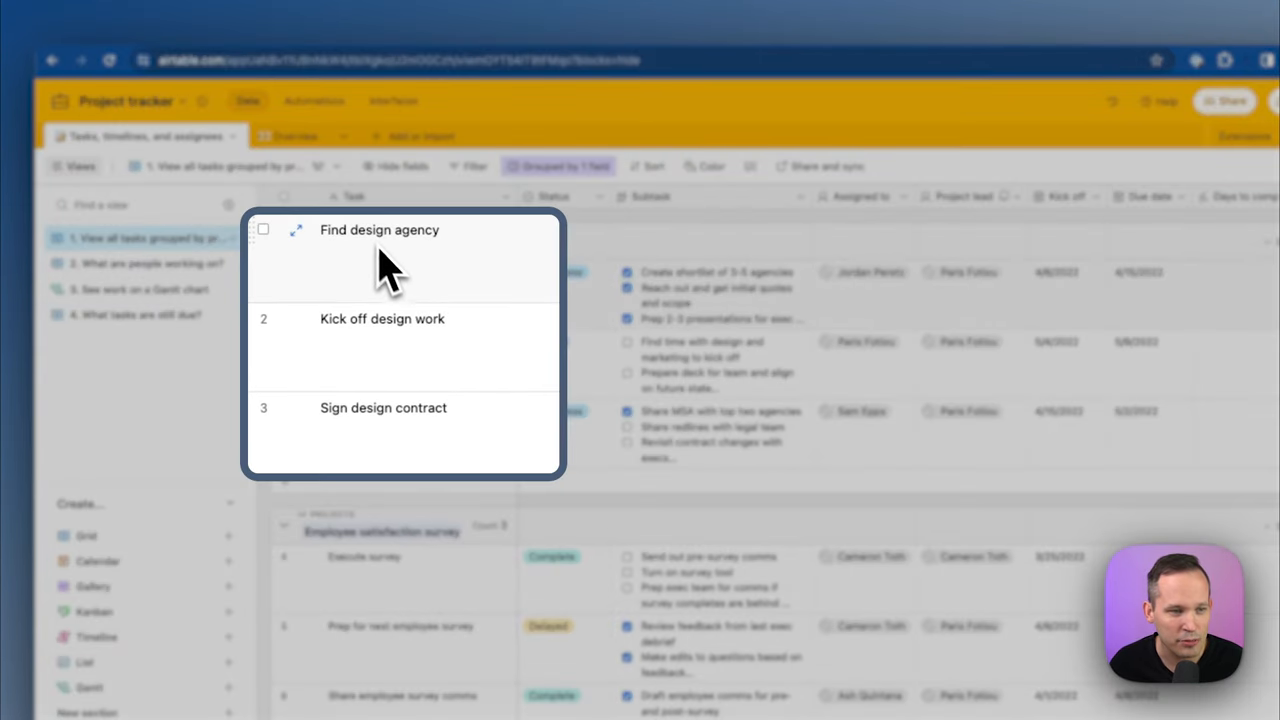
{"action": "mouse_move", "coordinate": [390, 245]}
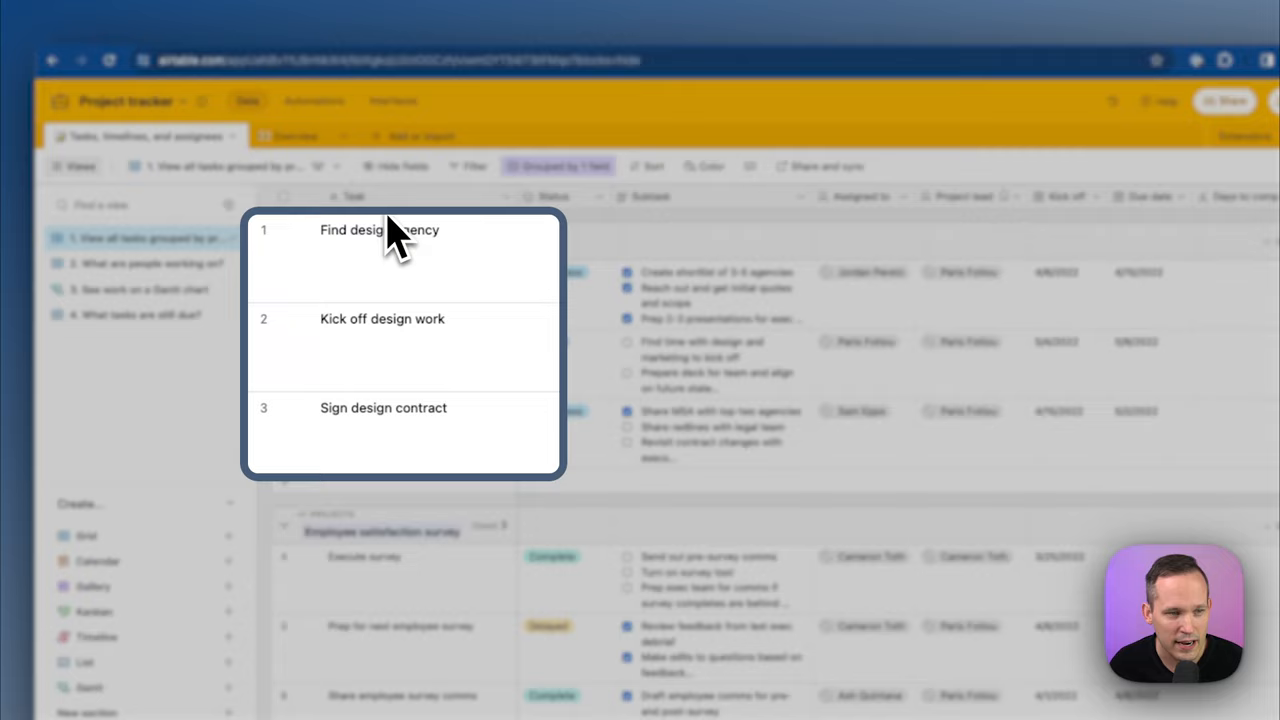
{"action": "mouse_move", "coordinate": [345, 240]}
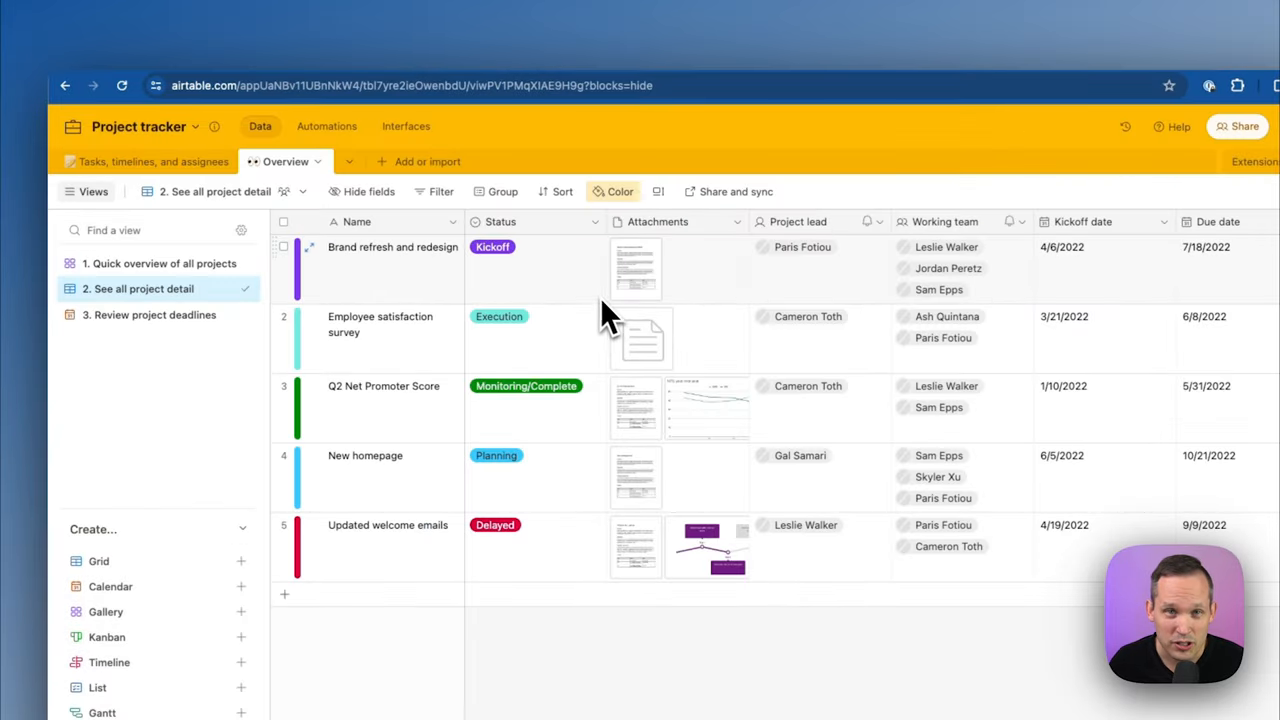
{"action": "mouse_move", "coordinate": [535, 290]}
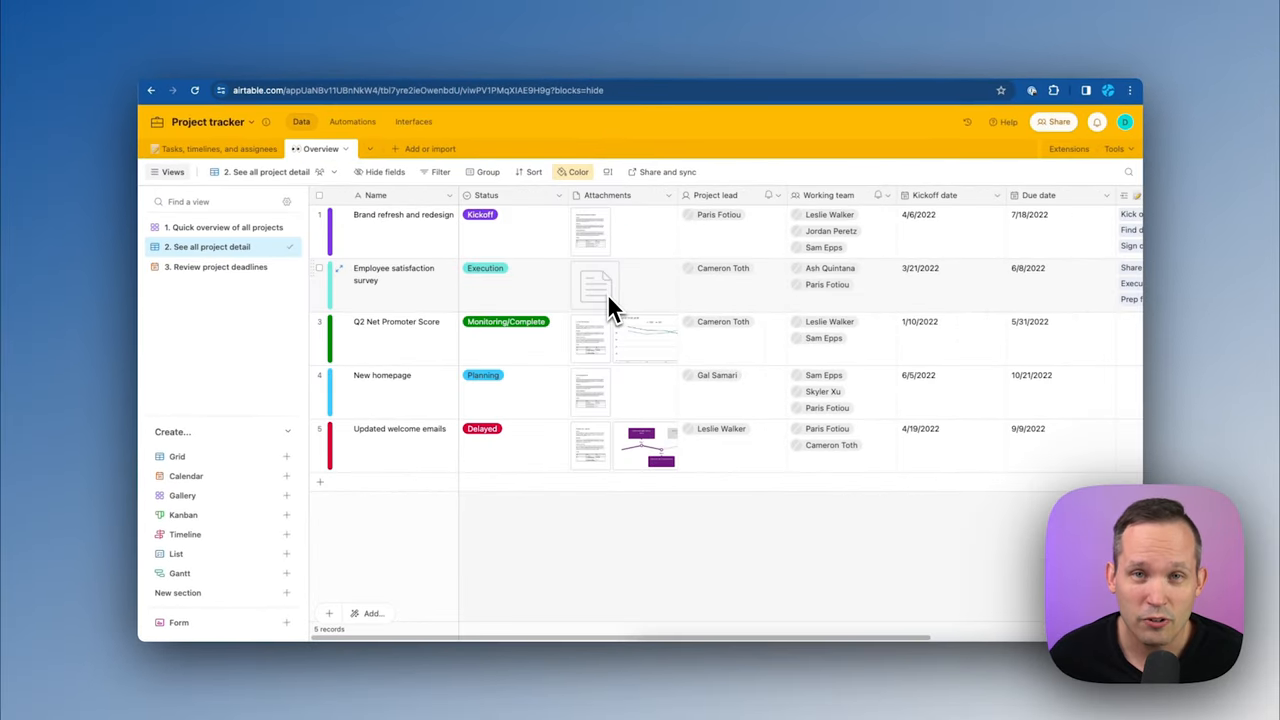
{"action": "mouse_move", "coordinate": [567, 207]}
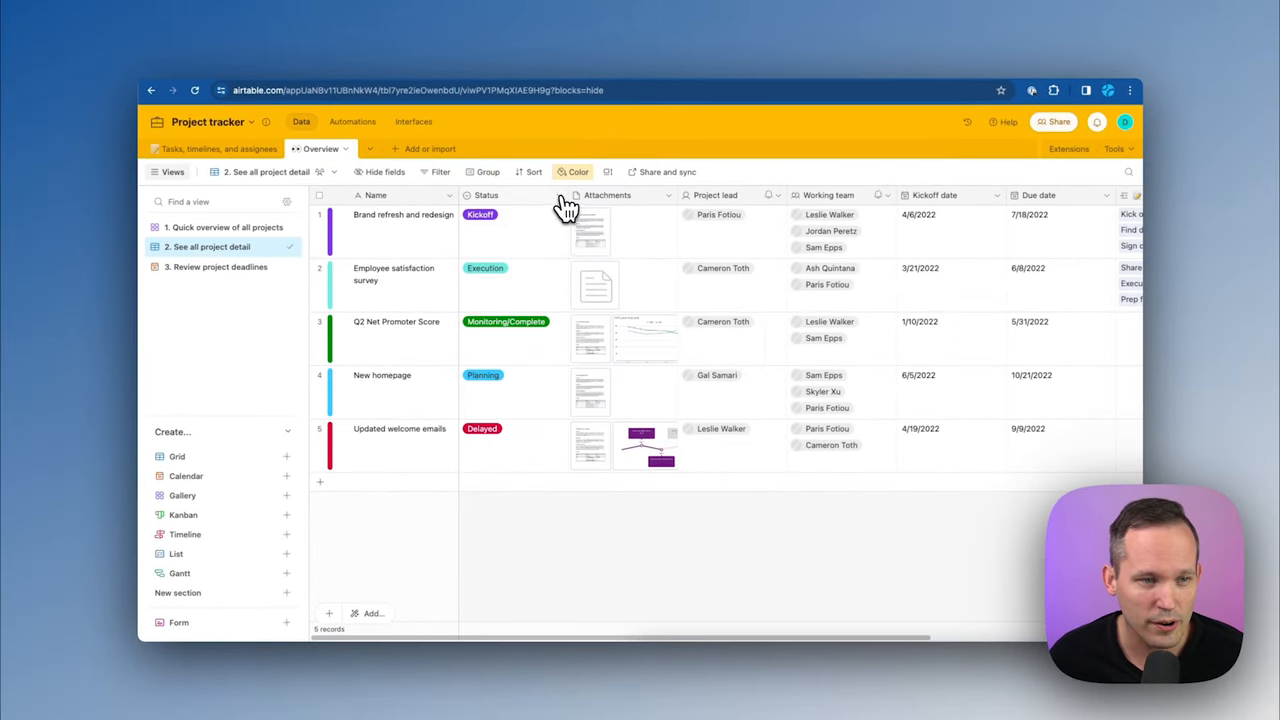
Add a coloured 'Canceled' choice to the Status field and save it
{"action": "left_click", "coordinate": [485, 195]}
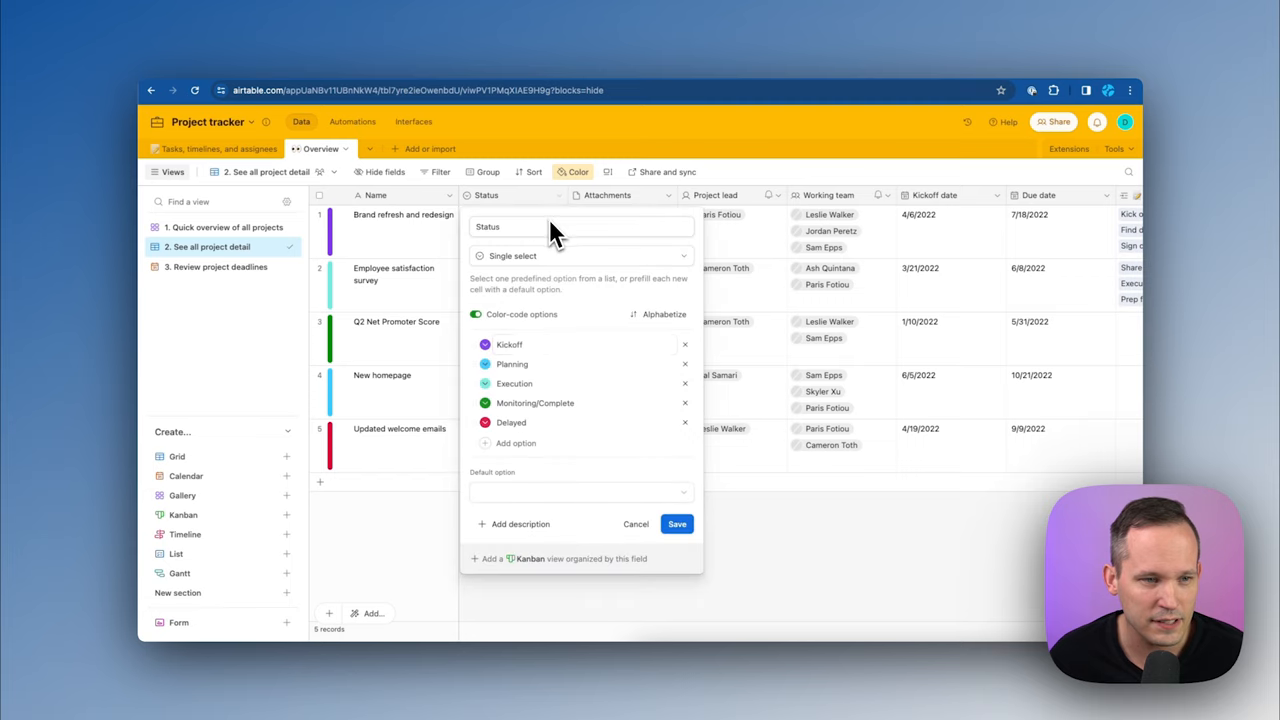
{"action": "left_click", "coordinate": [515, 443]}
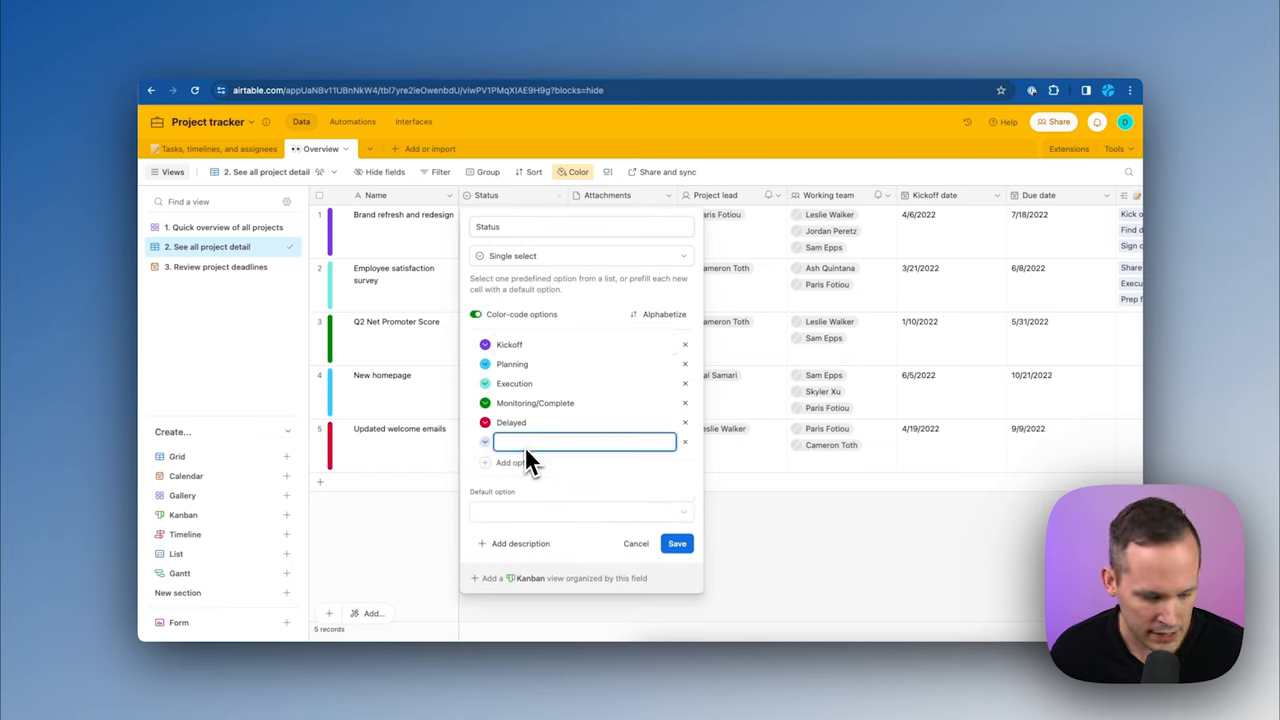
{"action": "type", "text": "Canceled"}
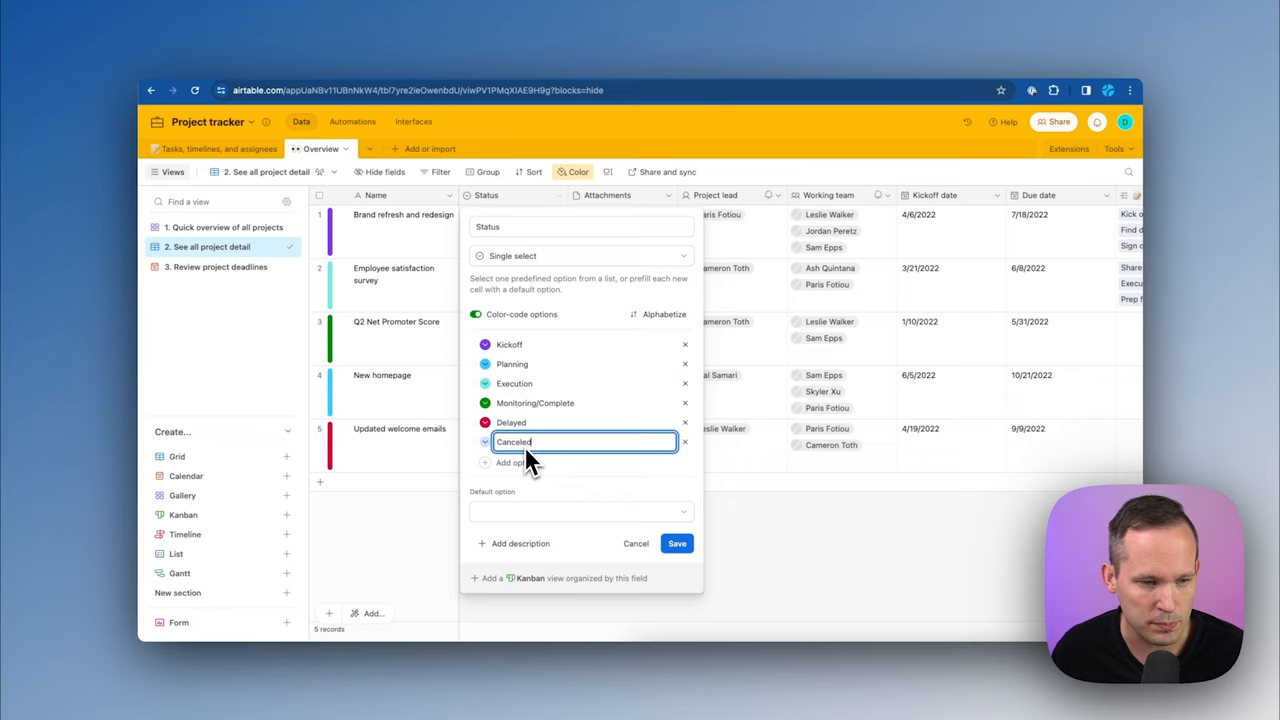
{"action": "left_click", "coordinate": [485, 441]}
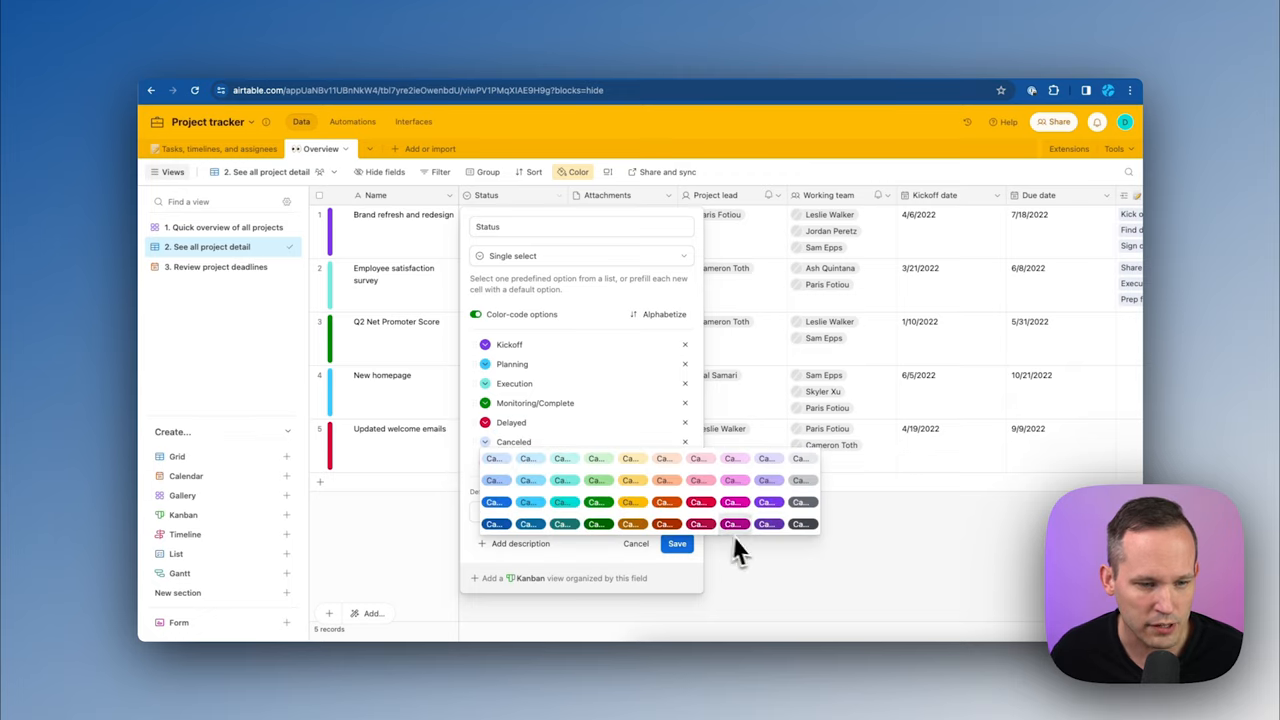
{"action": "left_click", "coordinate": [677, 543]}
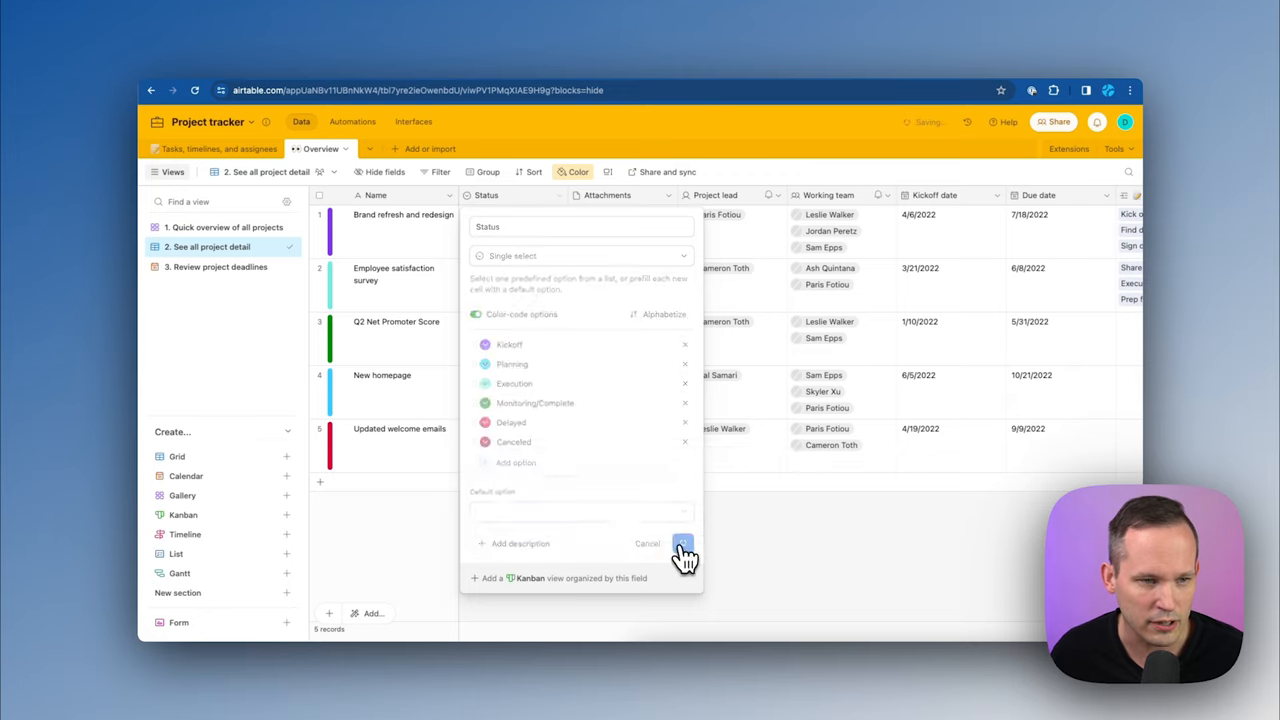
{"action": "left_click", "coordinate": [682, 543]}
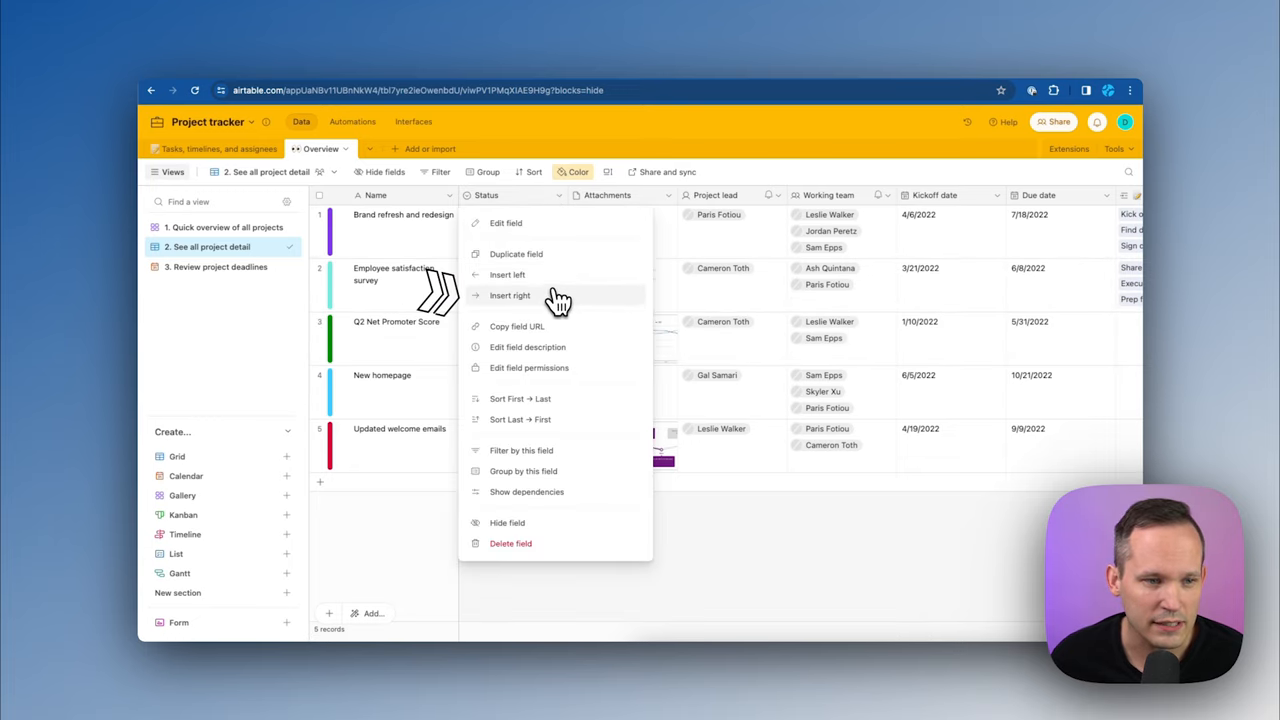
Insert a 'Project ID' formula field right of Status using RECORD_ID()
{"action": "left_click", "coordinate": [510, 295]}
{"action": "type", "text": "for"}
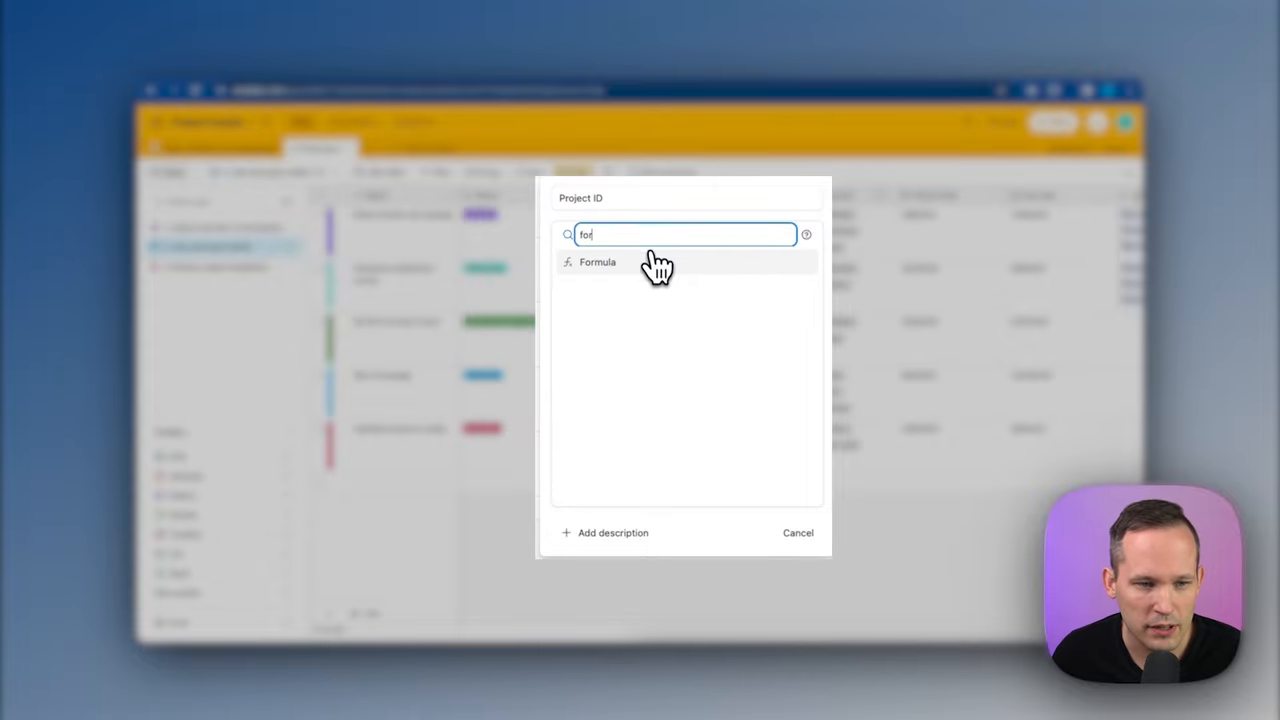
{"action": "left_click", "coordinate": [597, 261]}
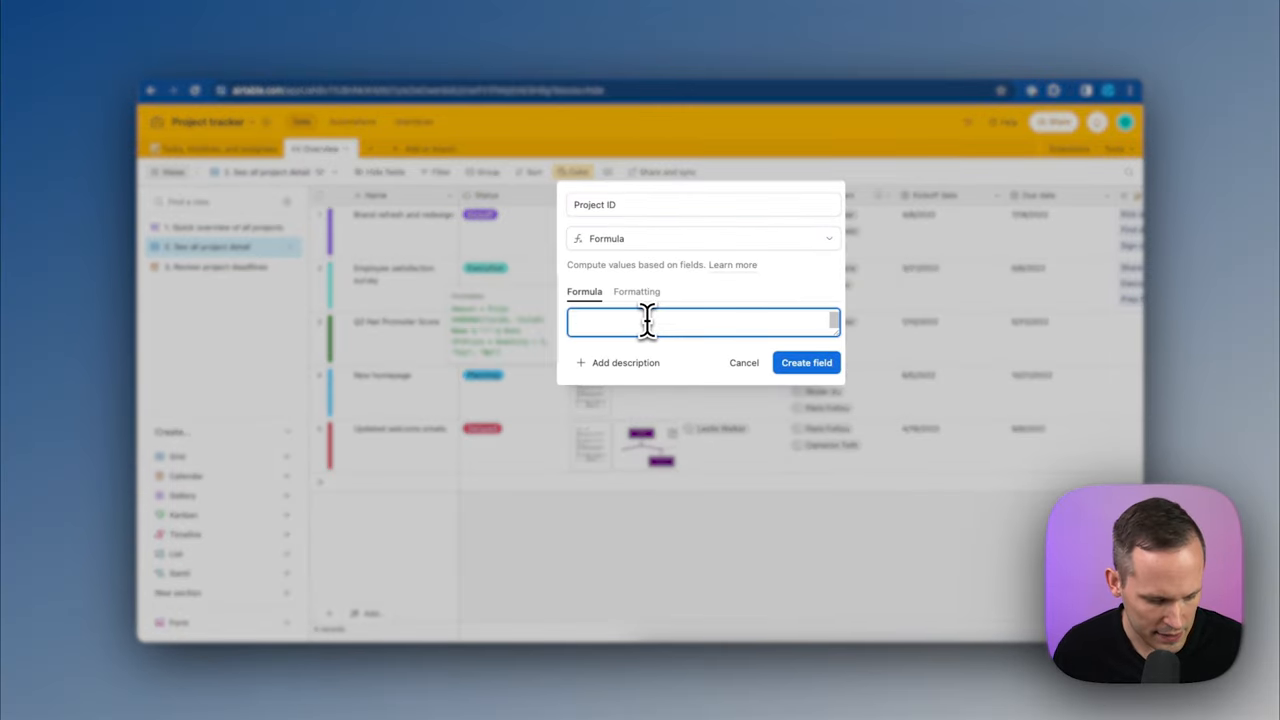
{"action": "type", "text": "rec"}
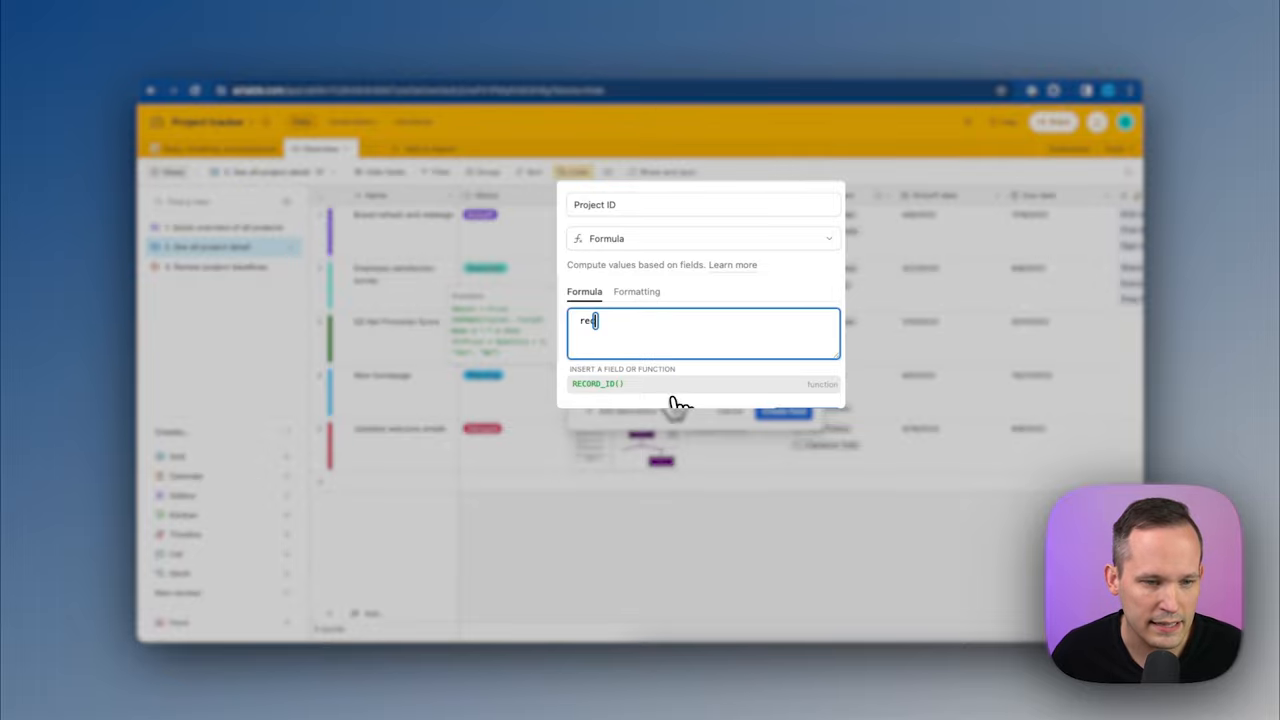
{"action": "left_click", "coordinate": [597, 384]}
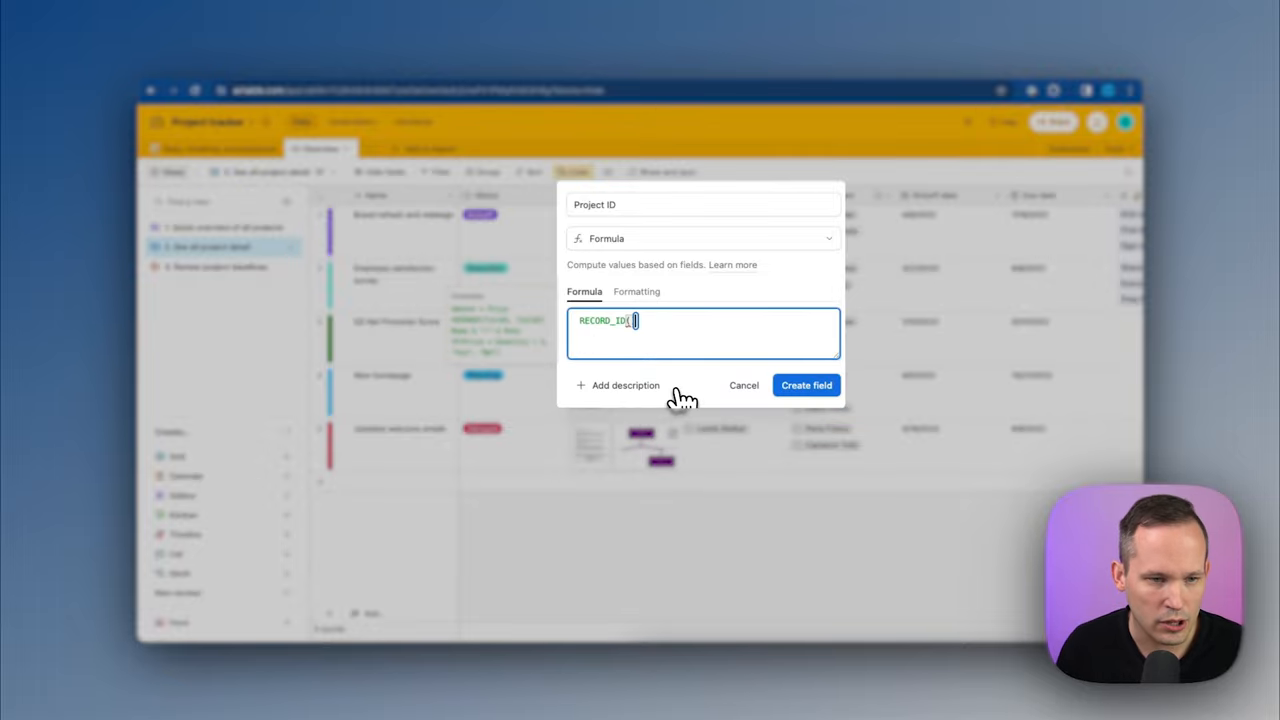
{"action": "left_click", "coordinate": [806, 385]}
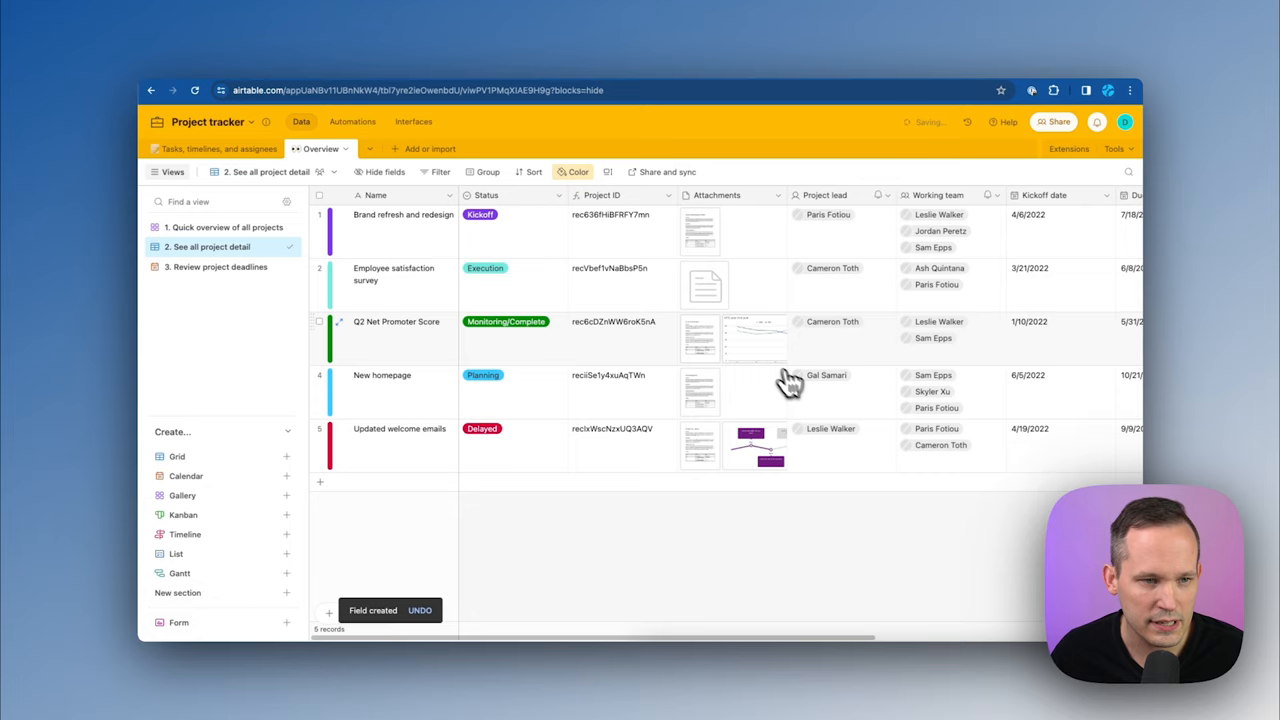
{"action": "mouse_move", "coordinate": [620, 240]}
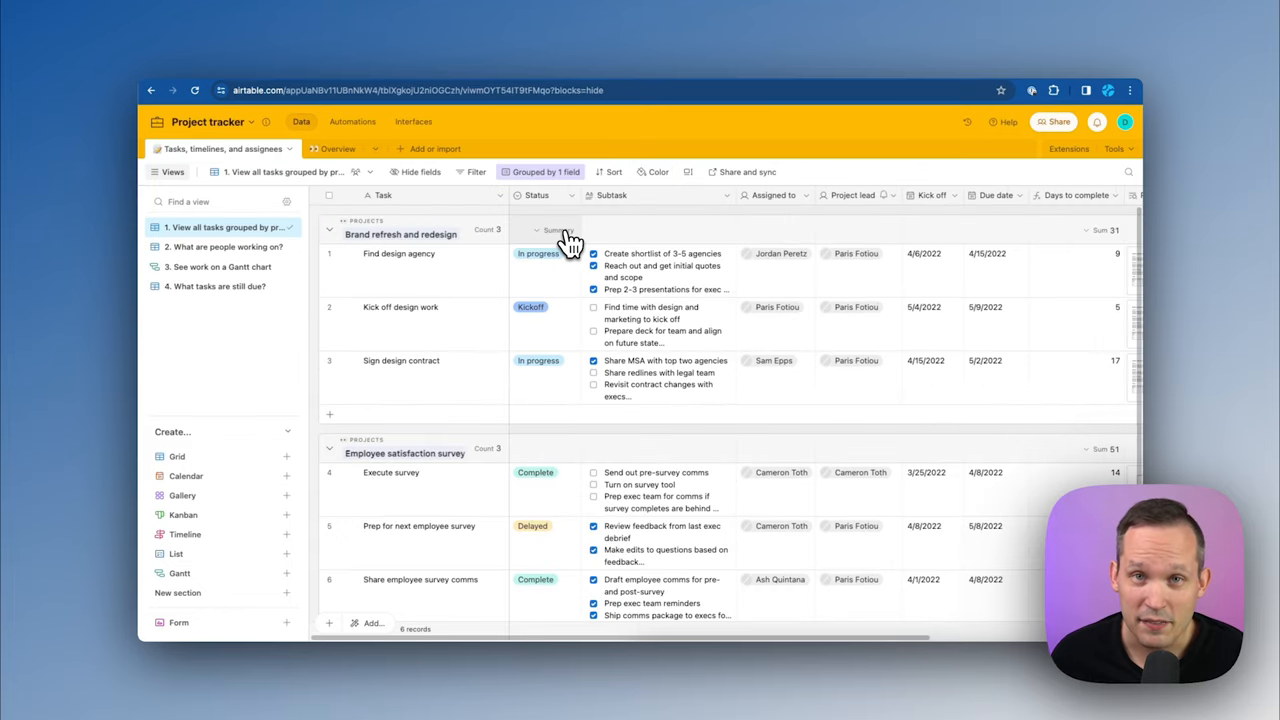
Add a 'Project ID' lookup field right of Status, pulling the linked project's Project ID
{"action": "left_click", "coordinate": [547, 195]}
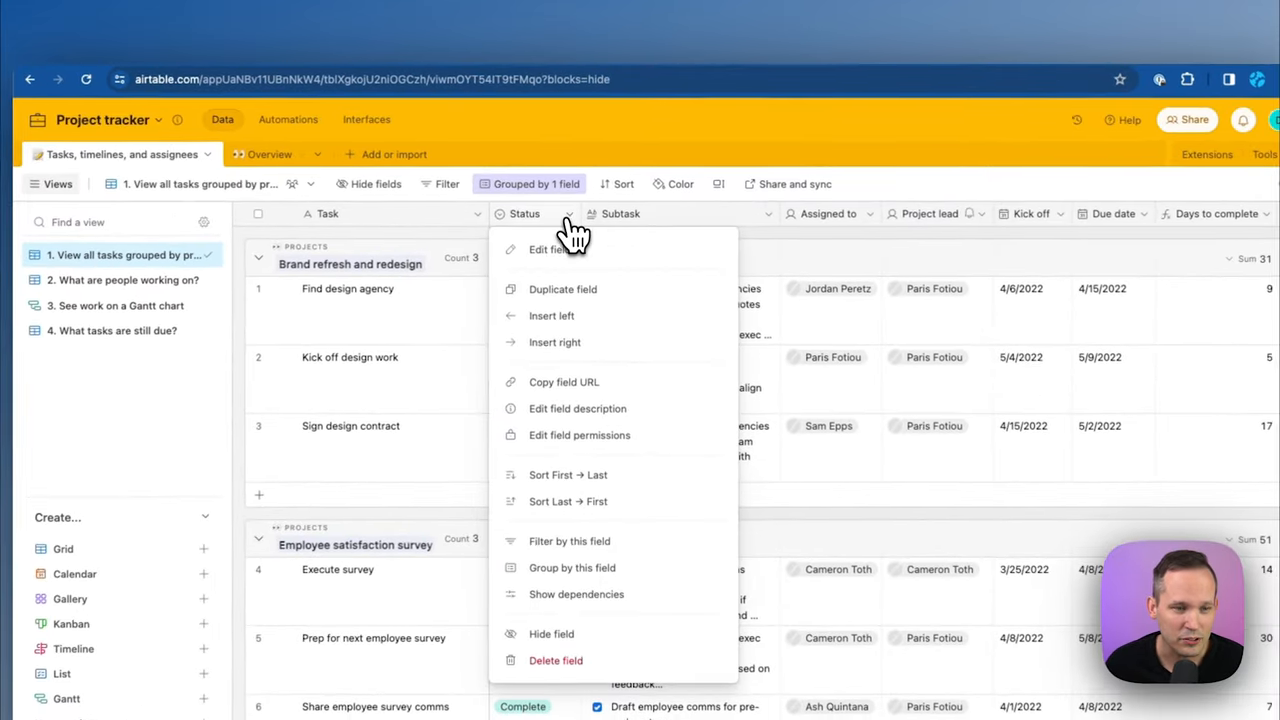
{"action": "left_click", "coordinate": [549, 249]}
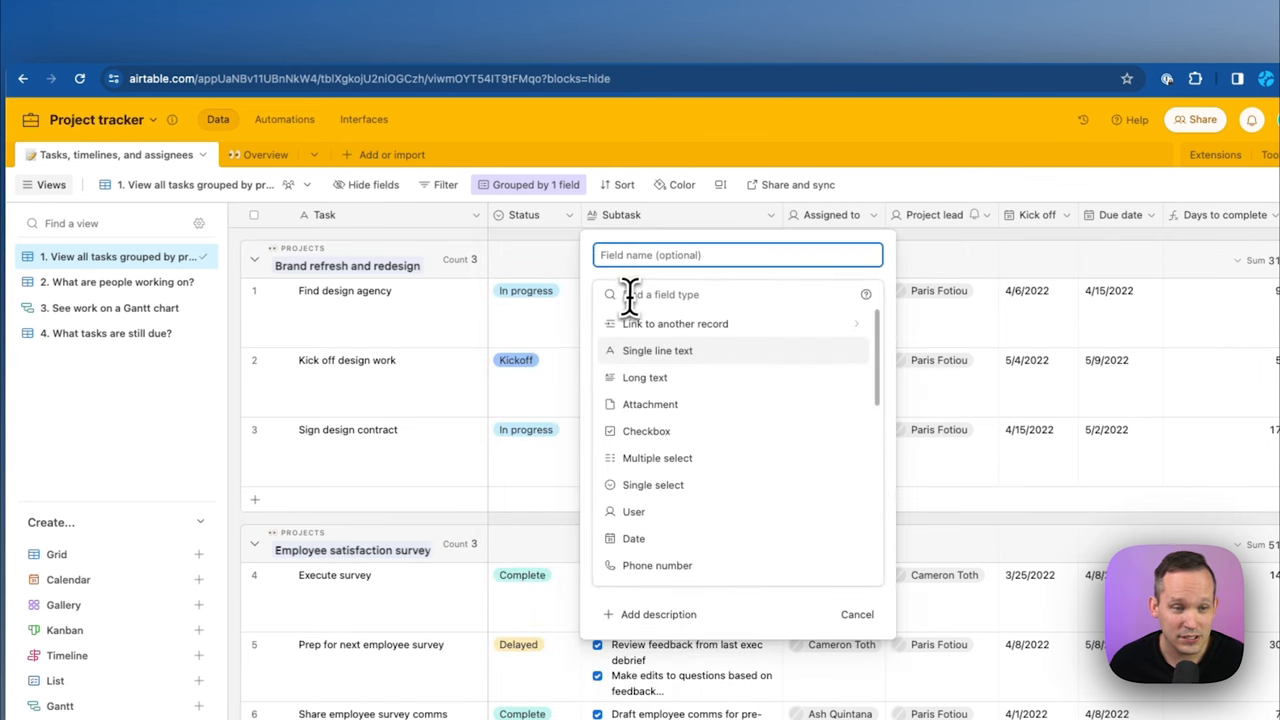
{"action": "type", "text": "Project"}
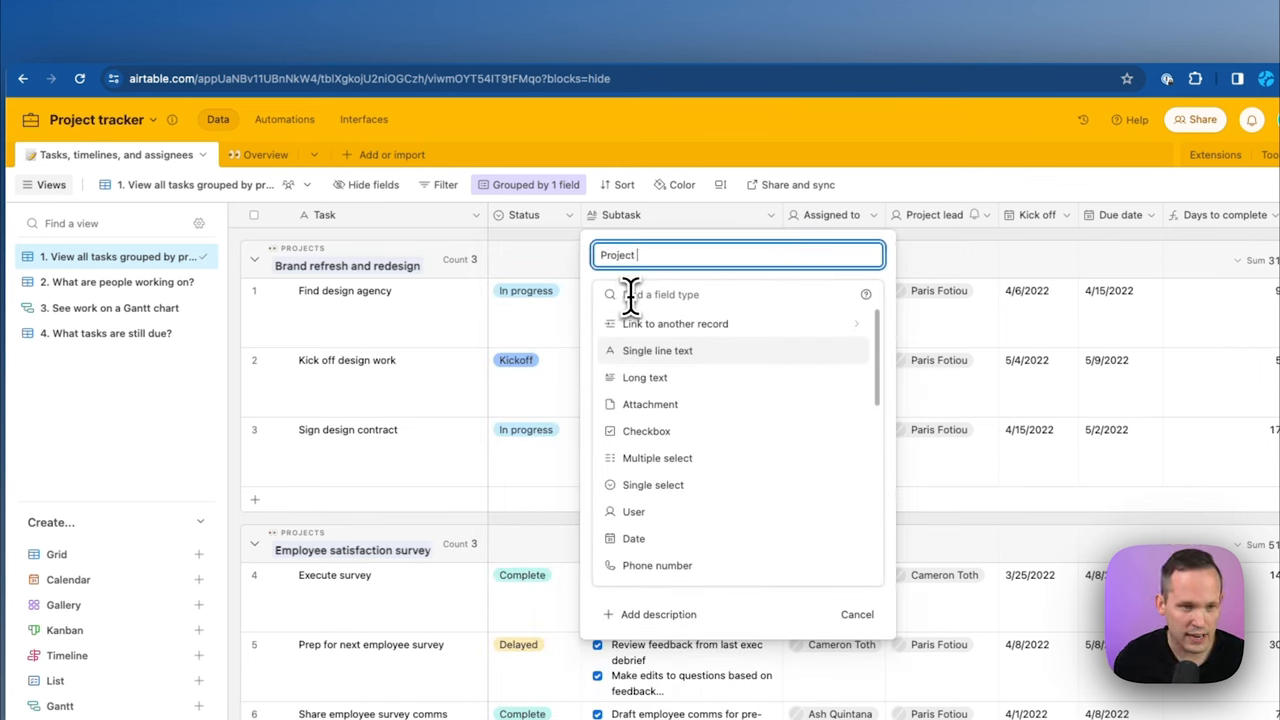
{"action": "type", "text": "ID"}
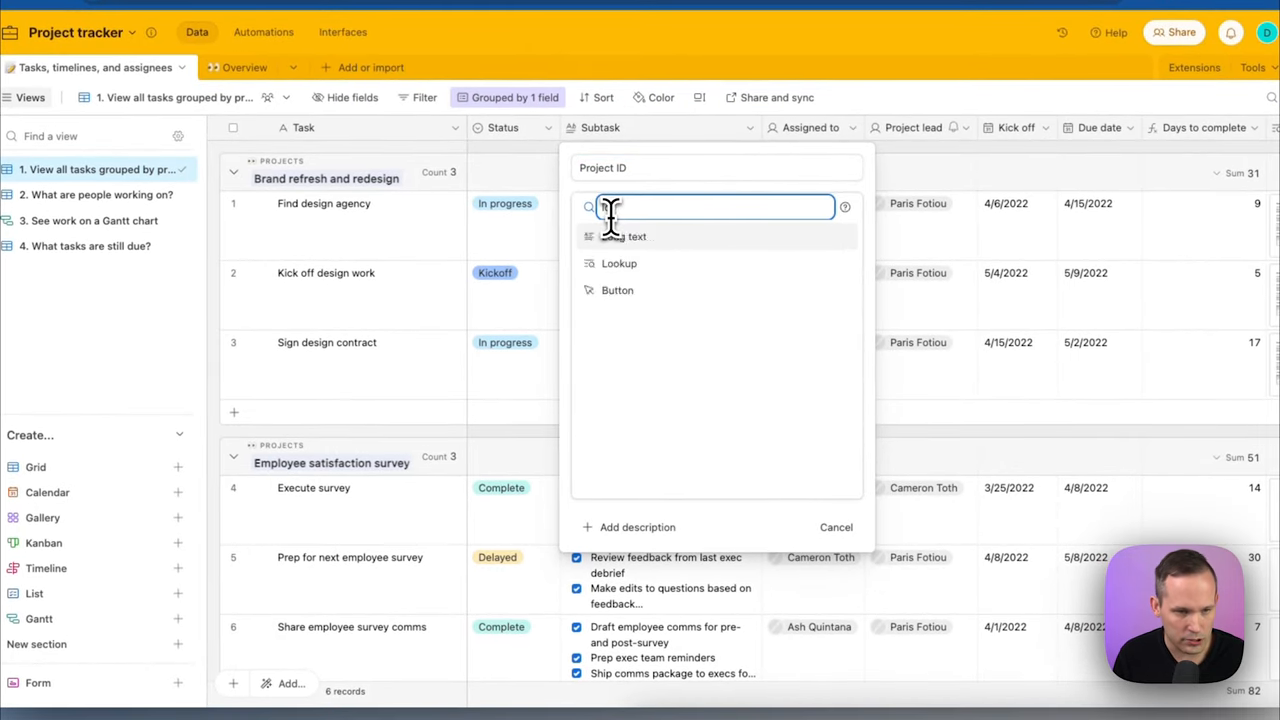
{"action": "left_click", "coordinate": [619, 263]}
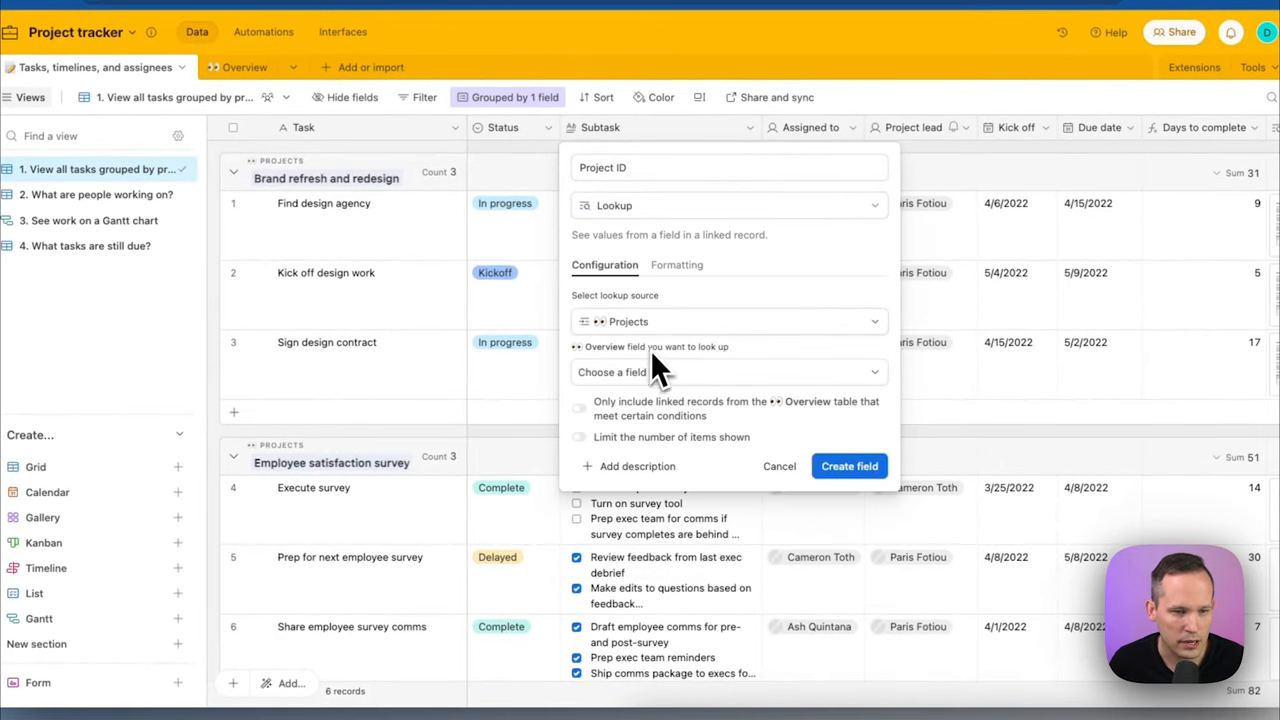
{"action": "left_click", "coordinate": [728, 372]}
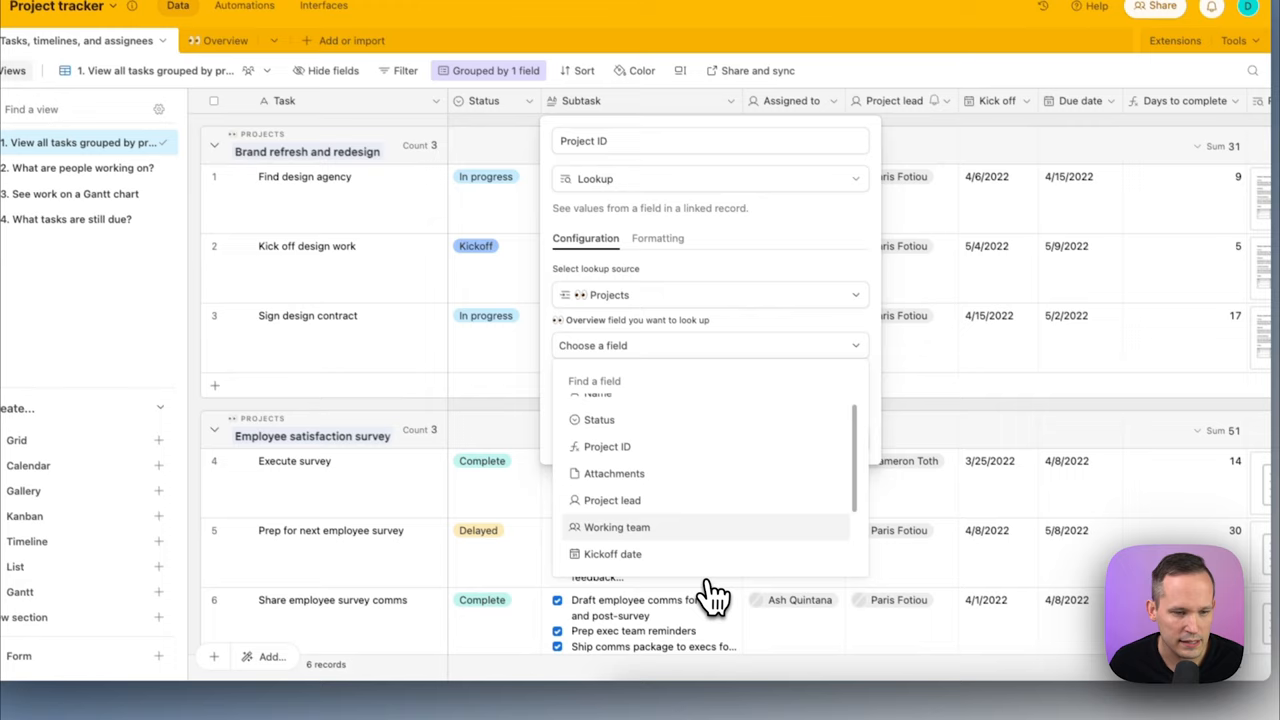
{"action": "left_click", "coordinate": [606, 446]}
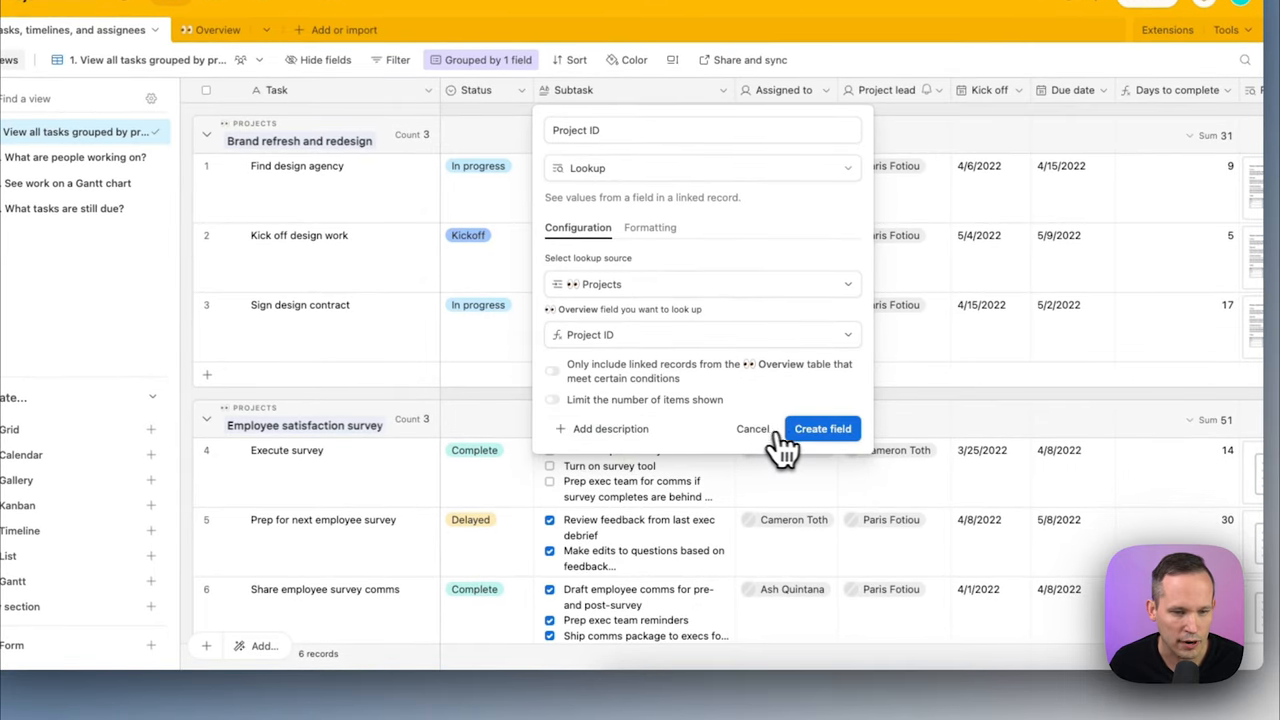
{"action": "left_click", "coordinate": [822, 428]}
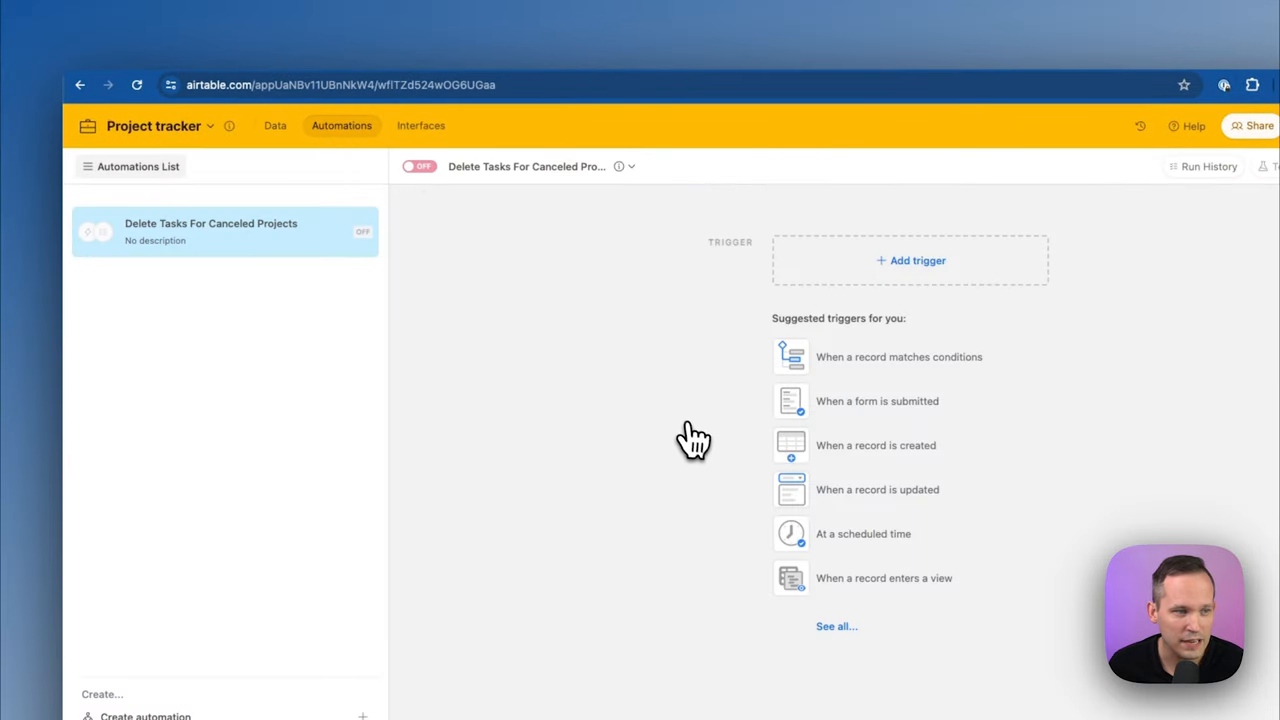
{"action": "mouse_move", "coordinate": [250, 245]}
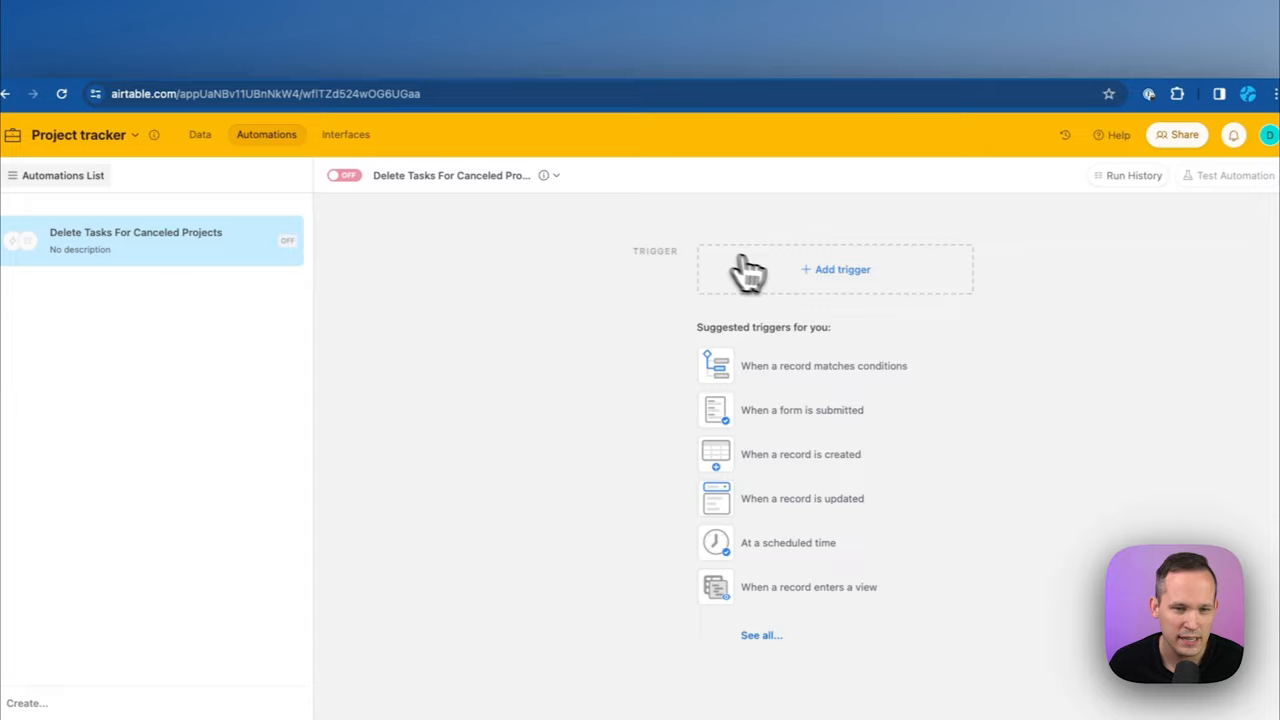
Set a 'When record matches conditions' trigger on Overview where Status is Canceled
{"action": "left_click", "coordinate": [835, 269]}
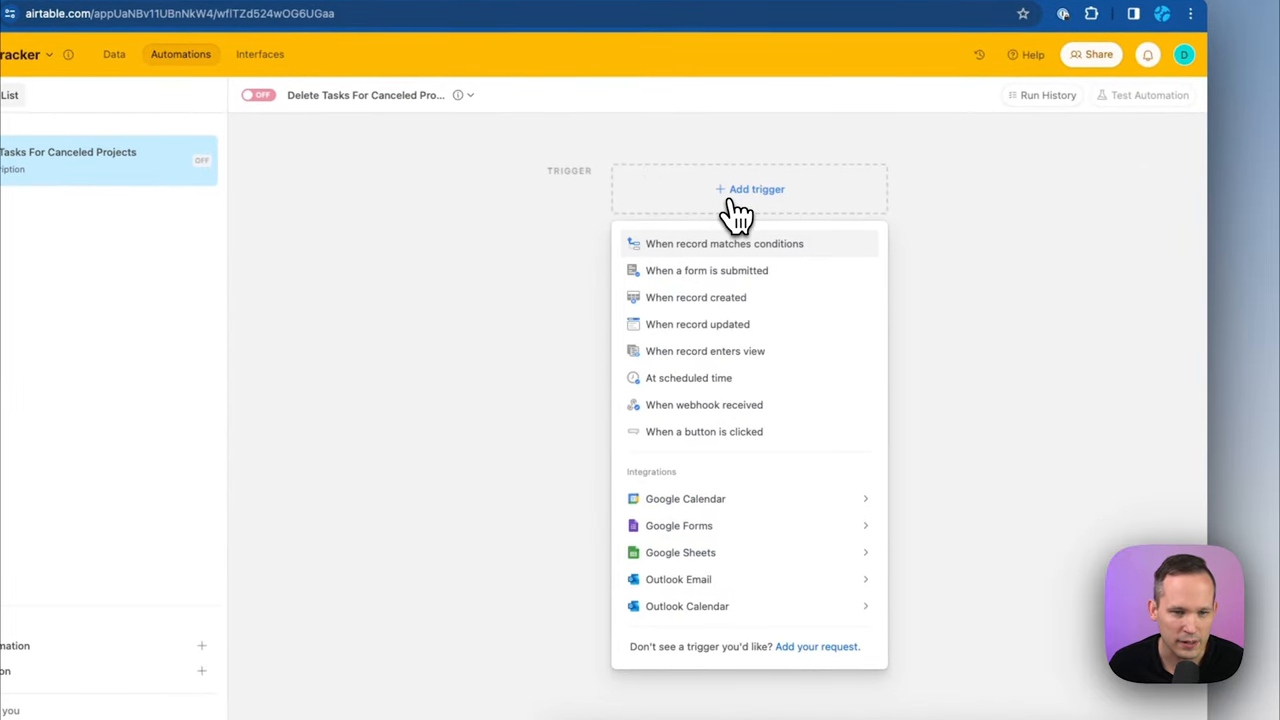
{"action": "left_click", "coordinate": [724, 243]}
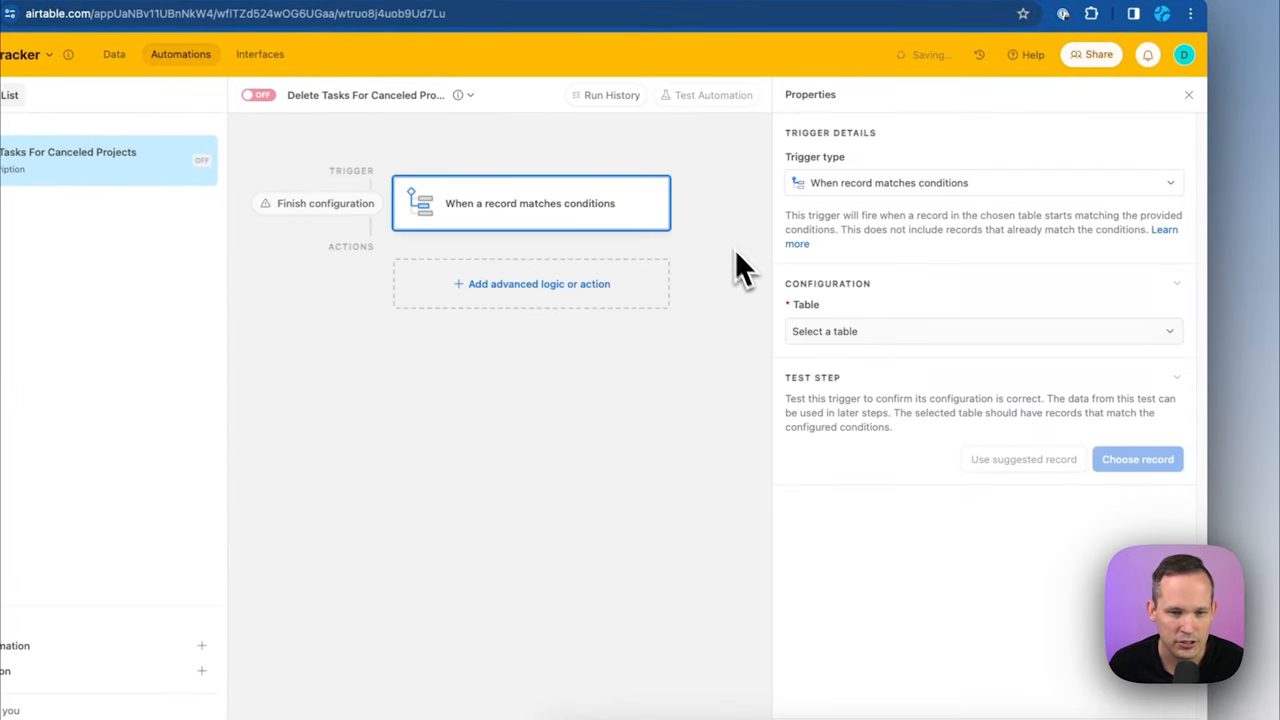
{"action": "left_click", "coordinate": [982, 331]}
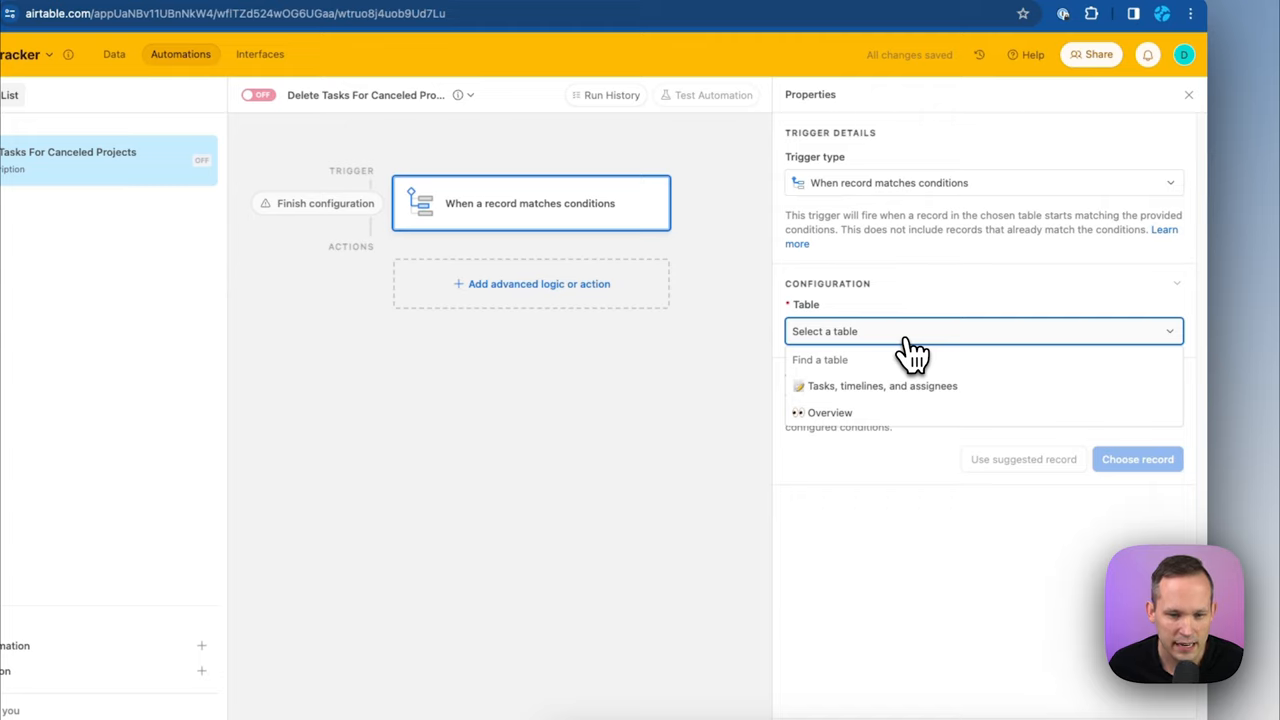
{"action": "mouse_move", "coordinate": [848, 413]}
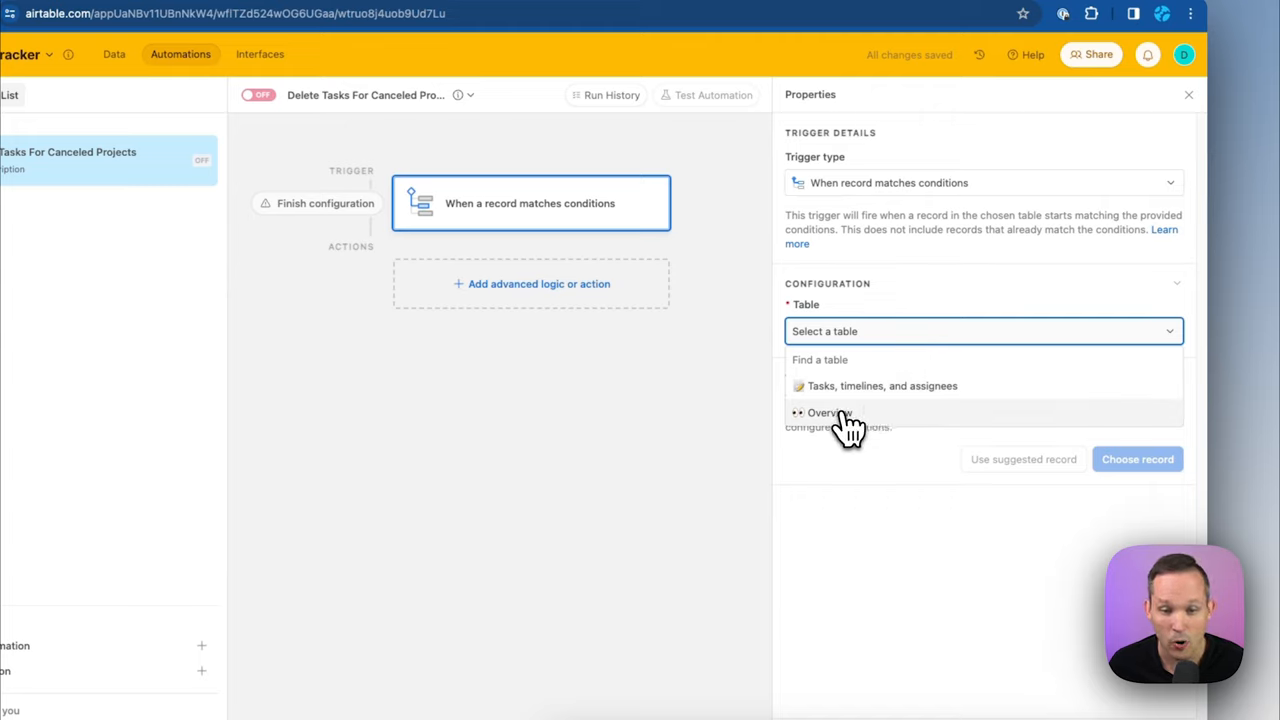
{"action": "left_click", "coordinate": [826, 412]}
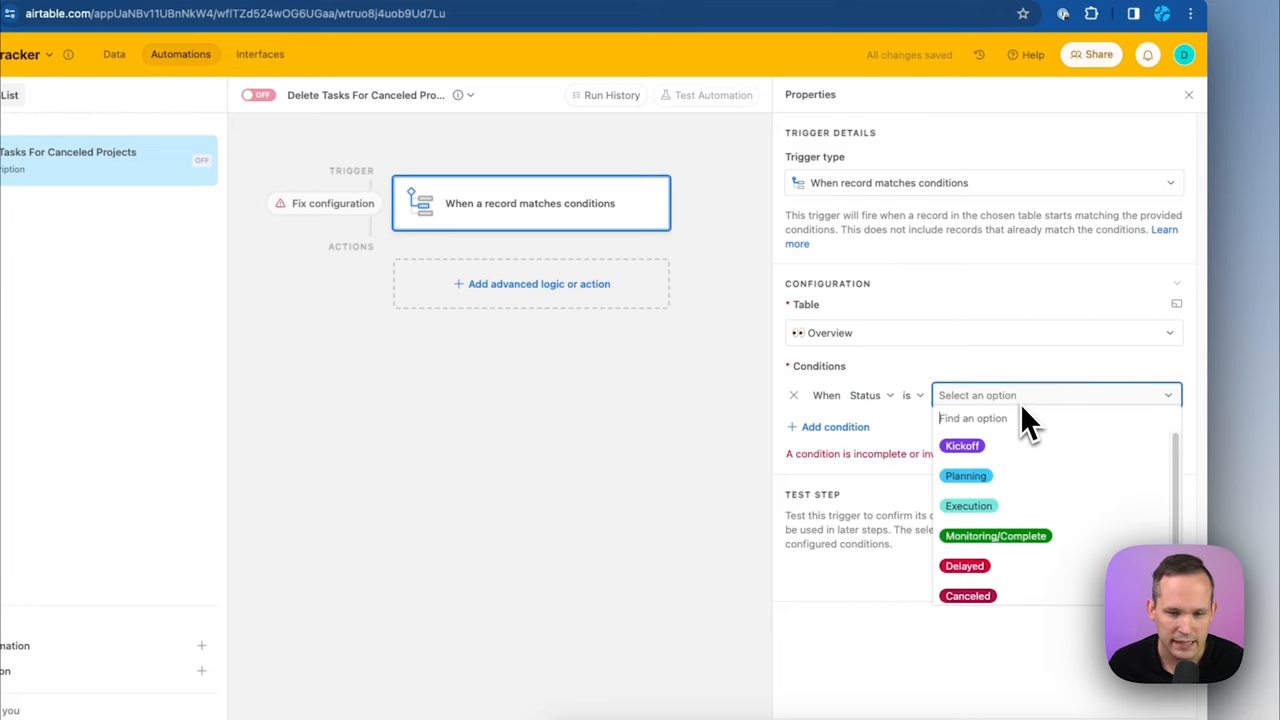
{"action": "left_click", "coordinate": [967, 595]}
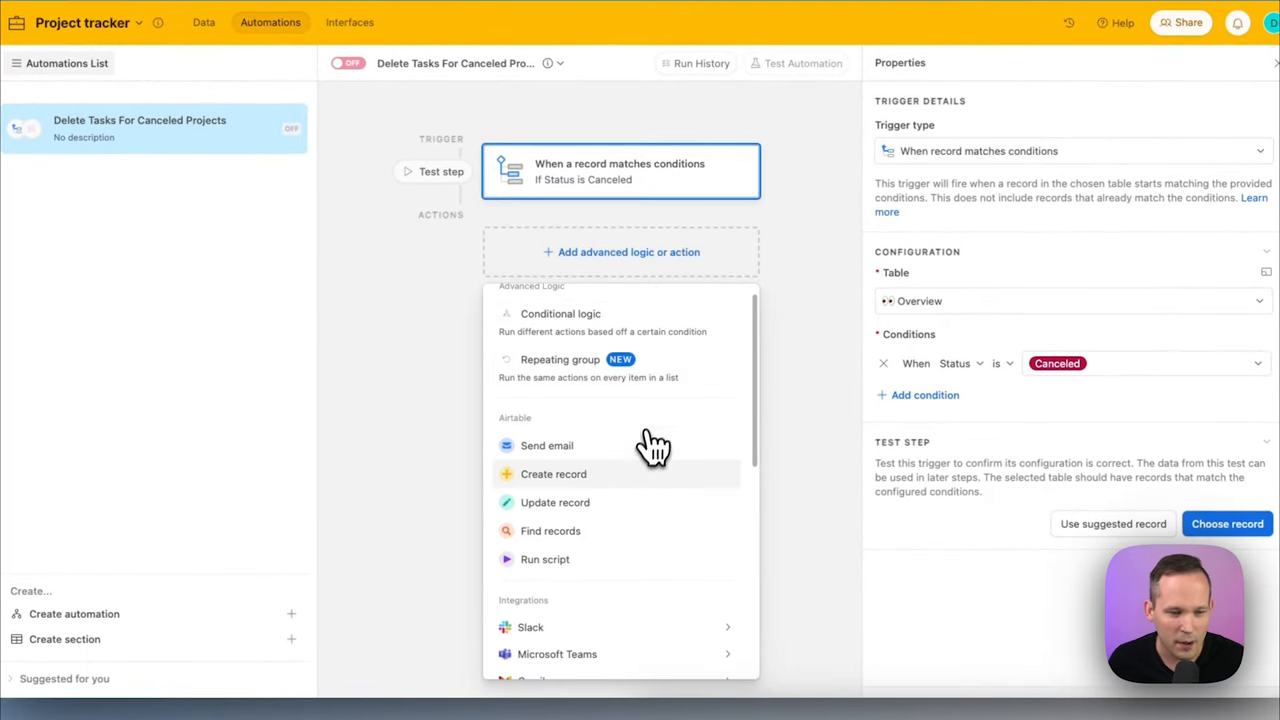
{"action": "mouse_move", "coordinate": [630, 540]}
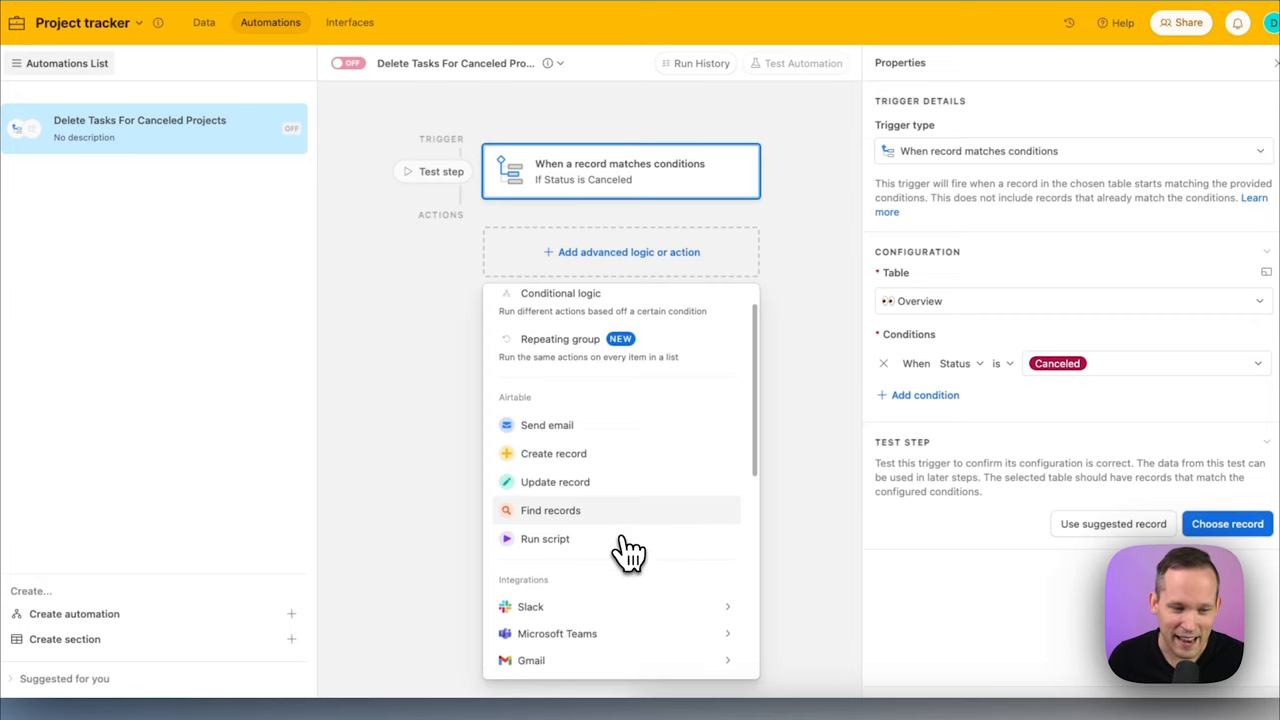
Scroll down through the action options below the Canceled-status trigger
{"action": "scroll", "scroll_direction": "down", "scroll_amount": 3}
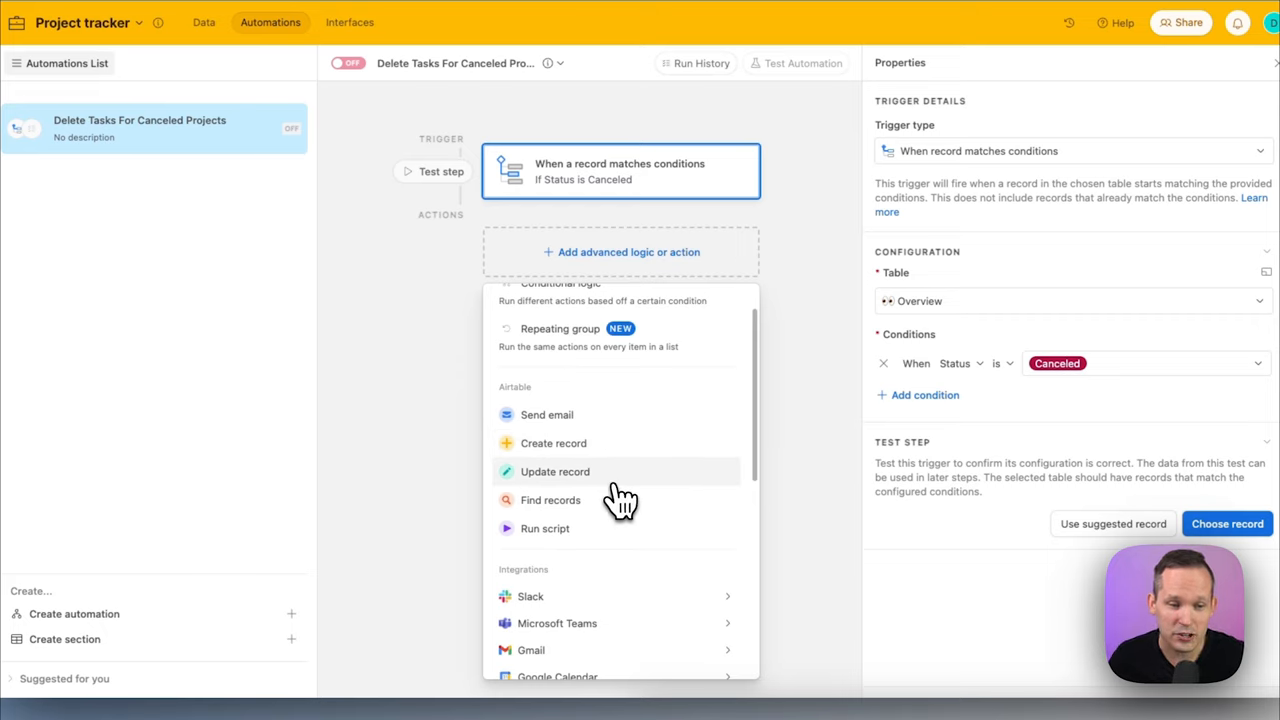
{"action": "mouse_move", "coordinate": [609, 533]}
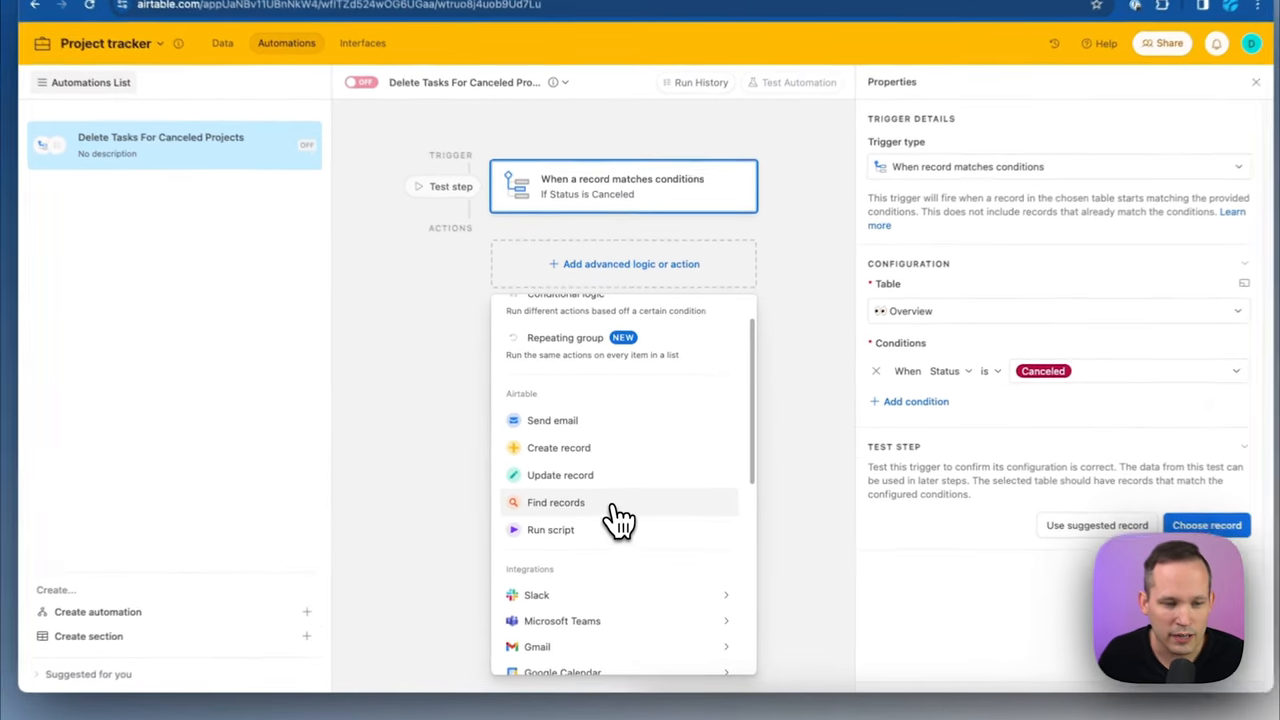
Add a Find records action after the trigger
{"action": "left_click", "coordinate": [556, 502]}
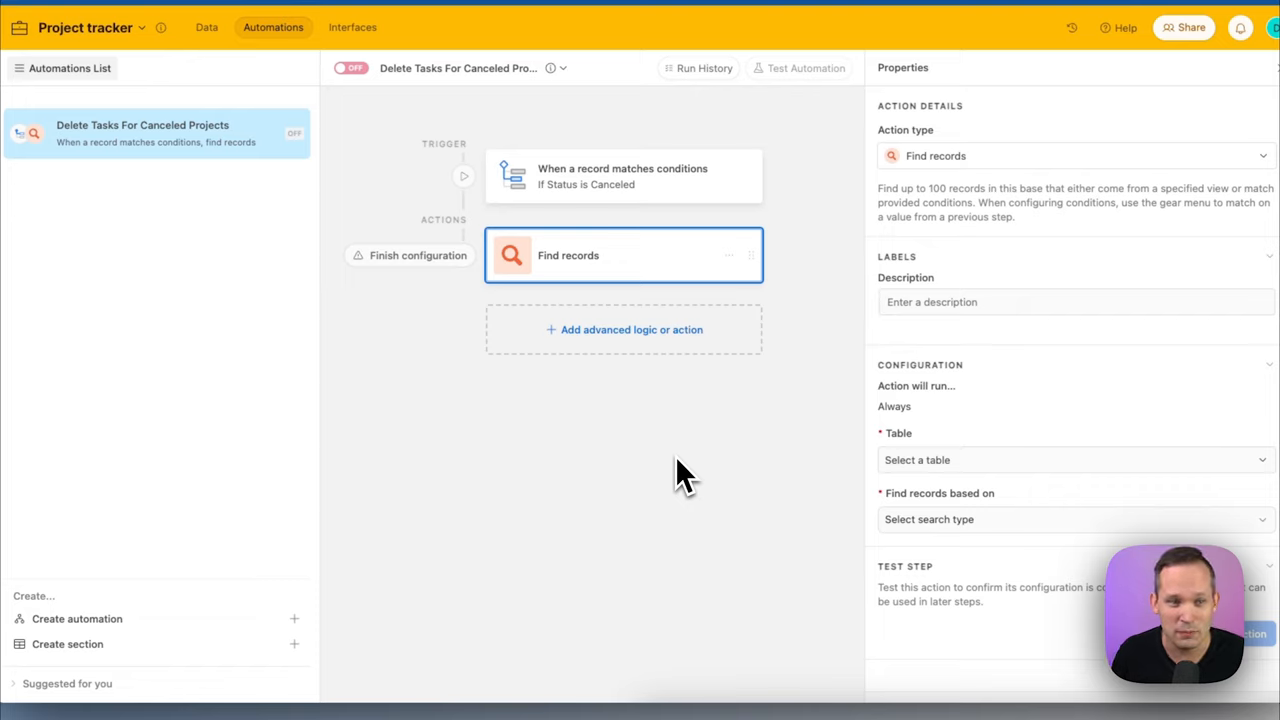
{"action": "mouse_move", "coordinate": [583, 267]}
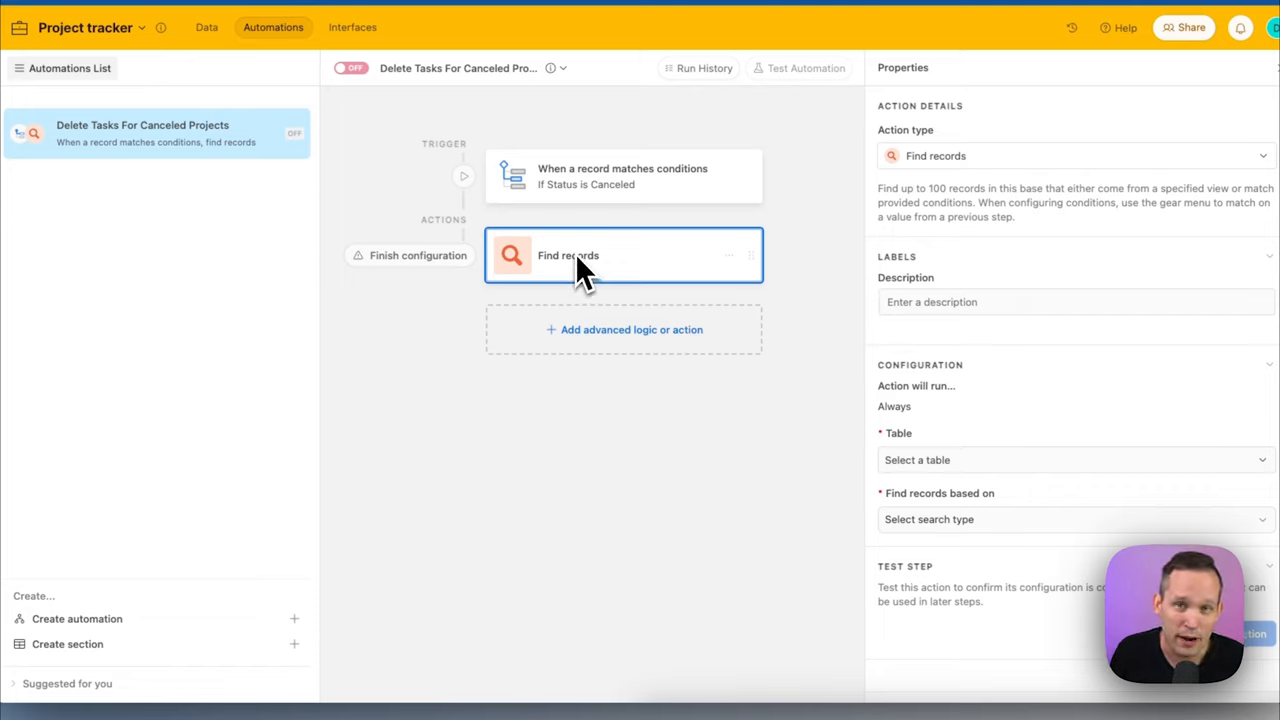
{"action": "mouse_move", "coordinate": [620, 425]}
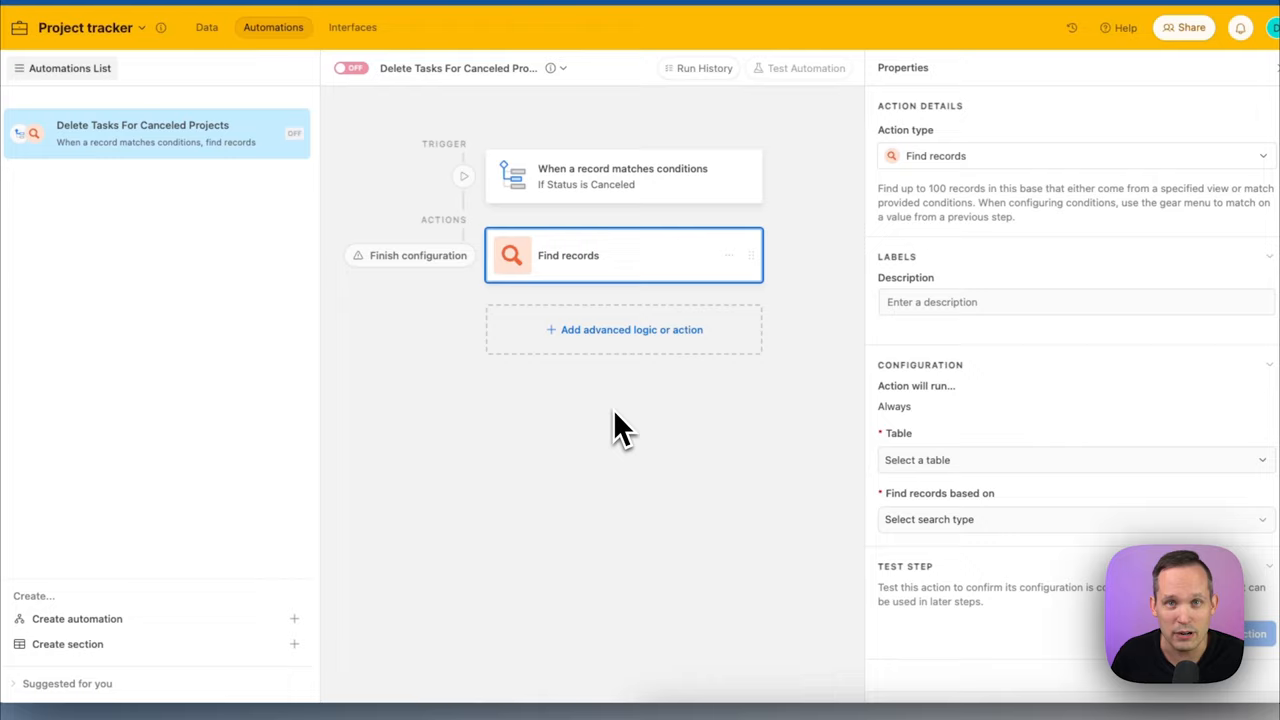
Describe the step 'Find tasks for this project', searching Tasks, timelines, and assignees by condition
{"action": "type", "text": "Find tasks for this project"}
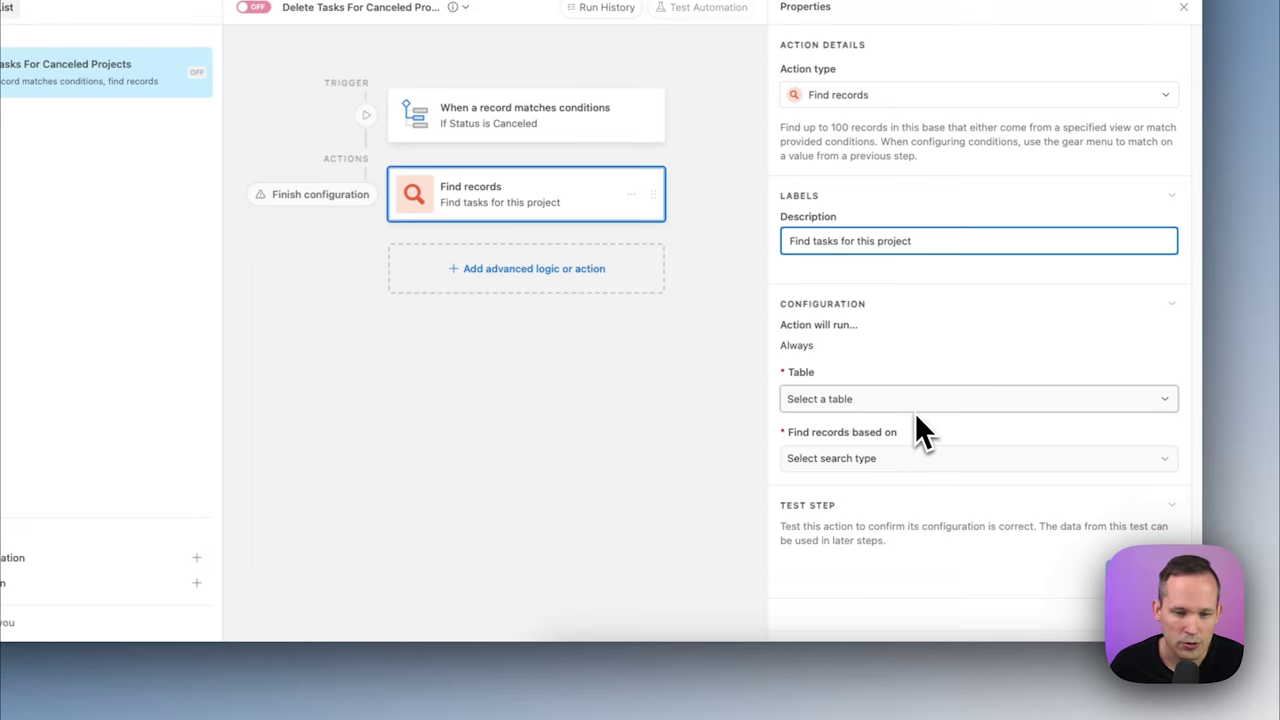
{"action": "left_click", "coordinate": [978, 398]}
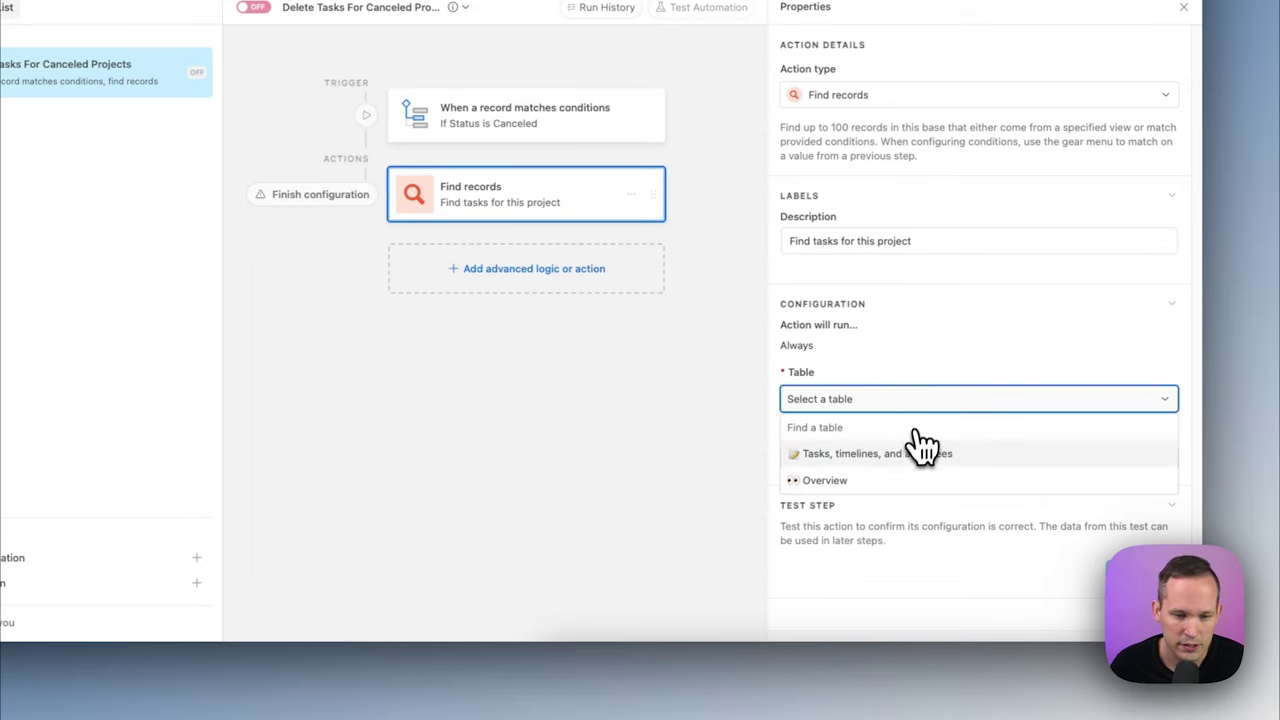
{"action": "mouse_move", "coordinate": [918, 465]}
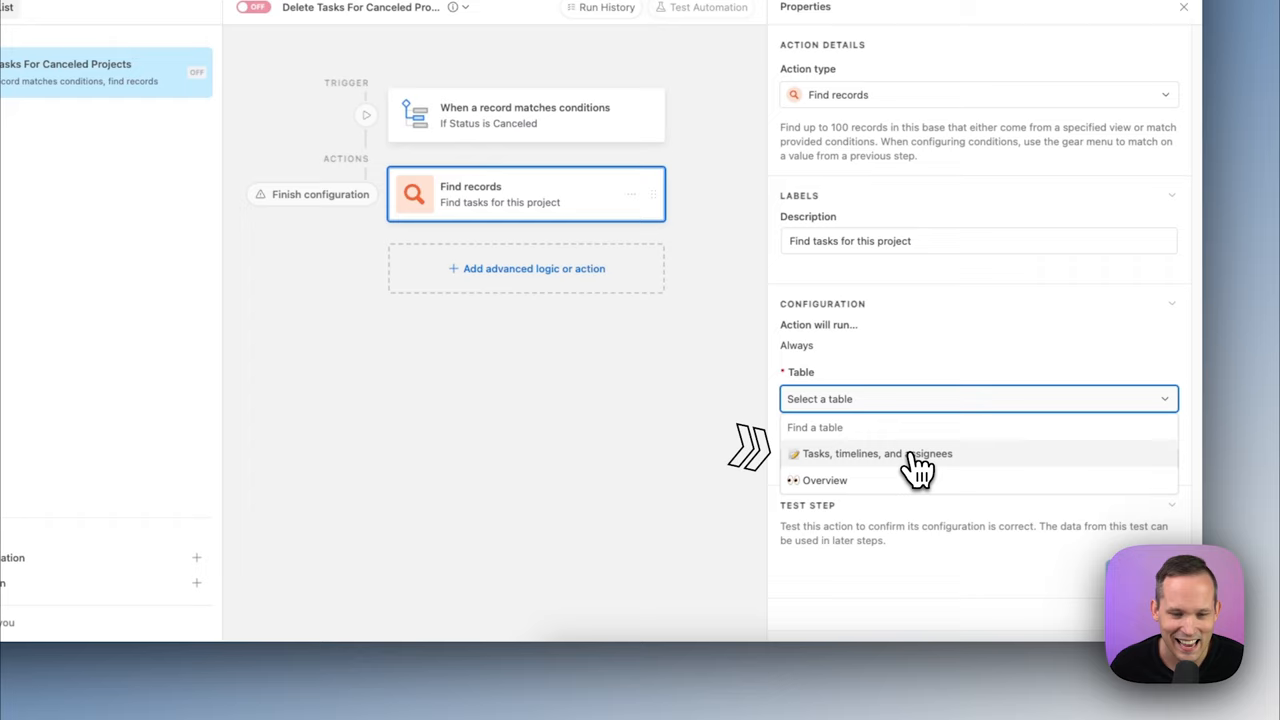
{"action": "left_click", "coordinate": [877, 453]}
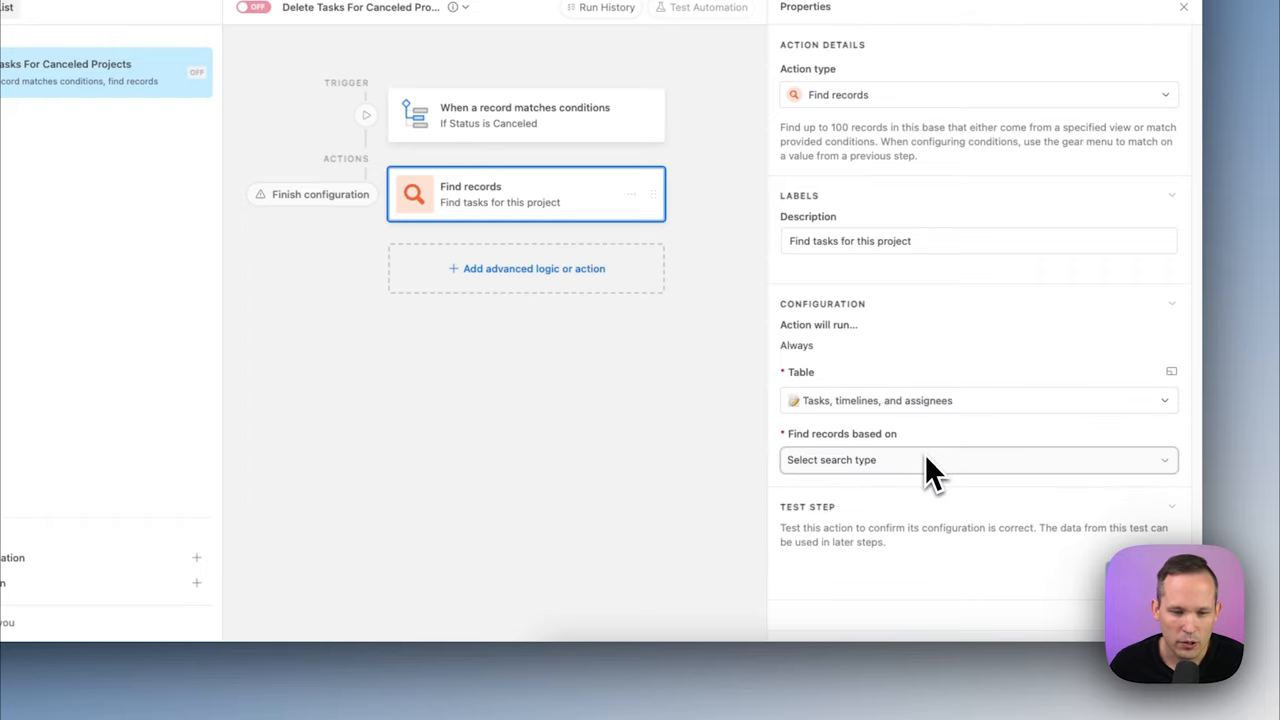
{"action": "left_click", "coordinate": [975, 459]}
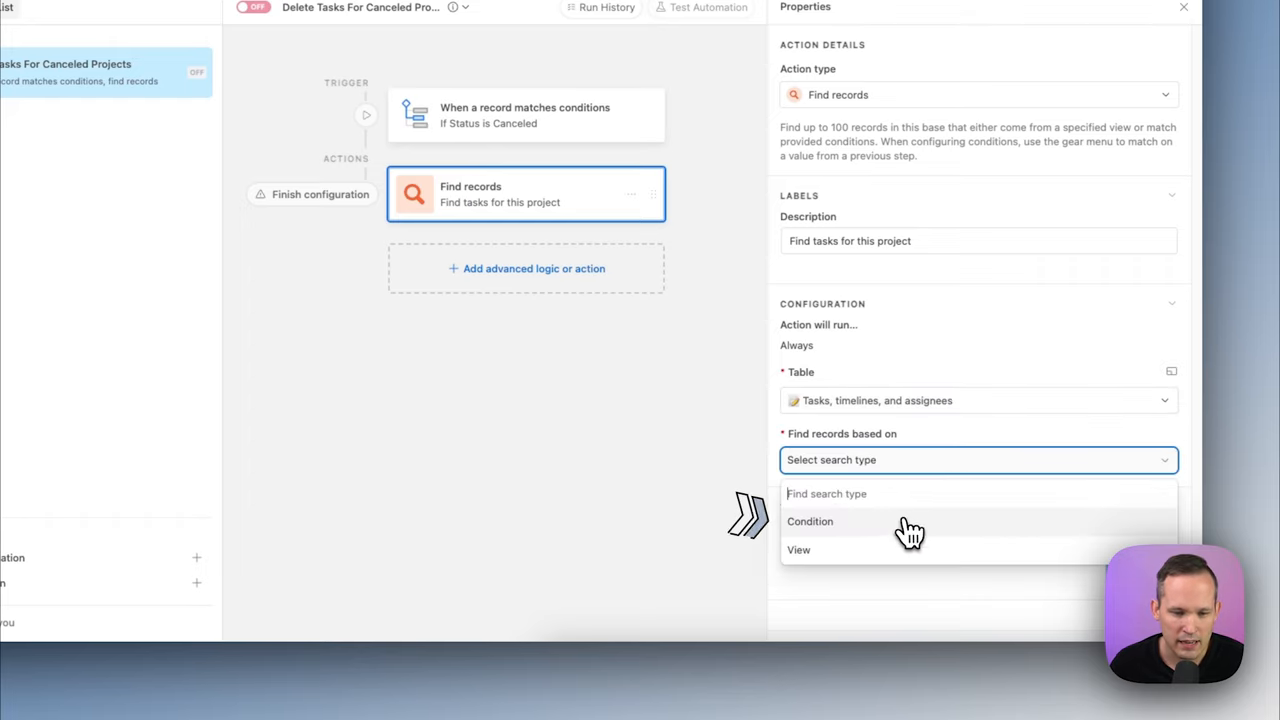
{"action": "left_click", "coordinate": [810, 521]}
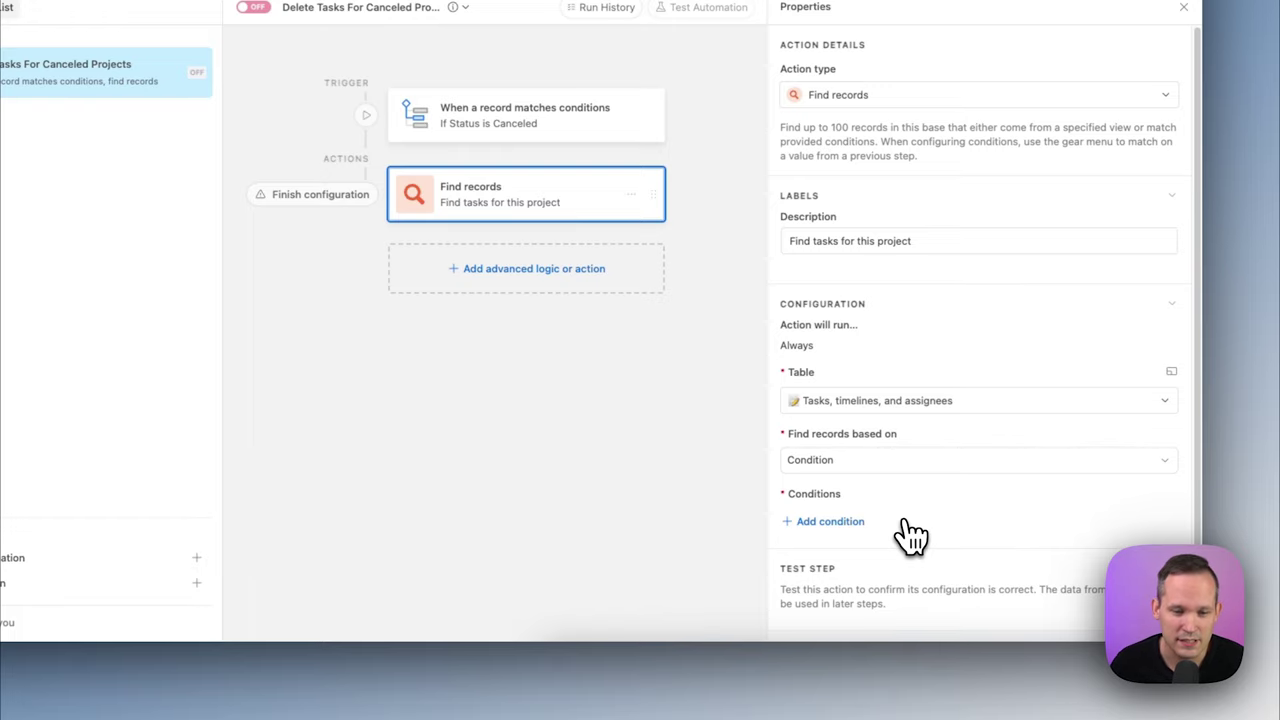
Add the condition Project ID contains the triggering project's Project ID
{"action": "left_click", "coordinate": [830, 521]}
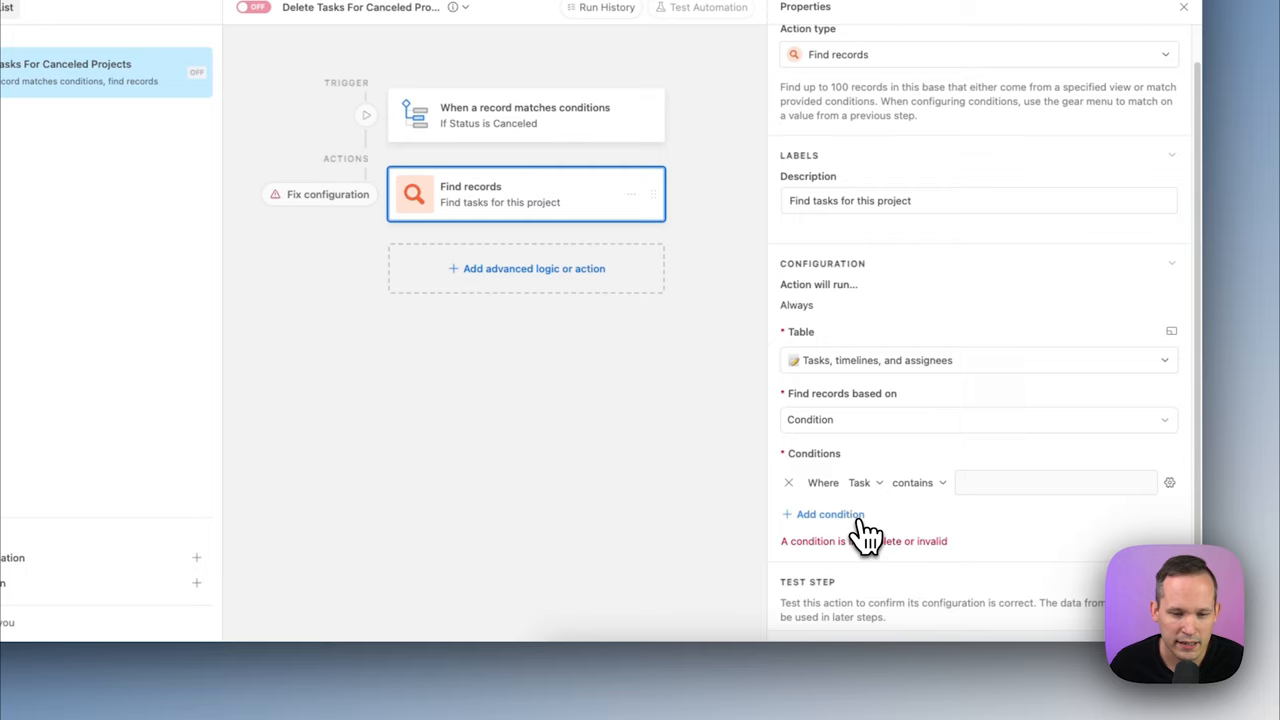
{"action": "left_click", "coordinate": [859, 482]}
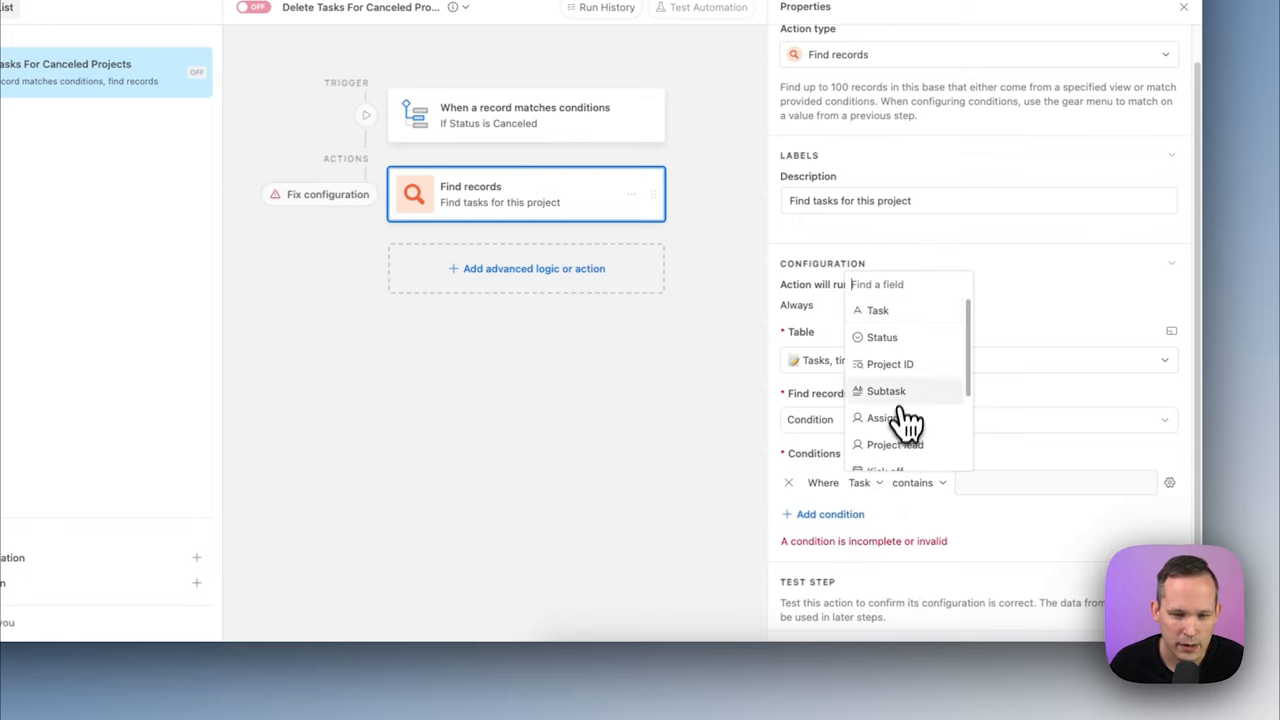
{"action": "left_click", "coordinate": [889, 363]}
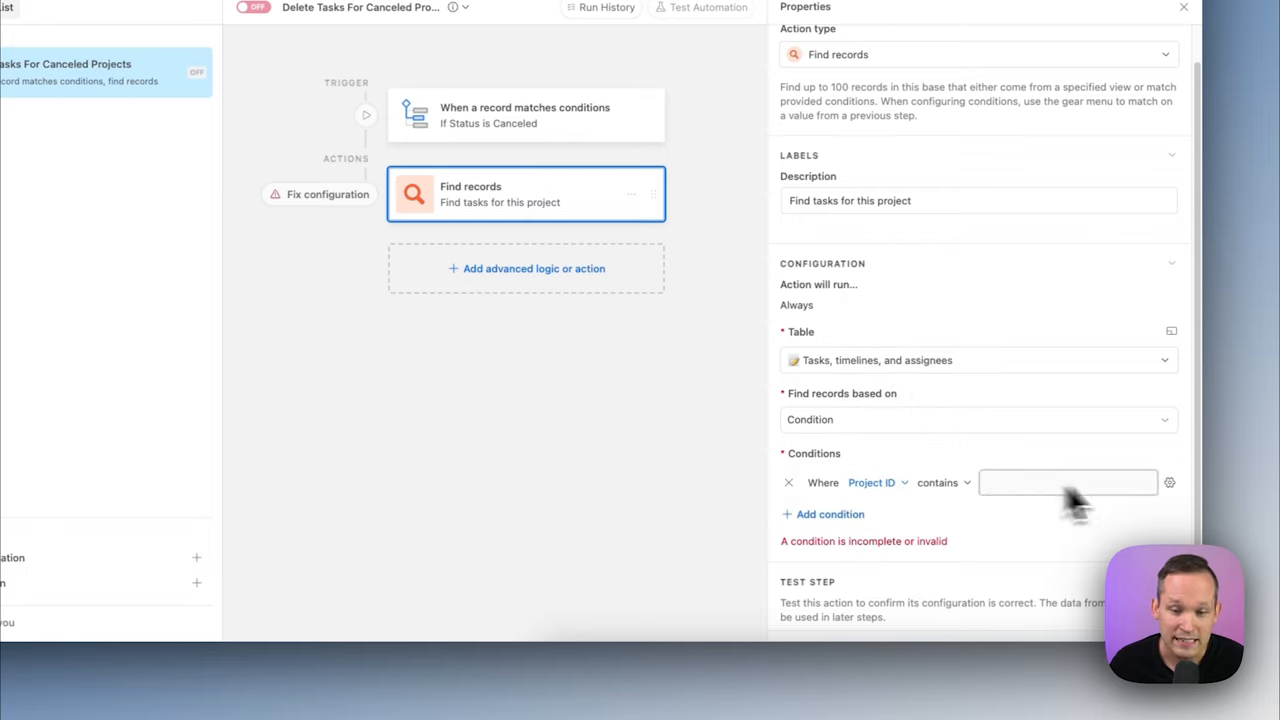
{"action": "left_click", "coordinate": [1169, 482]}
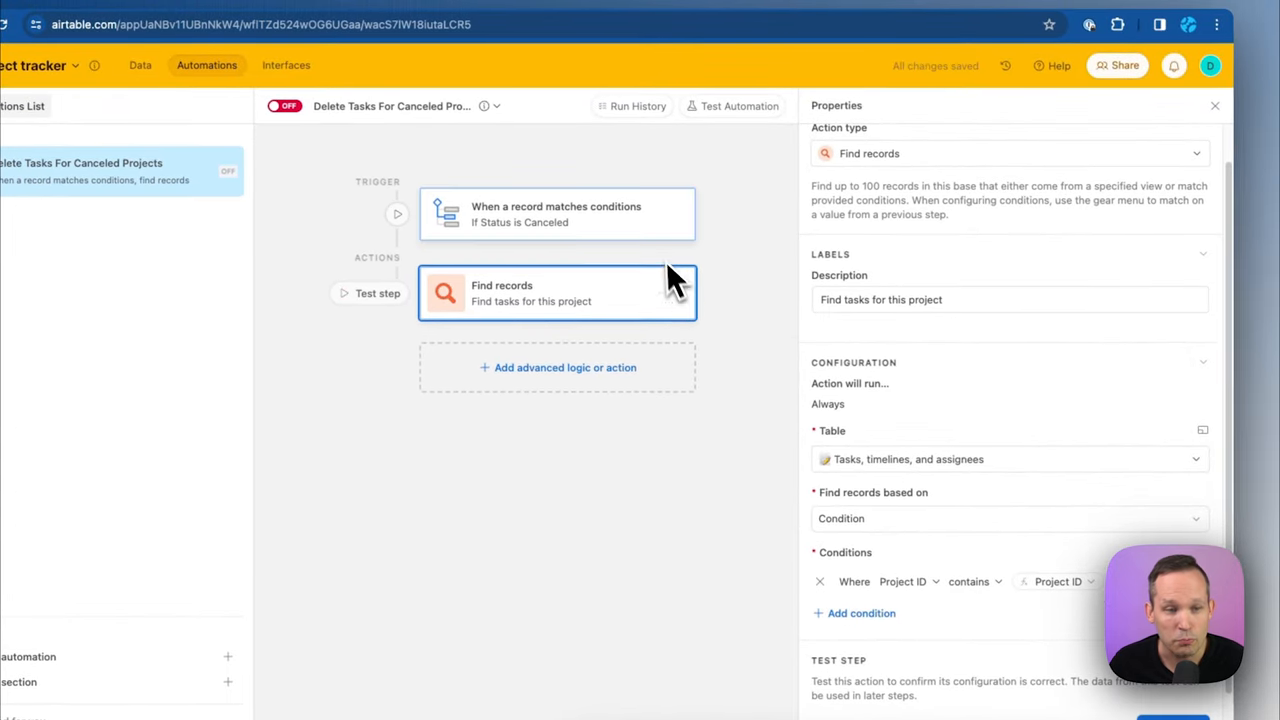
{"action": "mouse_move", "coordinate": [585, 215]}
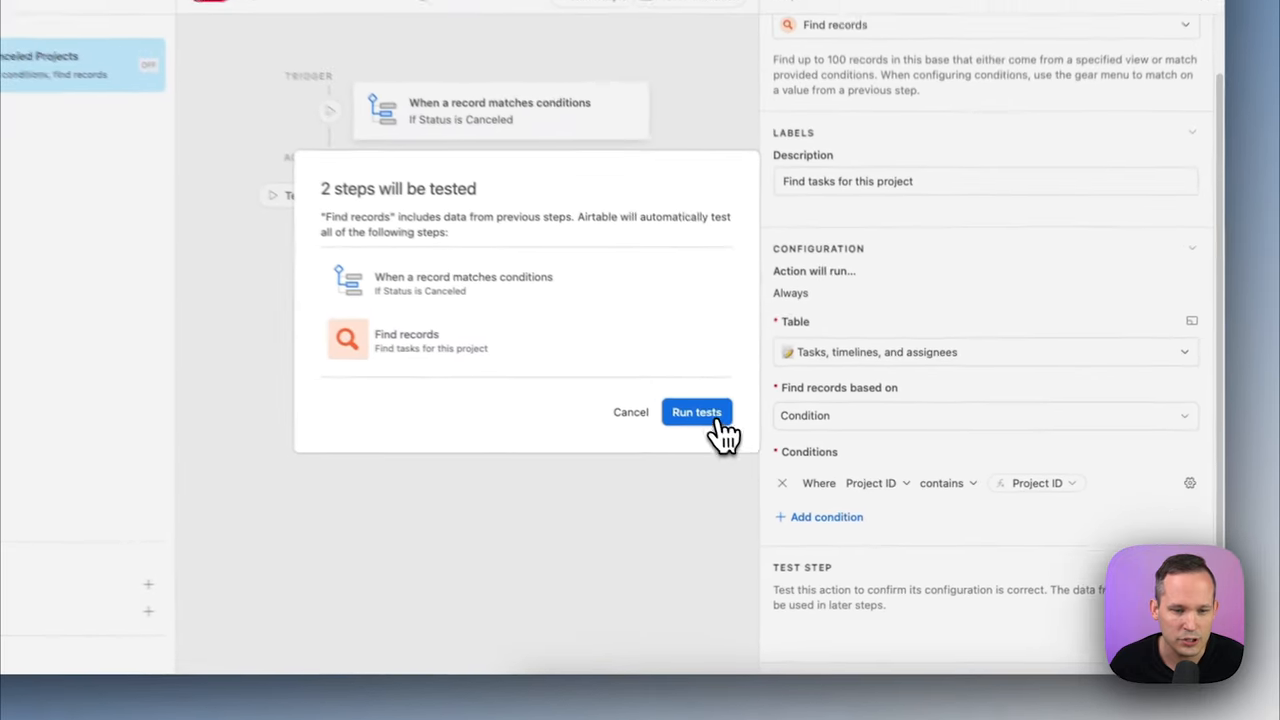
Run tests using the Brand refresh and redesign project and close the found records preview
{"action": "left_click", "coordinate": [697, 412]}
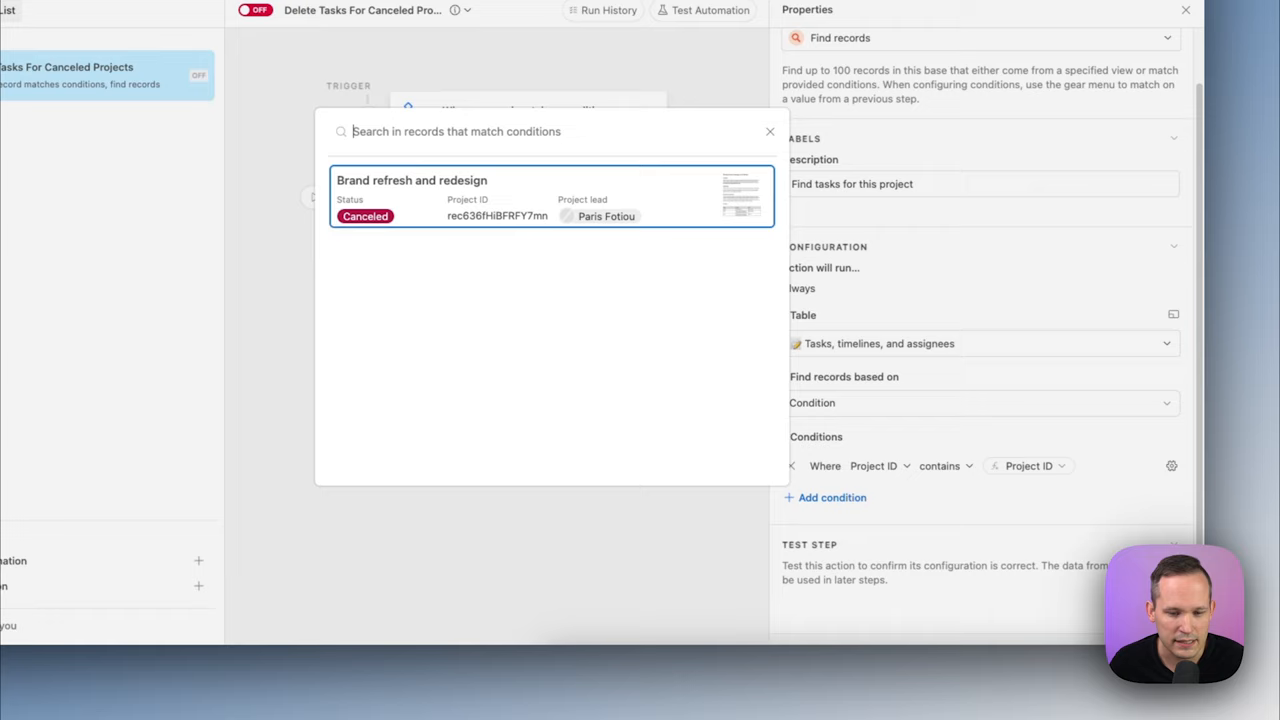
{"action": "left_click", "coordinate": [550, 197]}
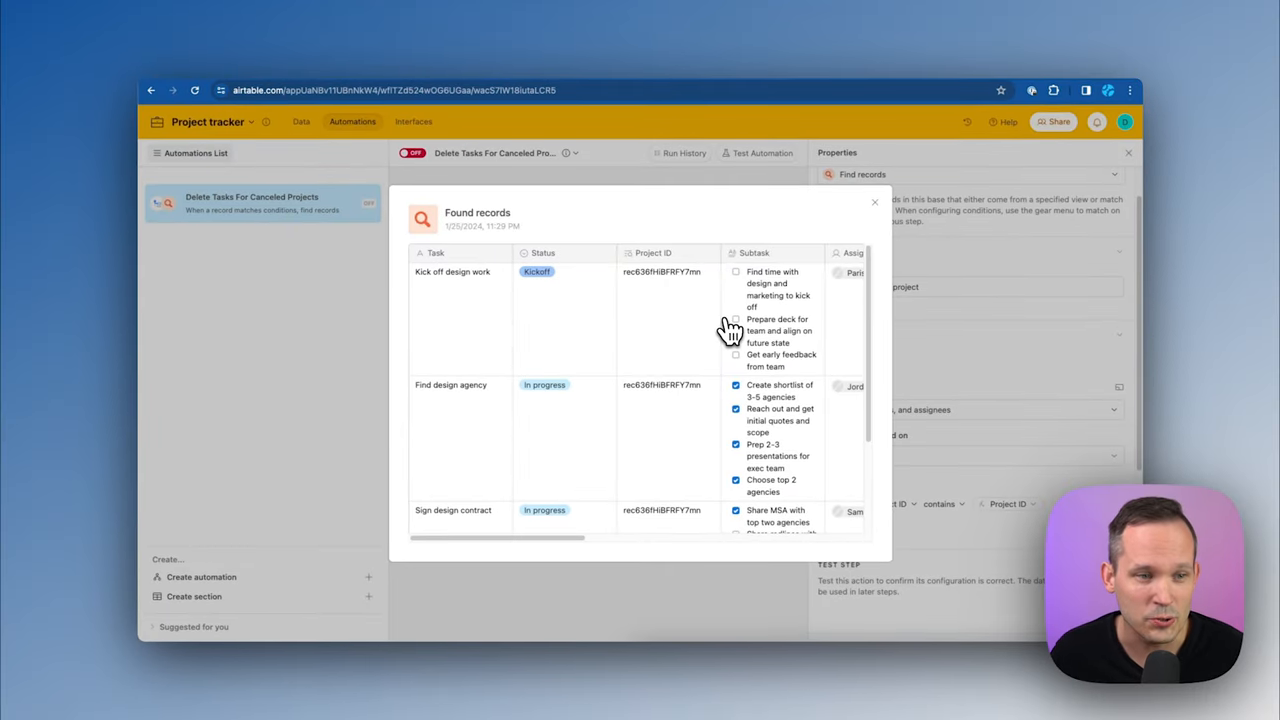
{"action": "left_click", "coordinate": [874, 202]}
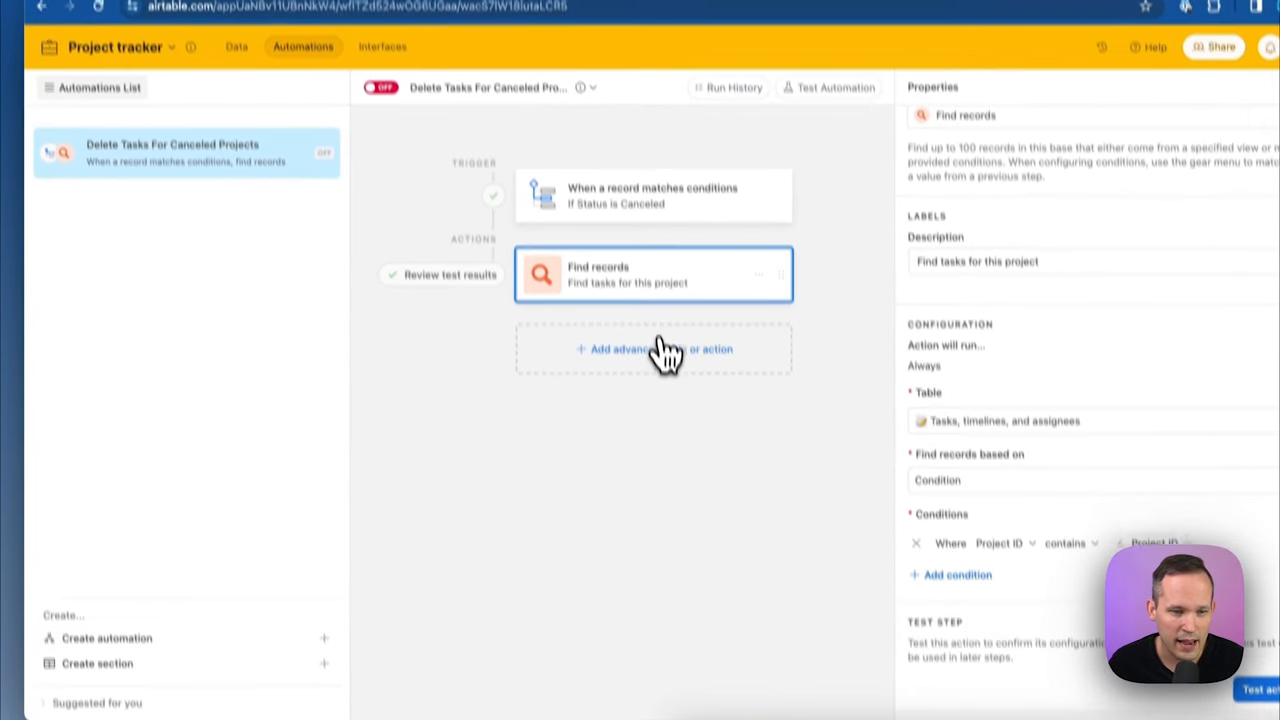
Add a Run script action with an input variable named 'recordIds'
{"action": "left_click", "coordinate": [653, 349]}
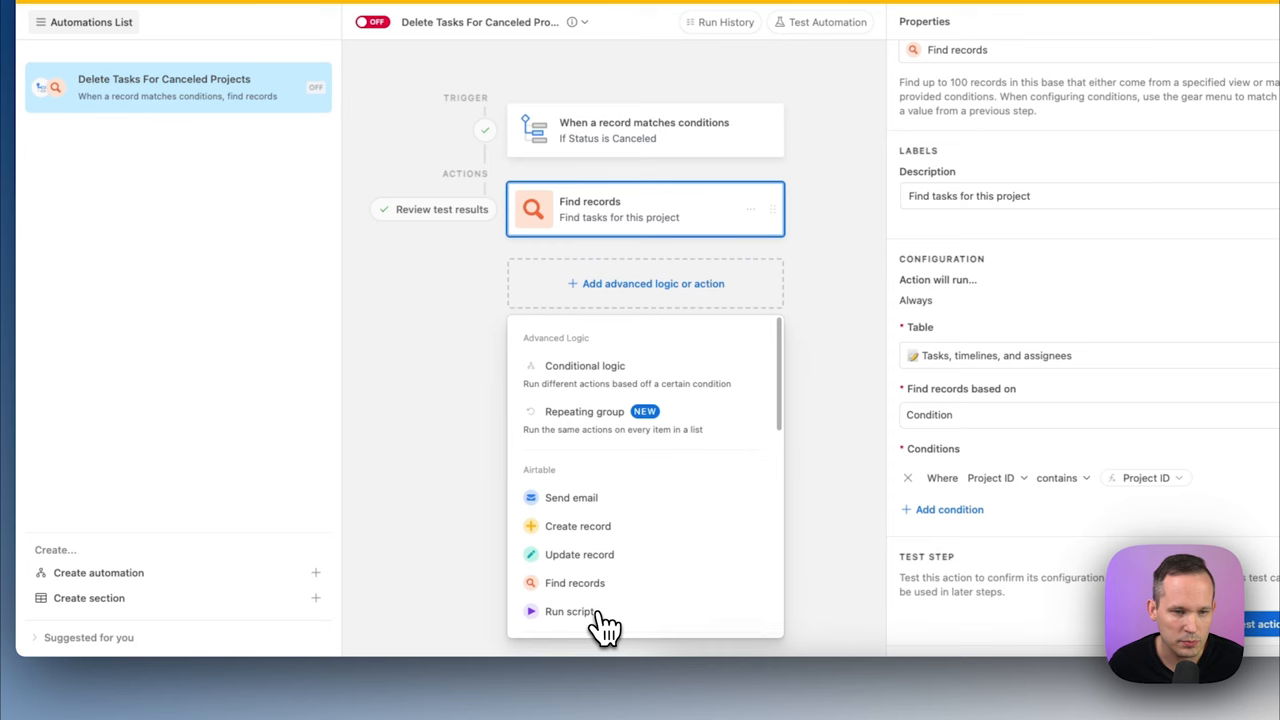
{"action": "left_click", "coordinate": [570, 611]}
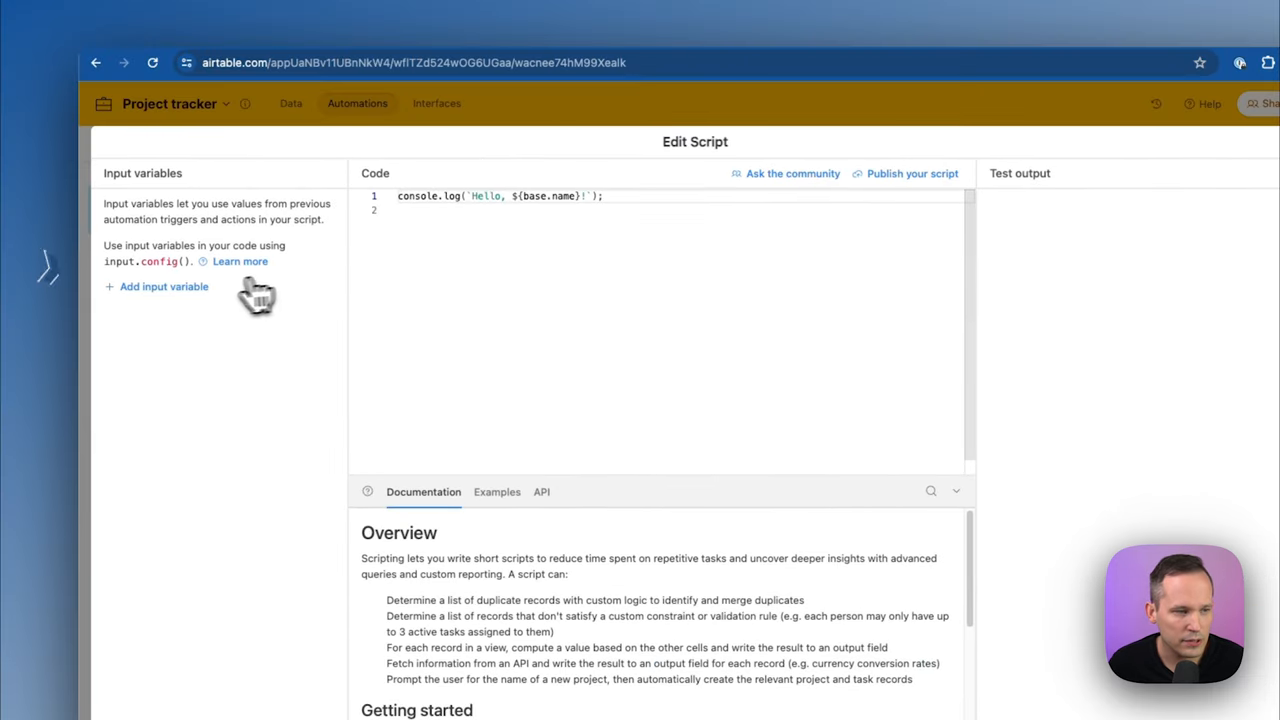
{"action": "left_click", "coordinate": [163, 286]}
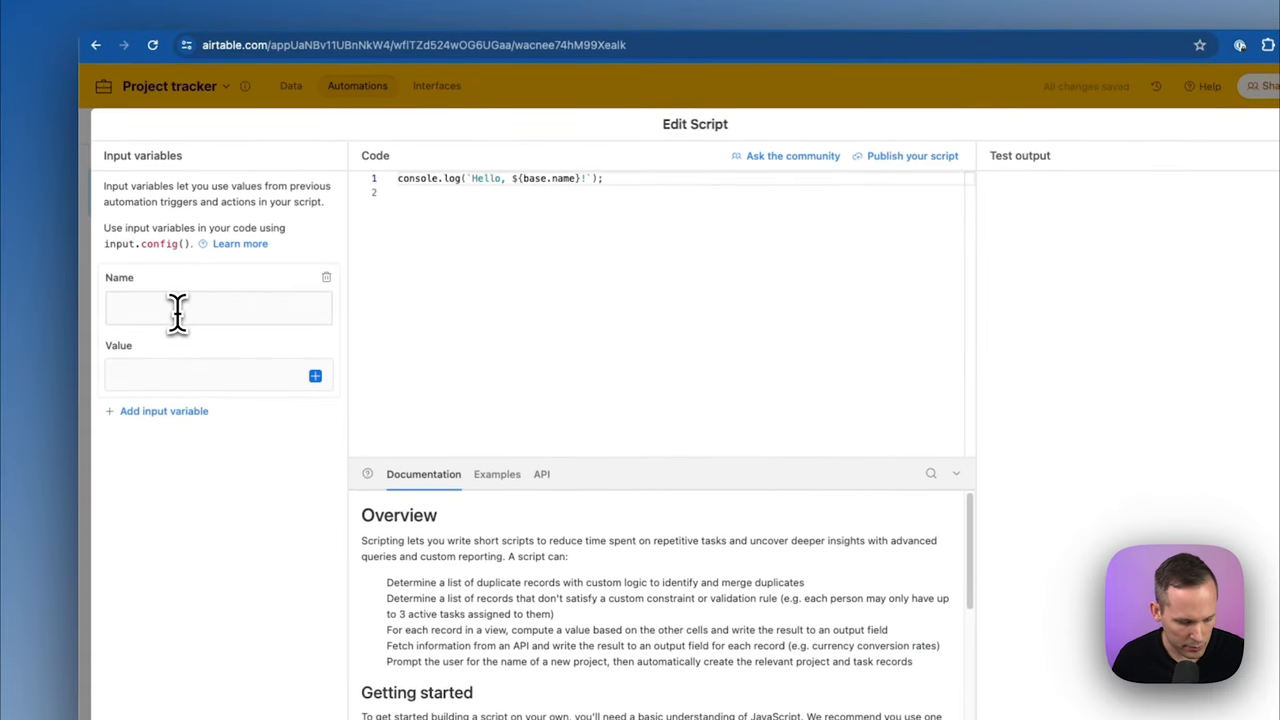
{"action": "type", "text": "record"}
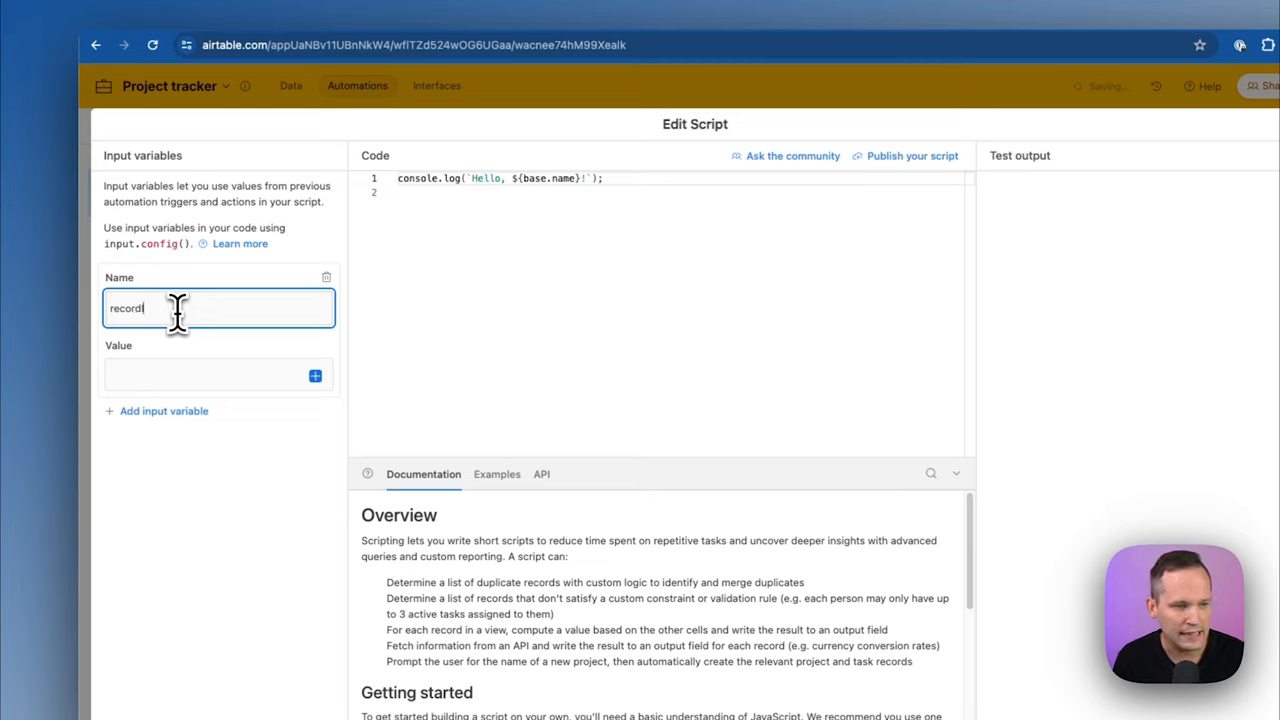
{"action": "type", "text": "Ids"}
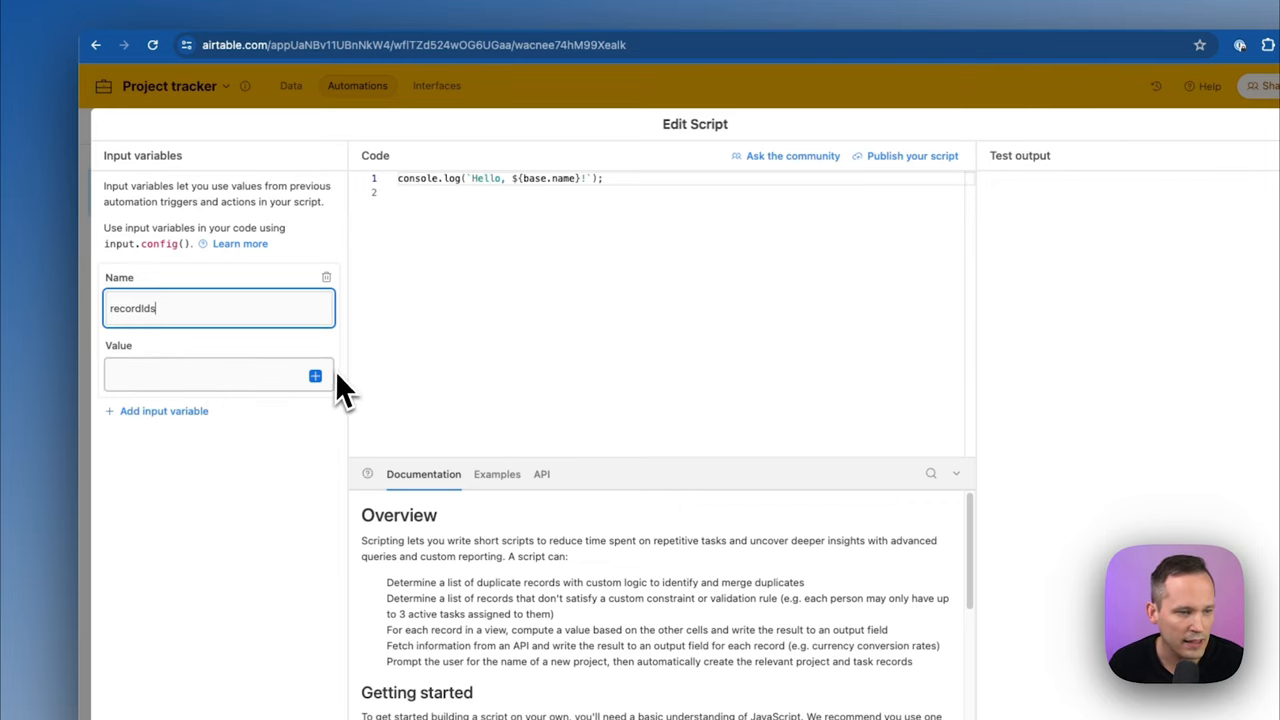
Set recordIds to the list of record IDs from the Find records step
{"action": "left_click", "coordinate": [315, 376]}
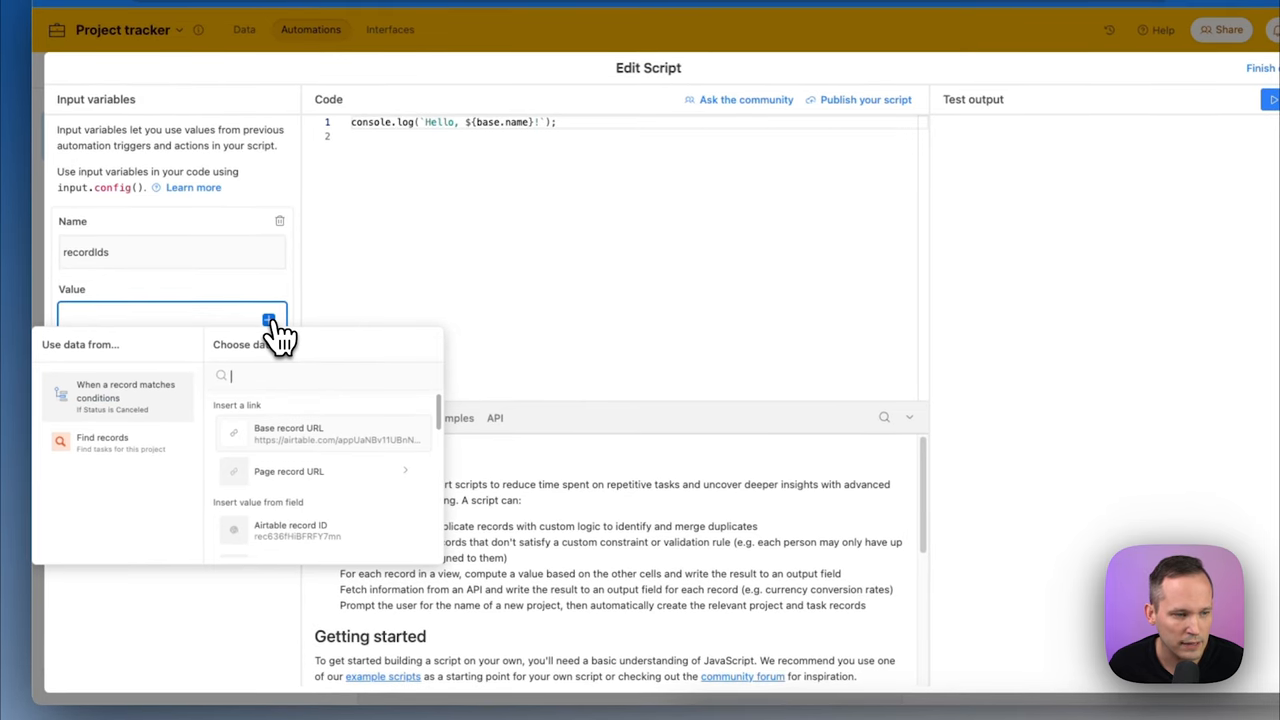
{"action": "left_click", "coordinate": [102, 442]}
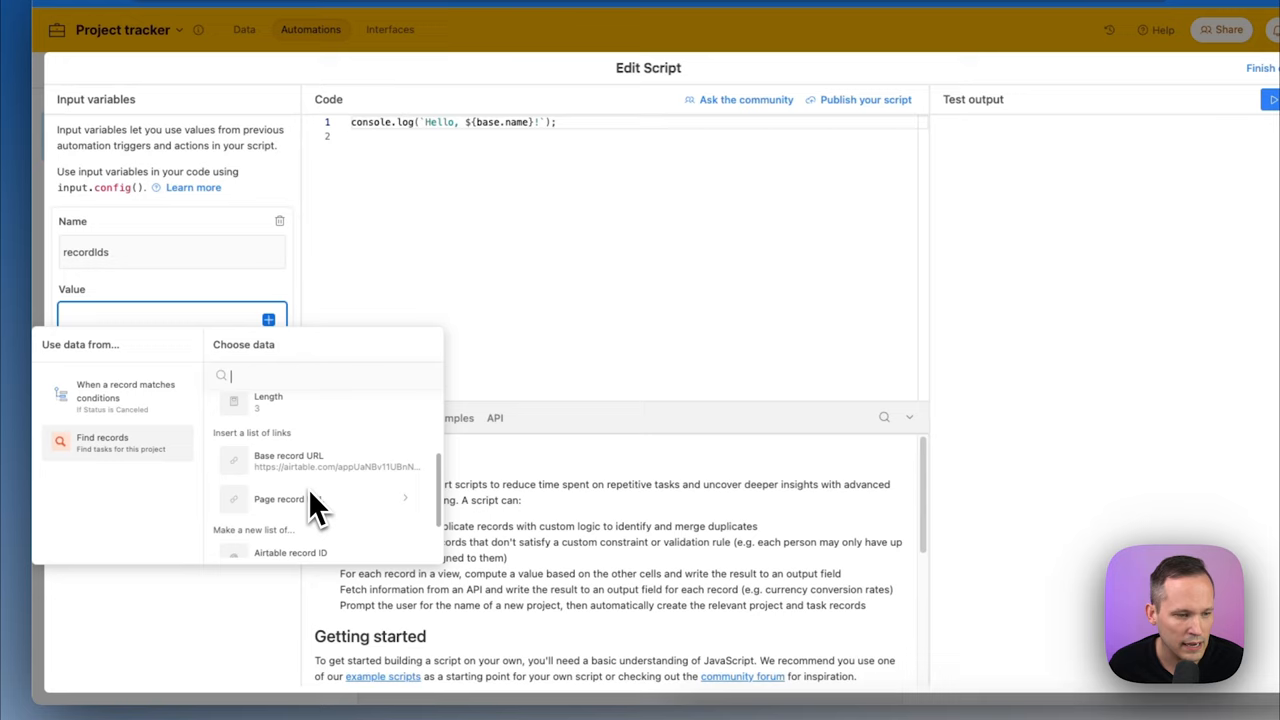
{"action": "scroll", "scroll_direction": "down", "scroll_amount": 3}
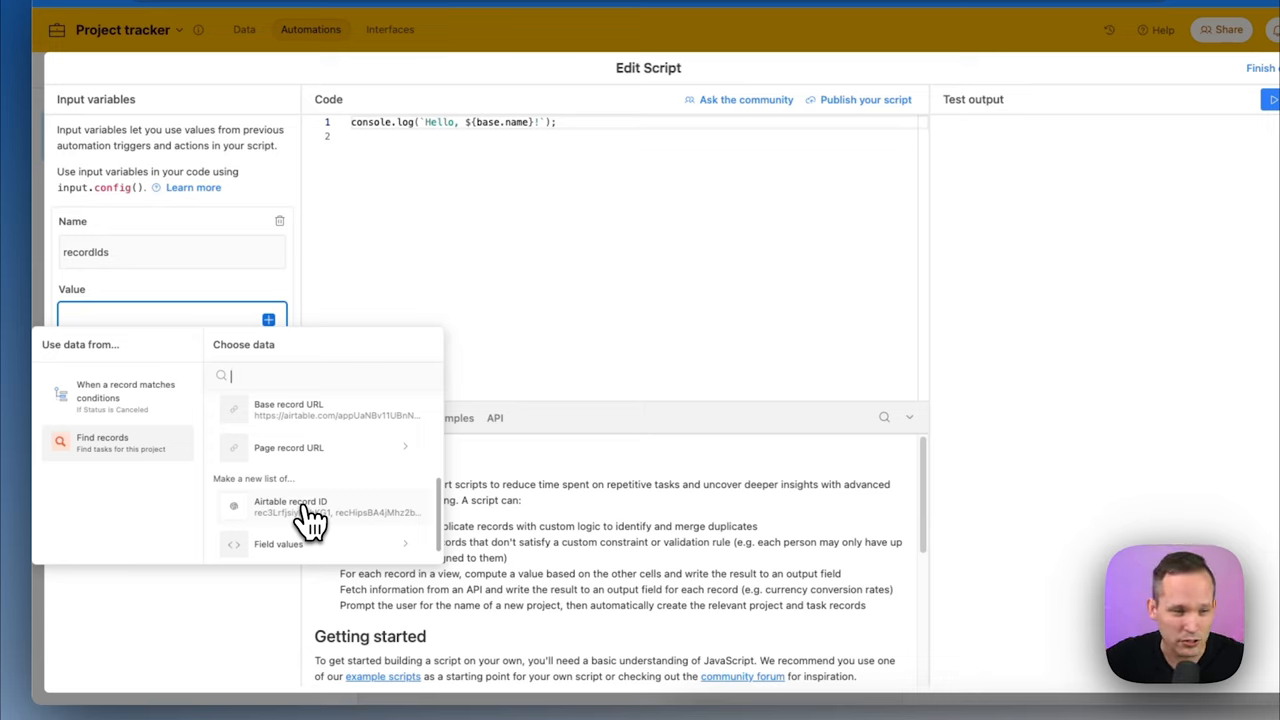
{"action": "mouse_move", "coordinate": [305, 540]}
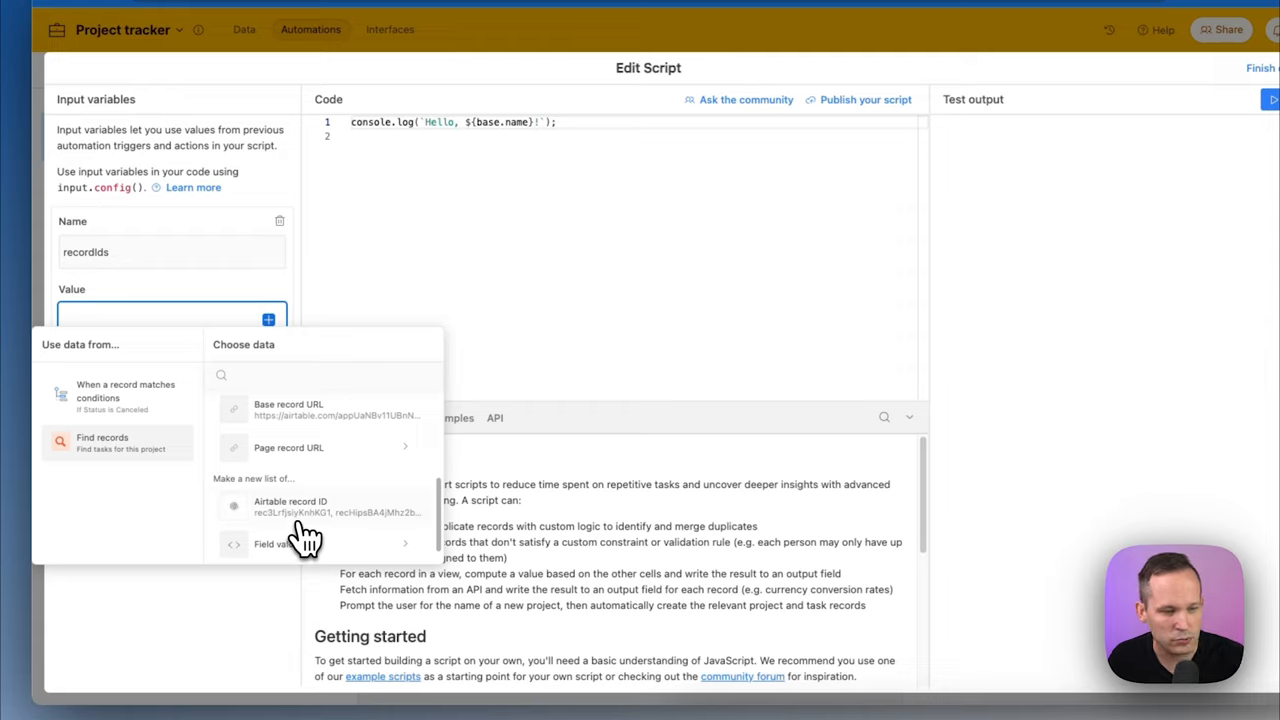
{"action": "mouse_move", "coordinate": [270, 530]}
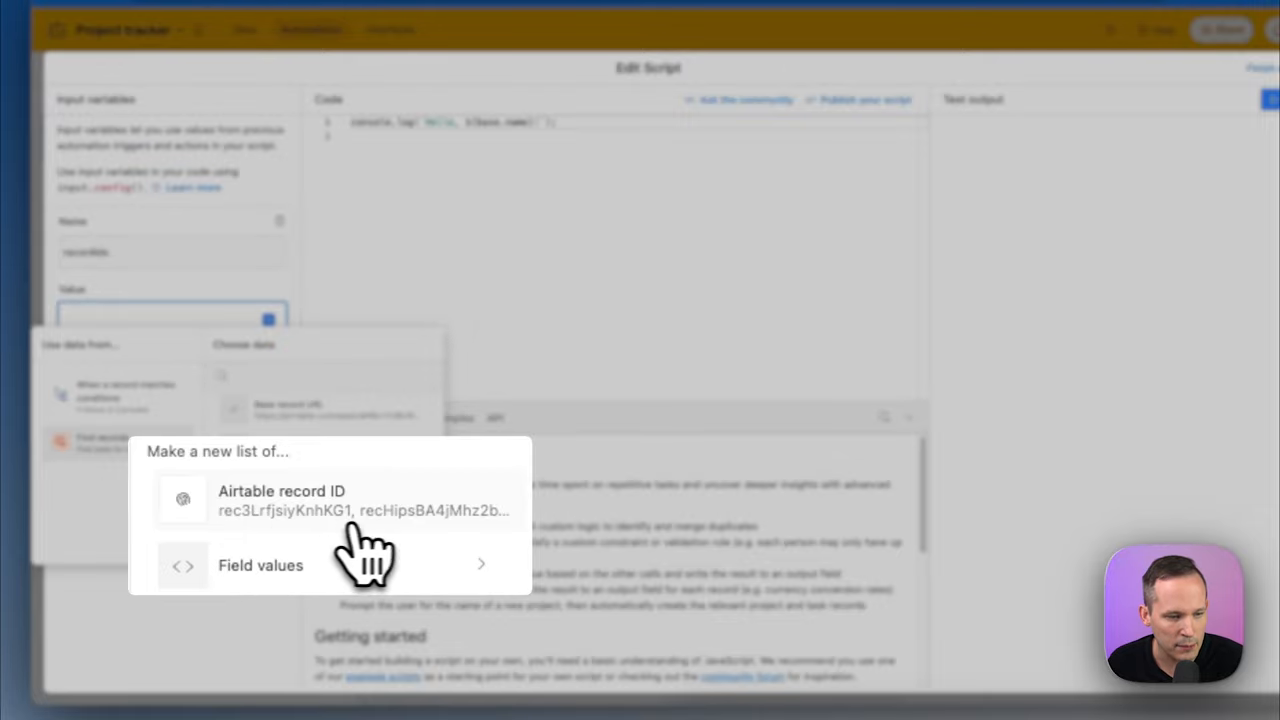
{"action": "left_click", "coordinate": [282, 500]}
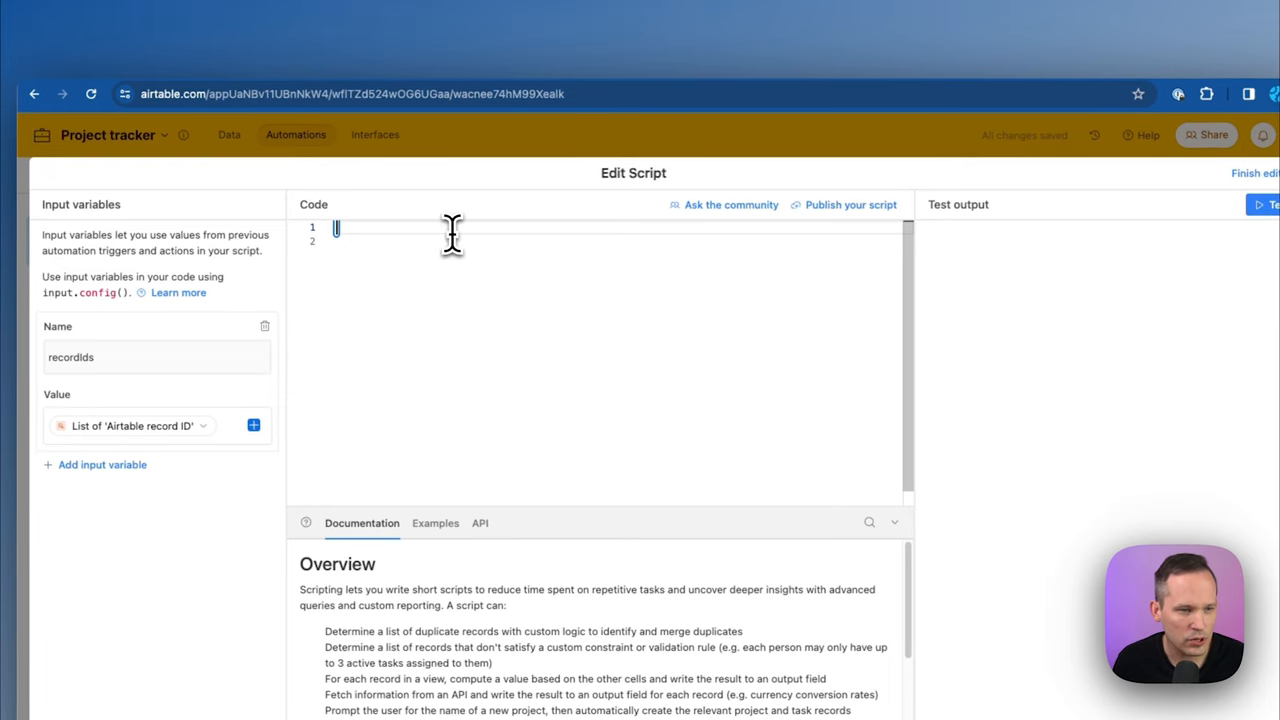
Write const table = base.getTable() for the Tasks, timelines, and assignees table
{"action": "type", "text": "const"}
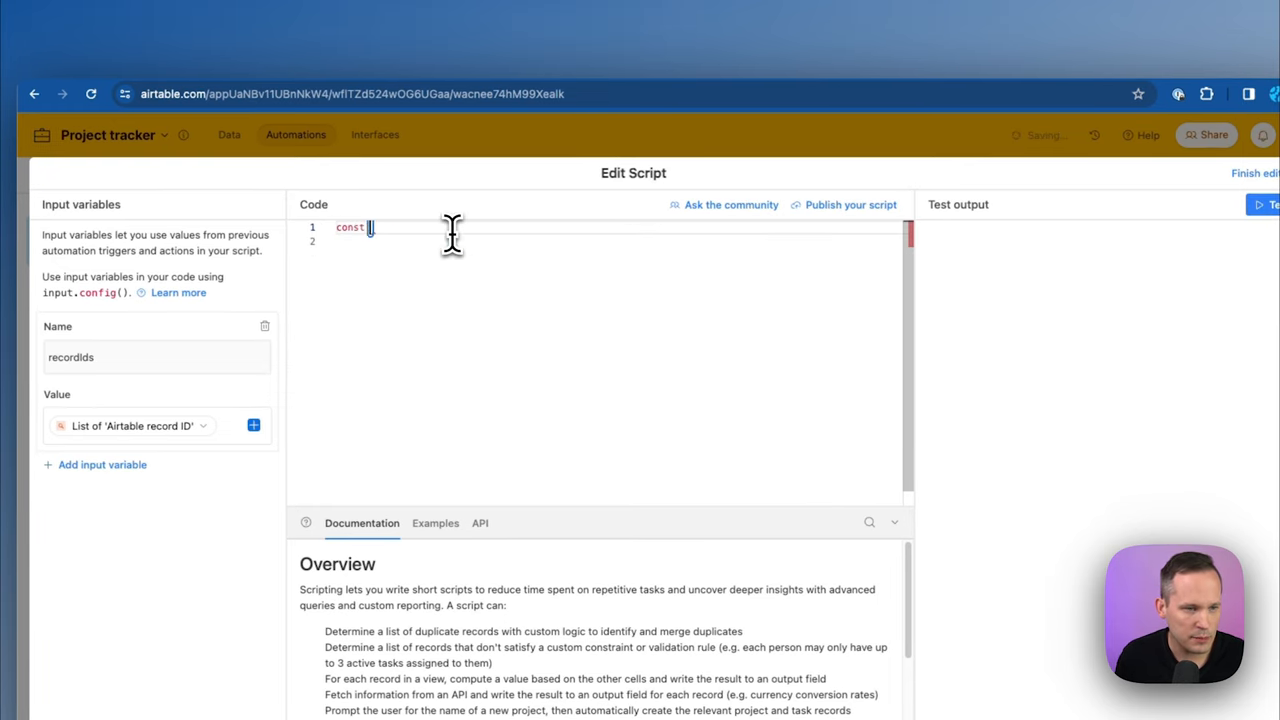
{"action": "type", "text": "table = bas"}
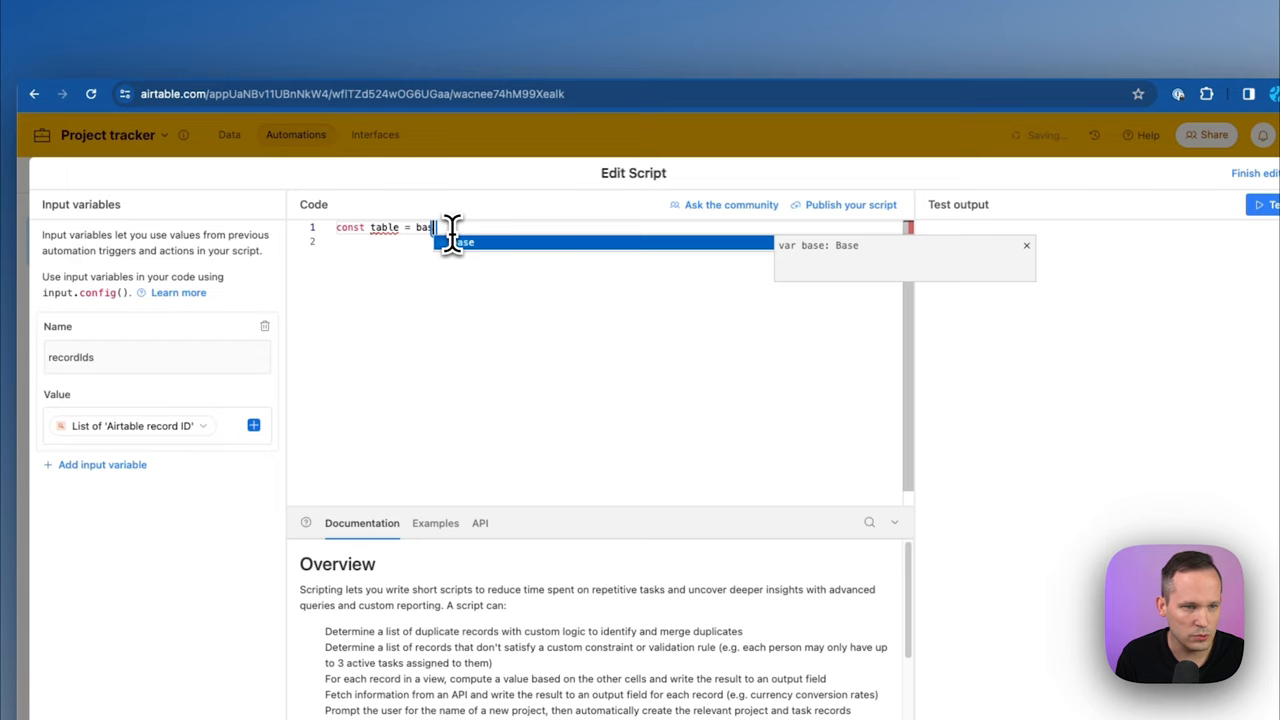
{"action": "type", "text": ".getTable("}
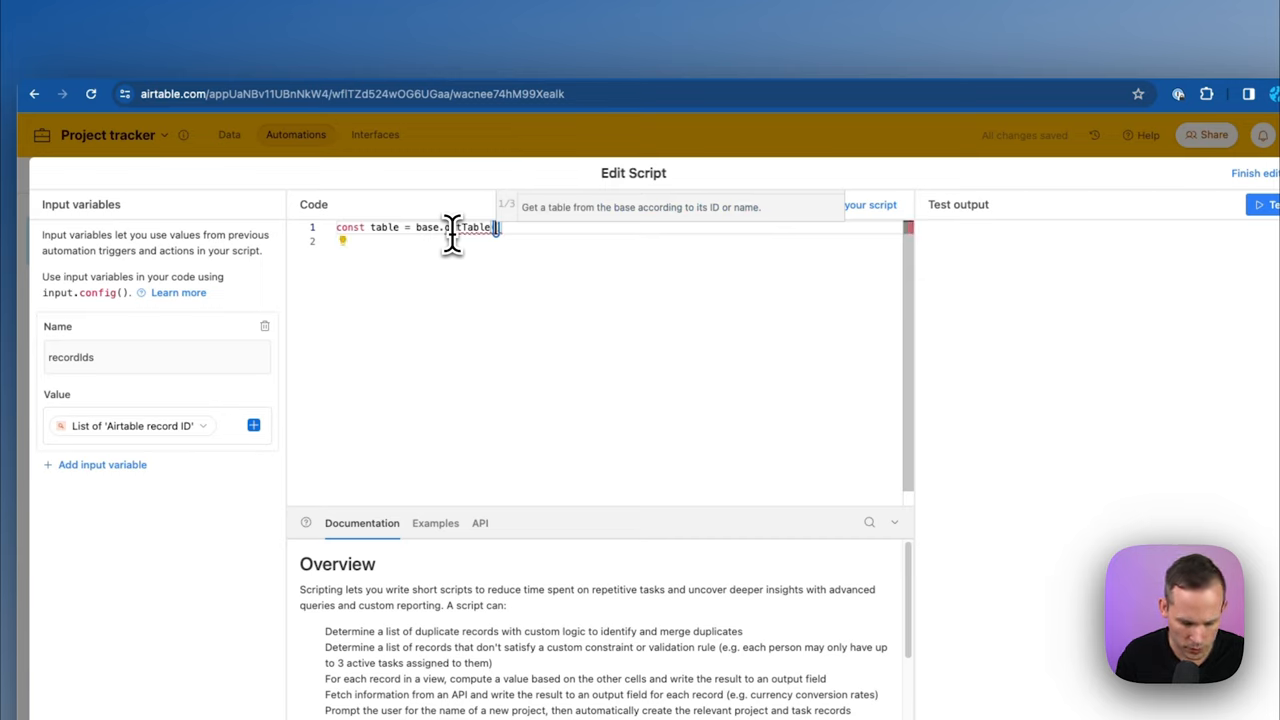
{"action": "type", "text": "("}
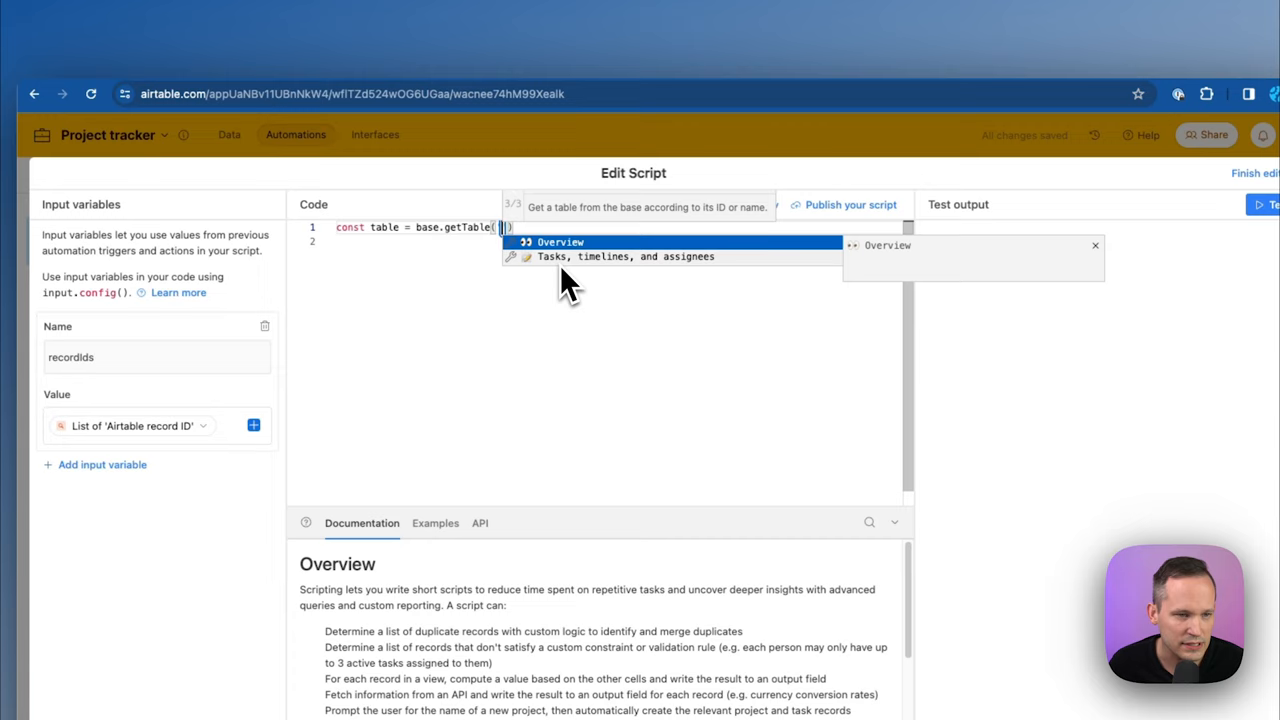
{"action": "mouse_move", "coordinate": [585, 275]}
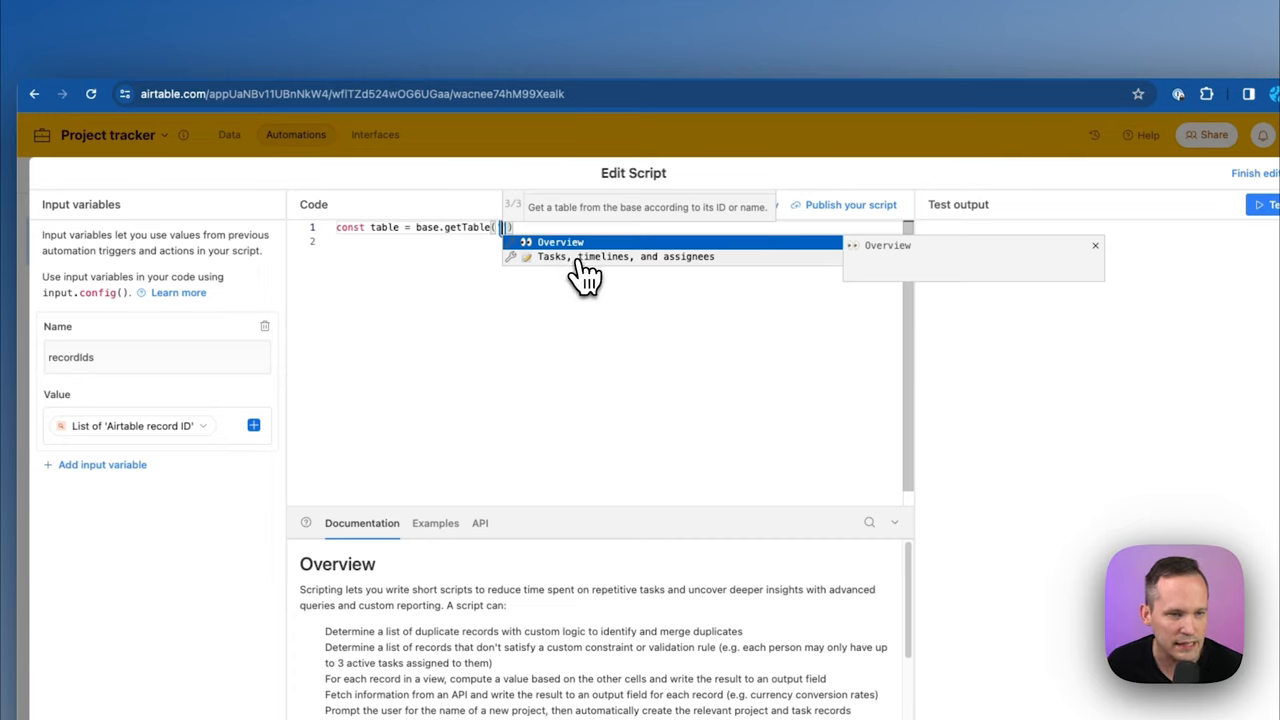
{"action": "left_click", "coordinate": [613, 256]}
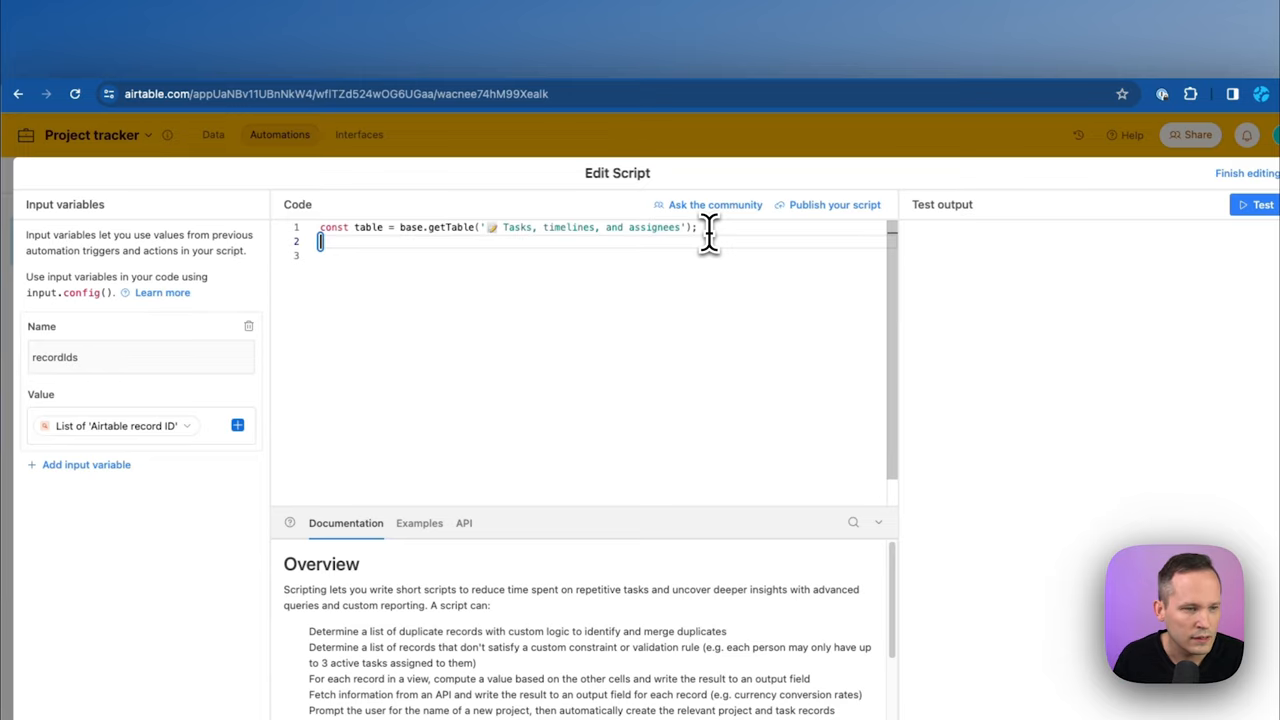
Read input.config().recordIds into recordsToDelete and pass them to table.deleteRecordsAsync
{"action": "type", "text": "const"}
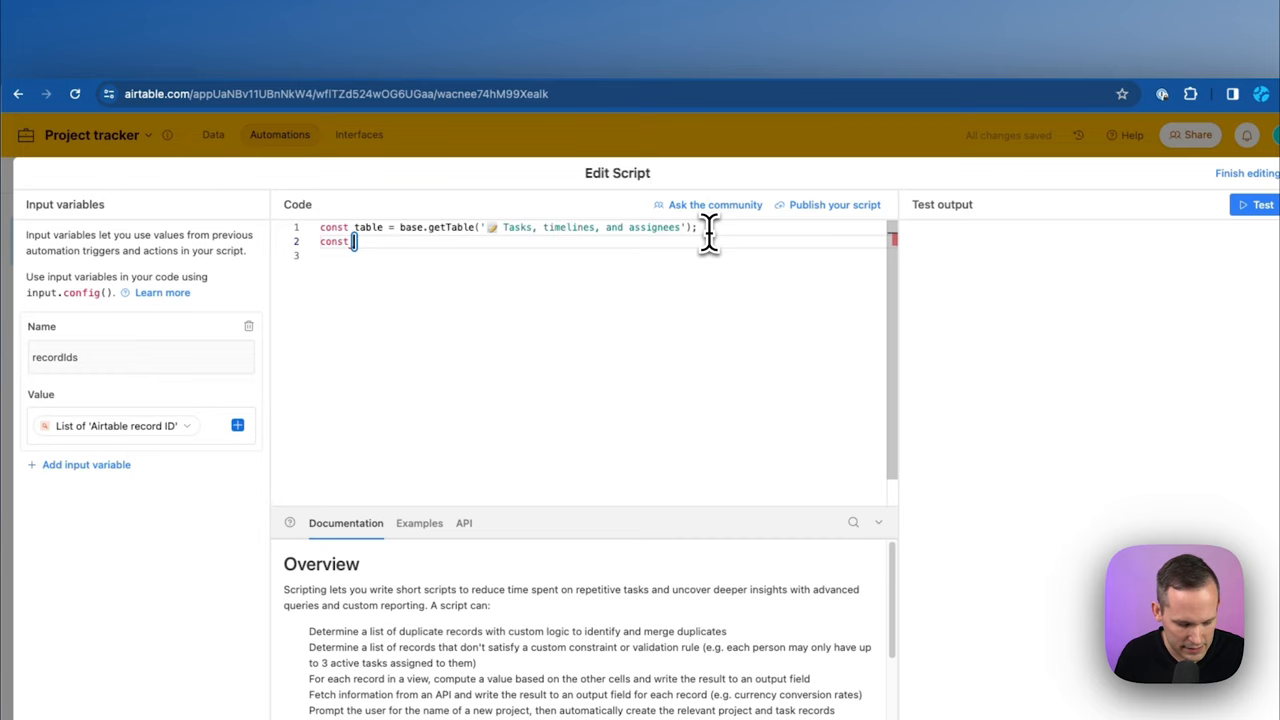
{"action": "type", "text": "_recordsToDelete ="}
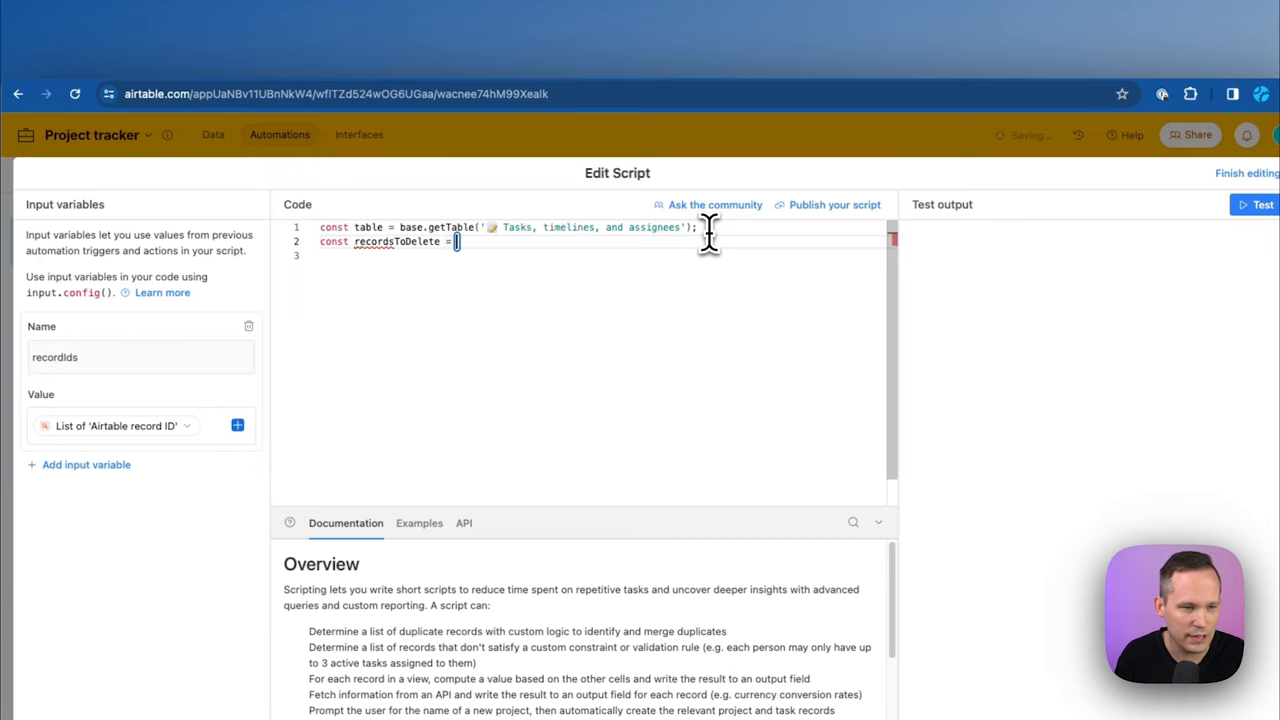
{"action": "type", "text": "input.config().recordIds;"}
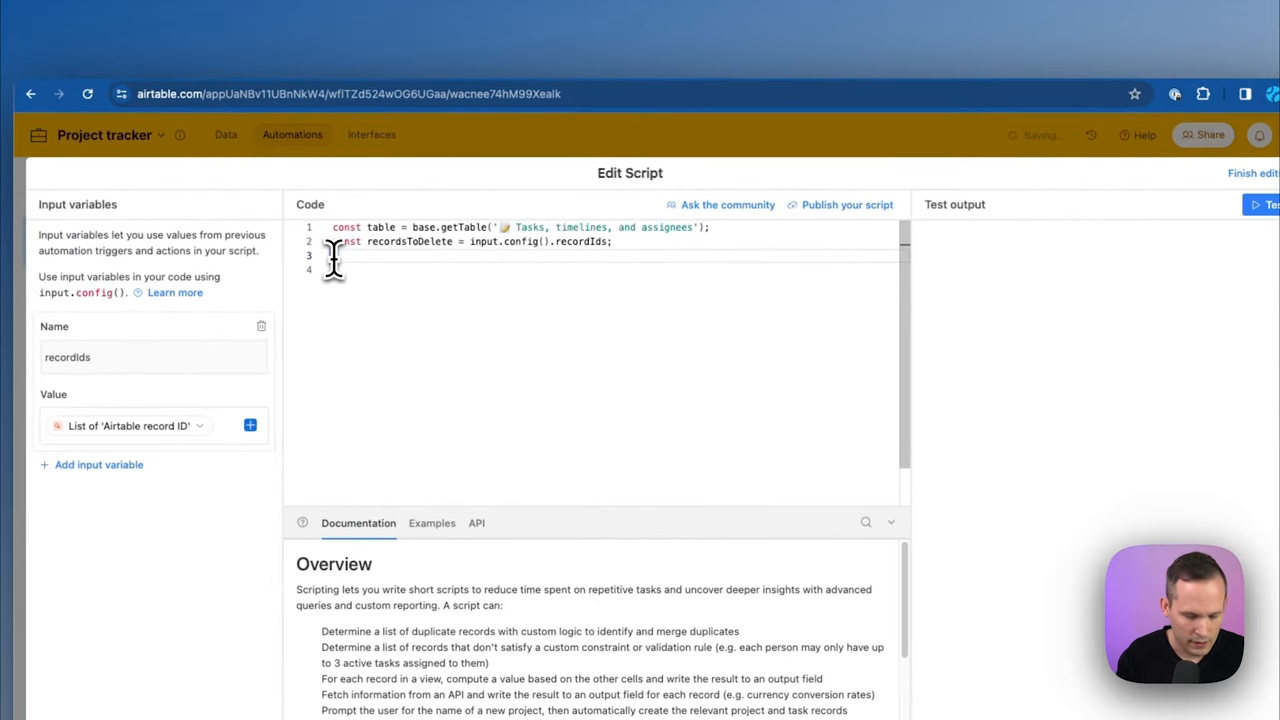
{"action": "type", "text": "ta"}
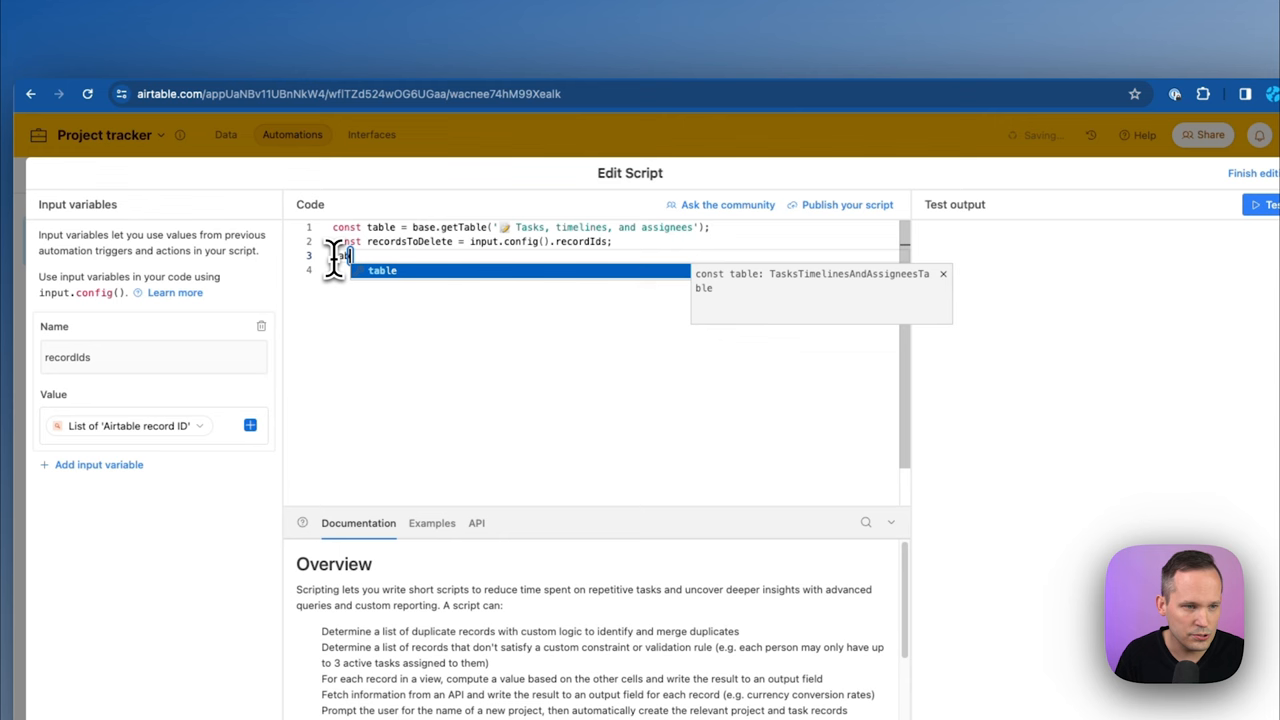
{"action": "type", "text": "."}
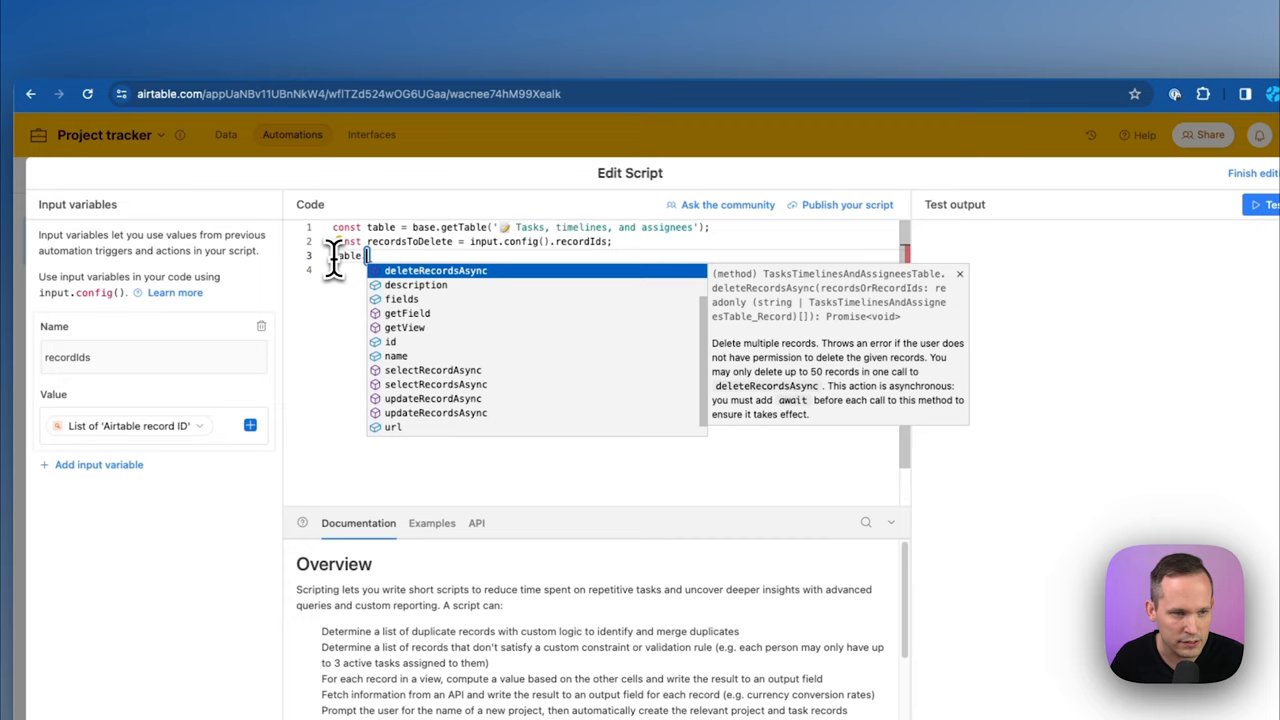
{"action": "left_click", "coordinate": [435, 270]}
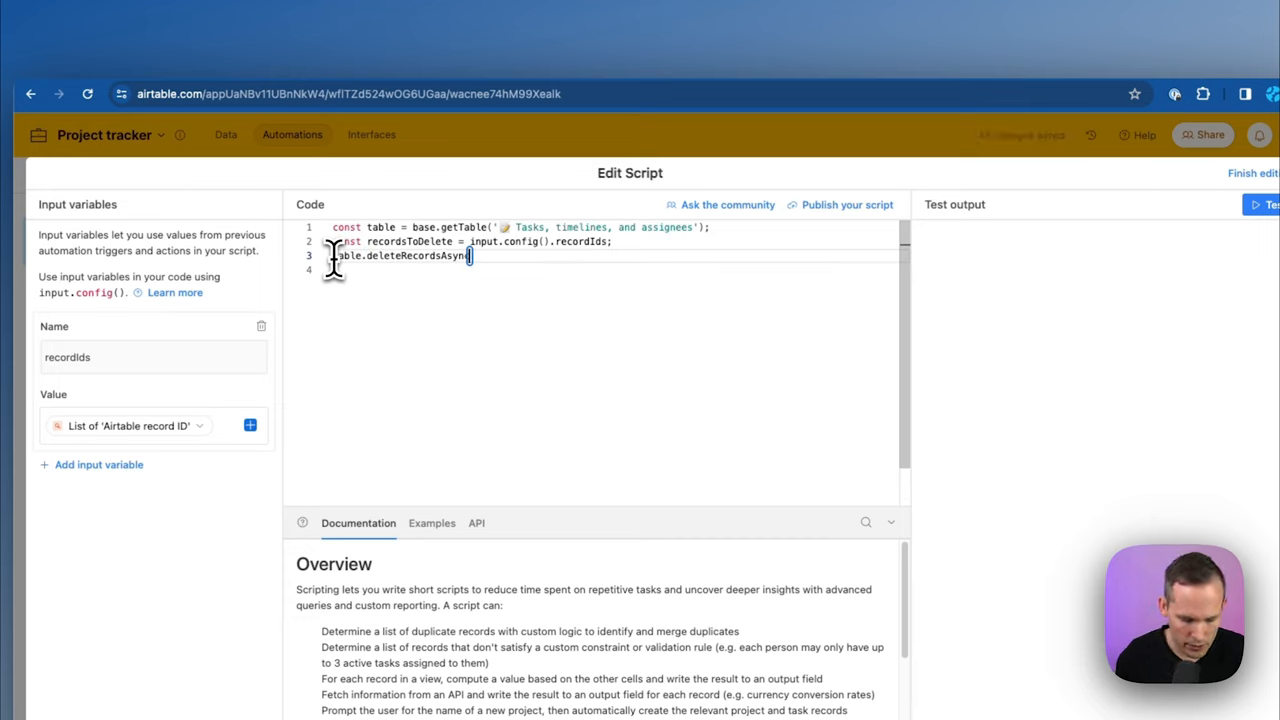
{"action": "type", "text": "(recordsToDelete);"}
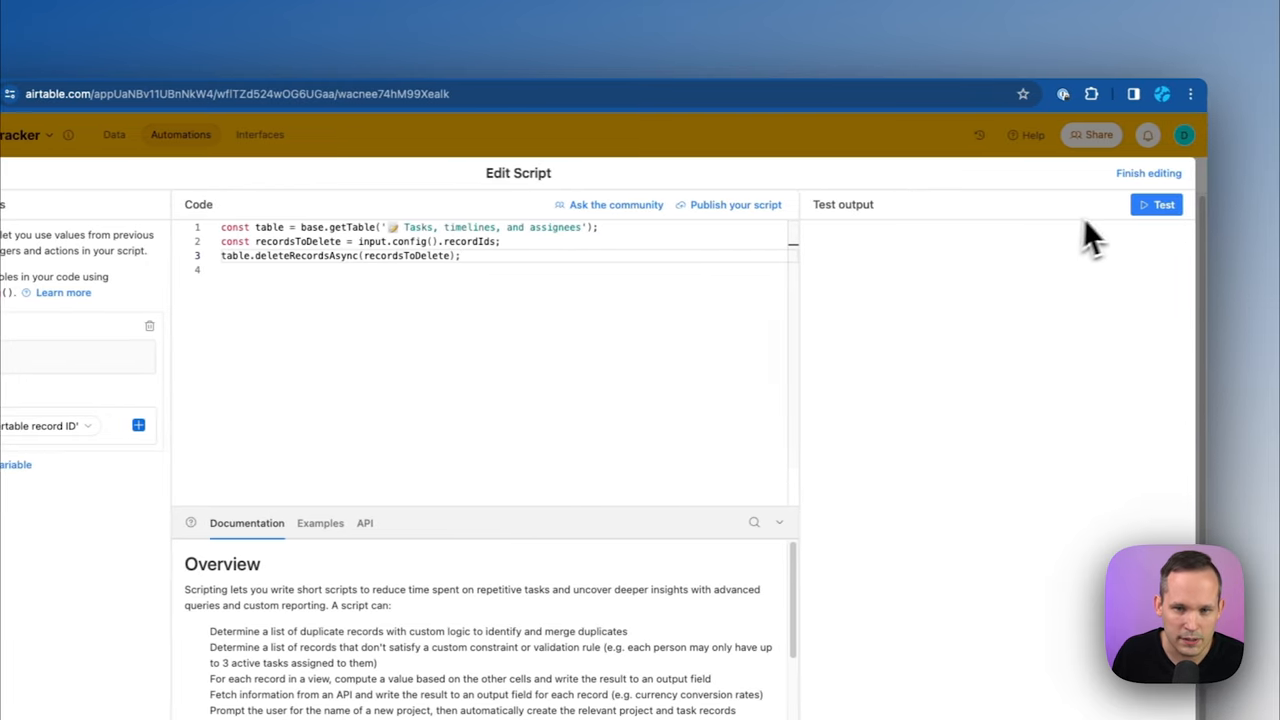
Test the script, finish editing, and switch Delete Tasks For Canceled Projects on
{"action": "left_click", "coordinate": [1163, 204]}
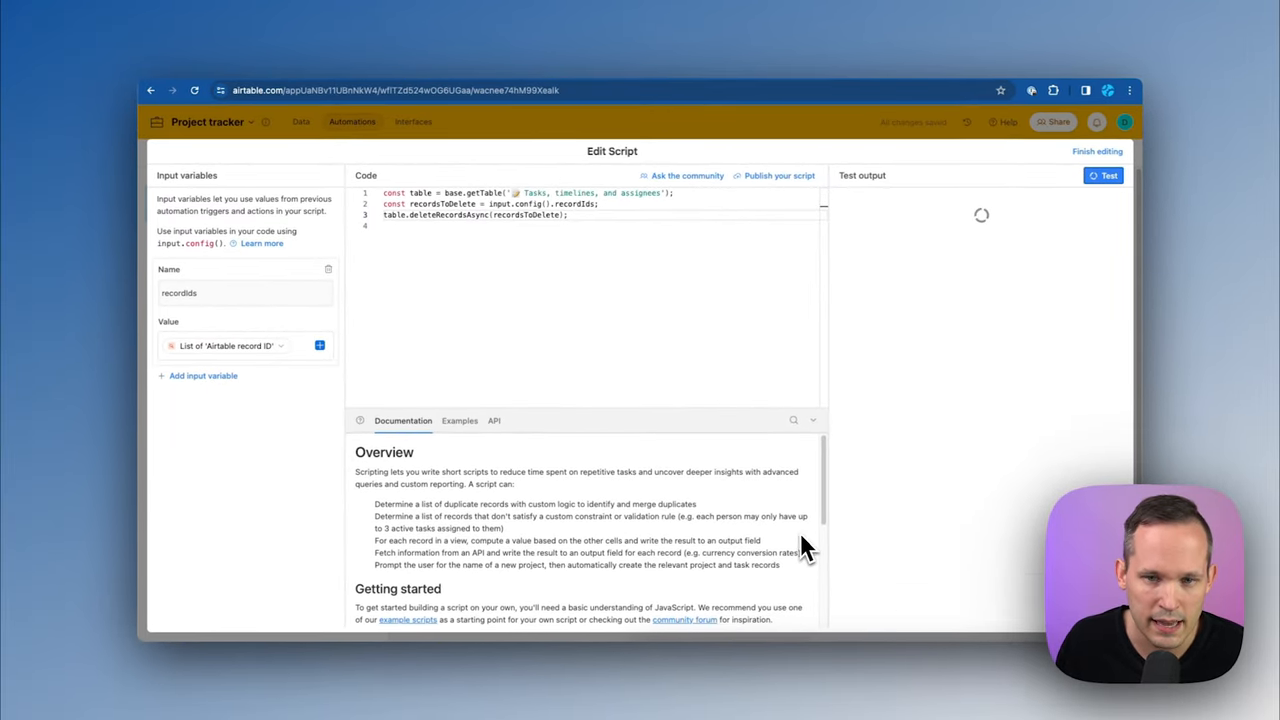
{"action": "left_click", "coordinate": [1103, 175]}
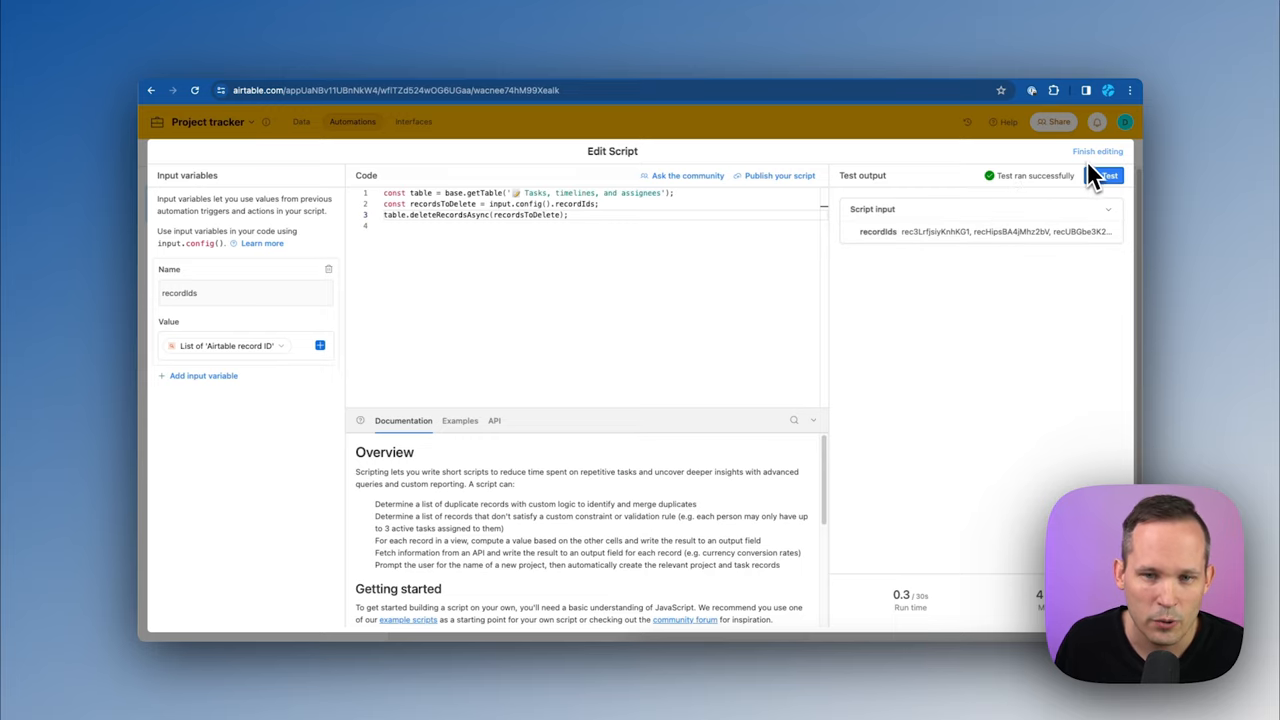
{"action": "left_click", "coordinate": [1097, 151]}
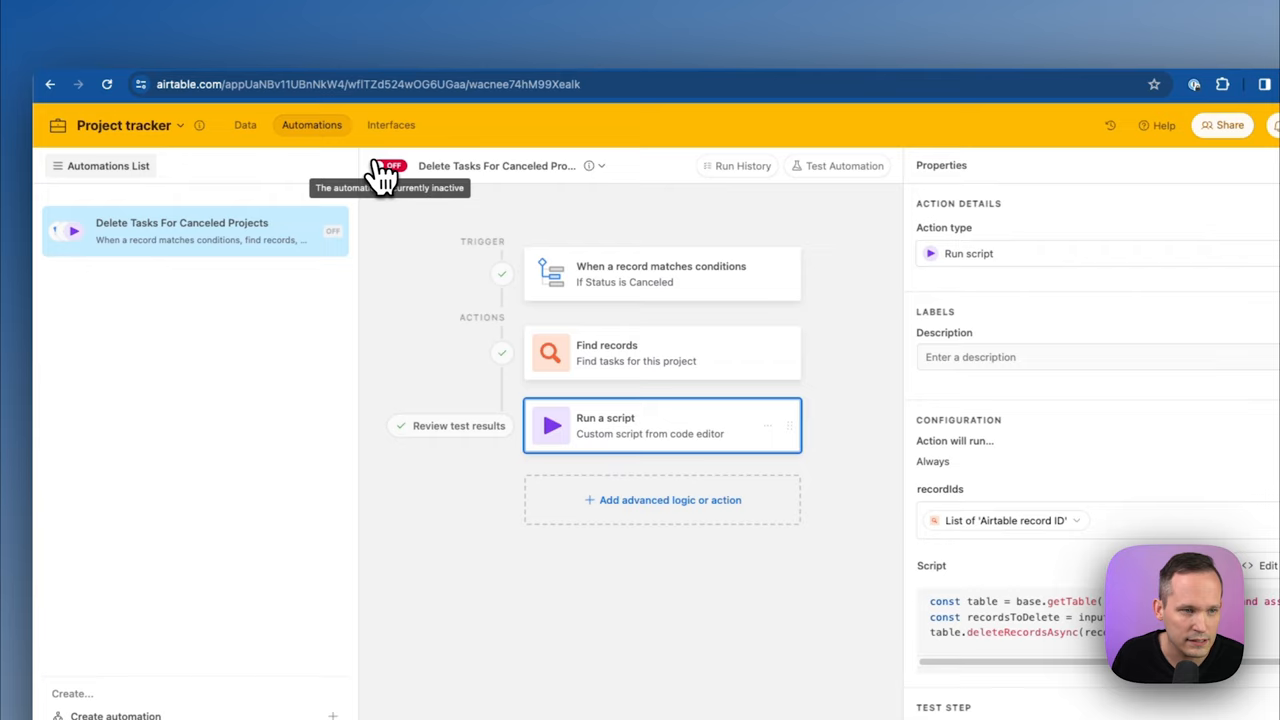
{"action": "left_click", "coordinate": [390, 165]}
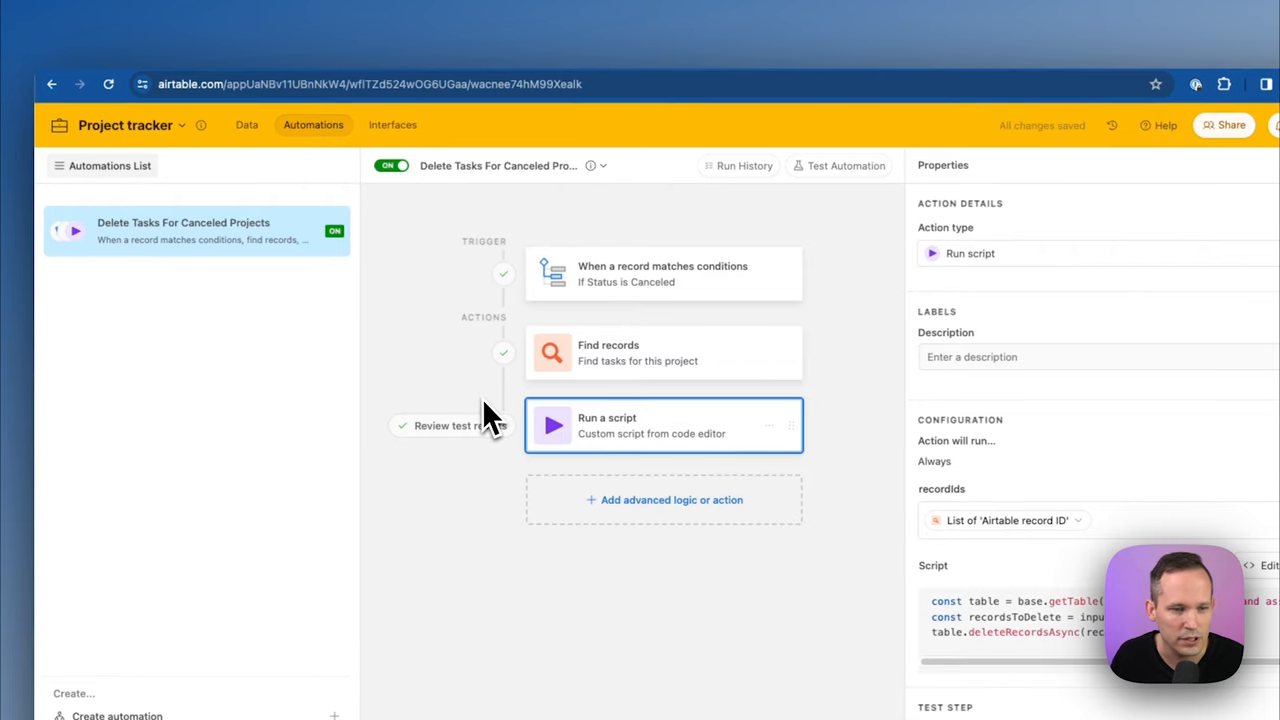
{"action": "left_click", "coordinate": [246, 124]}
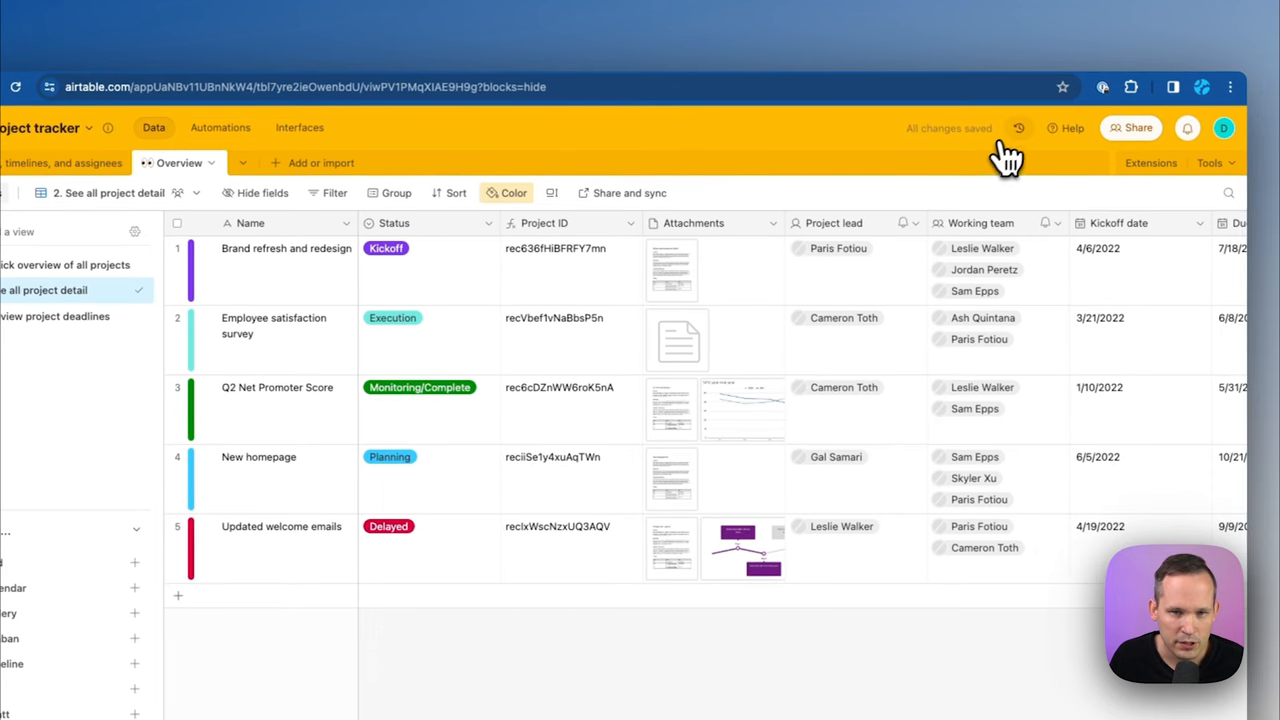
Check the trash log for three deleted design tasks, then open Brand refresh and redesign's Status choices
{"action": "left_click", "coordinate": [1018, 128]}
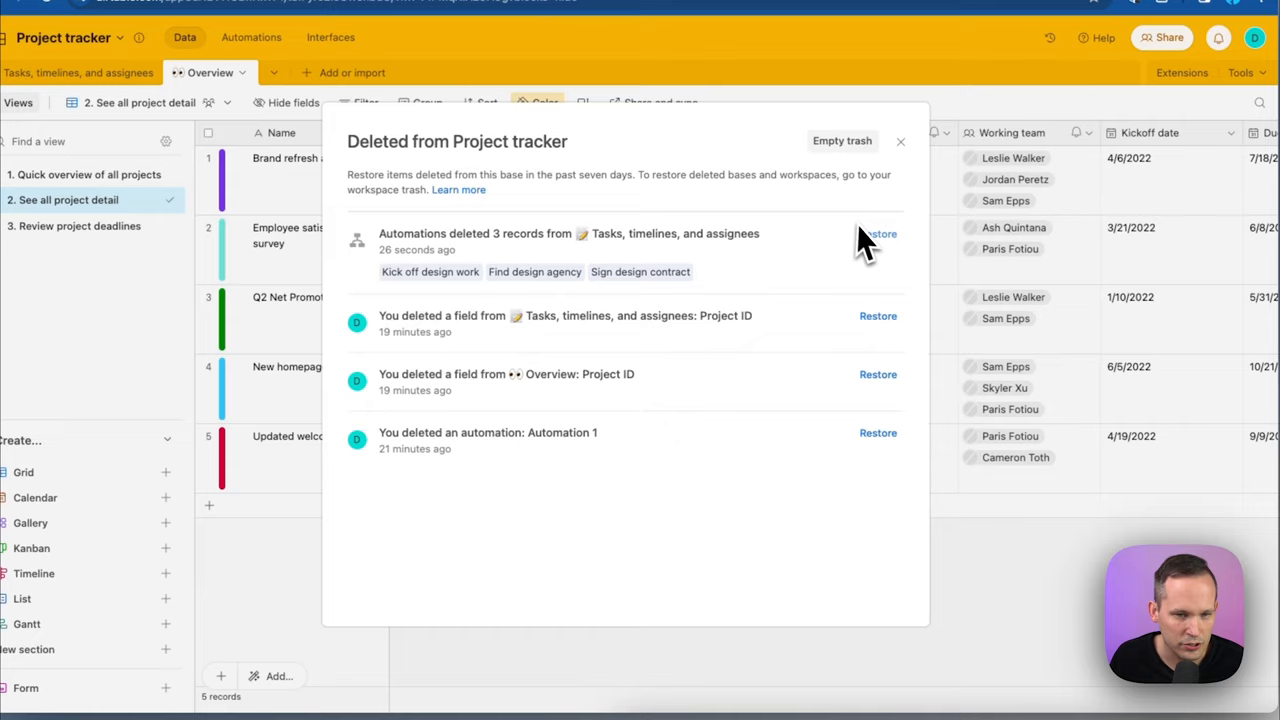
{"action": "left_click", "coordinate": [899, 141]}
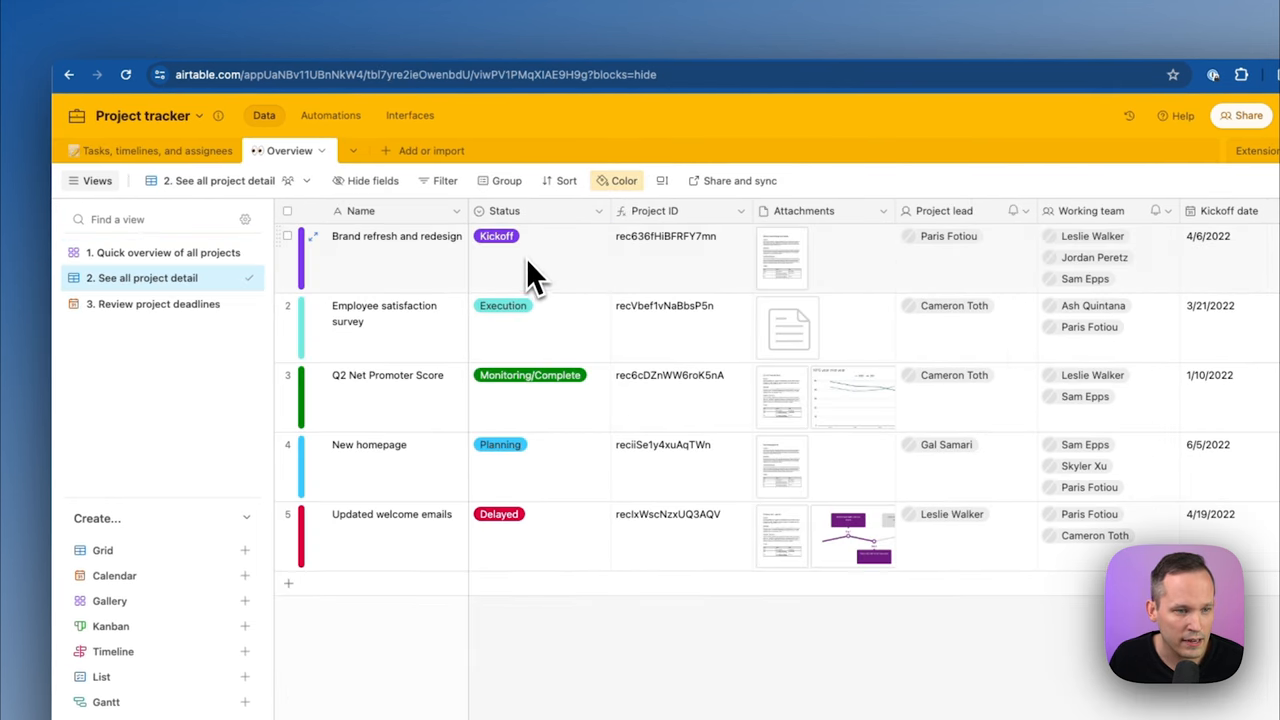
{"action": "left_click", "coordinate": [496, 235]}
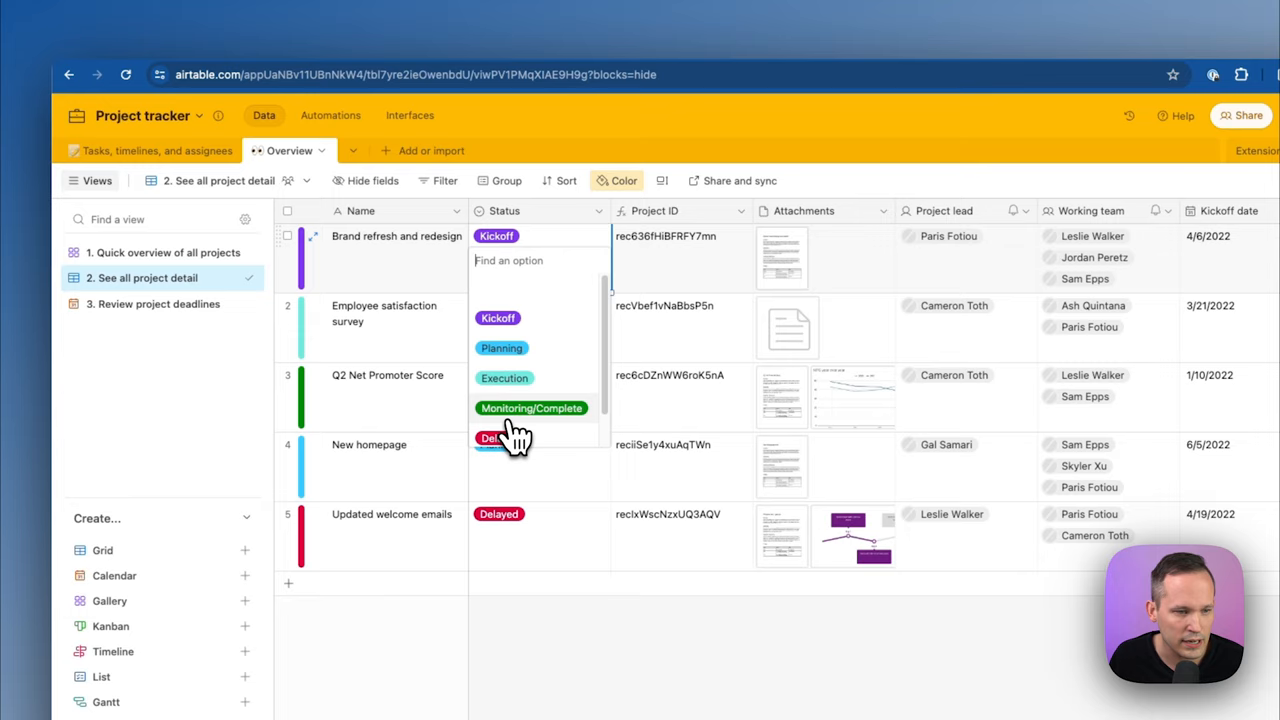